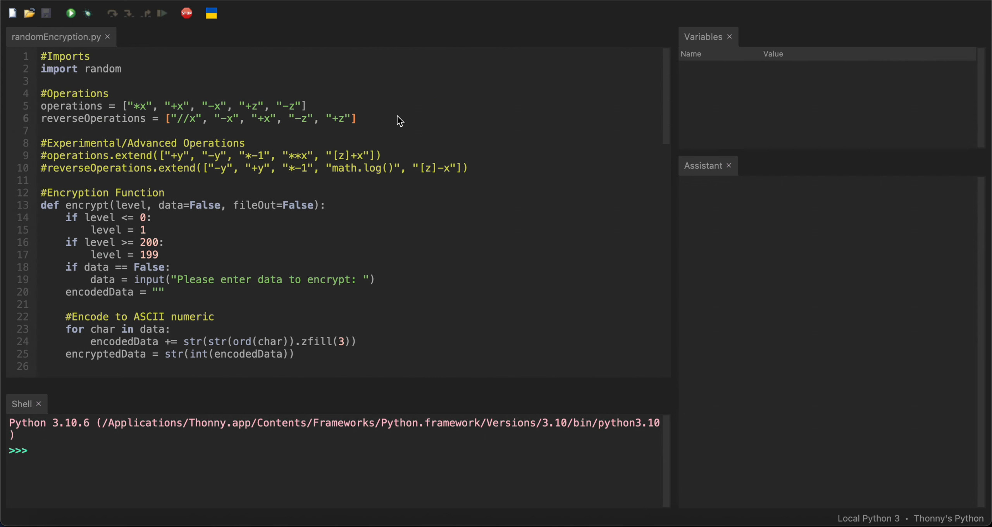
mouse_move(286, 72)
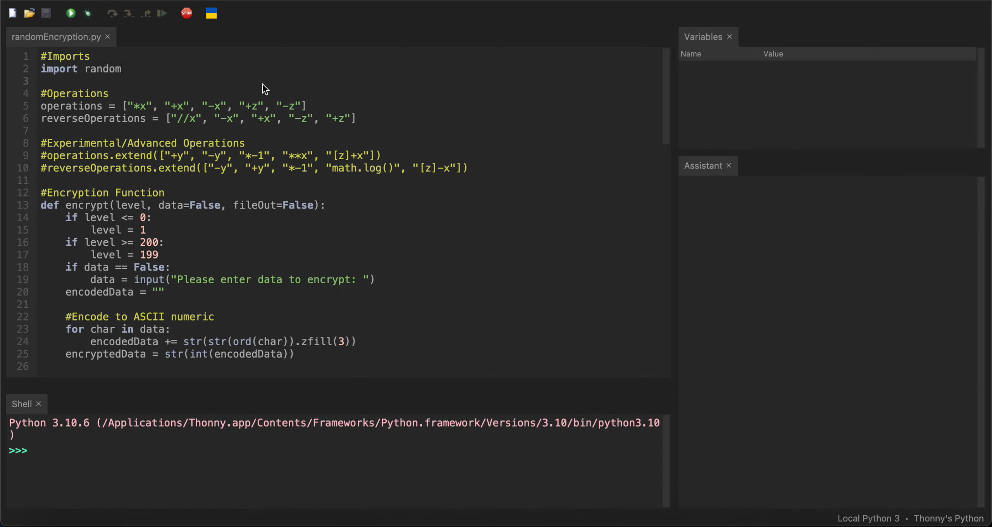
mouse_move(382, 116)
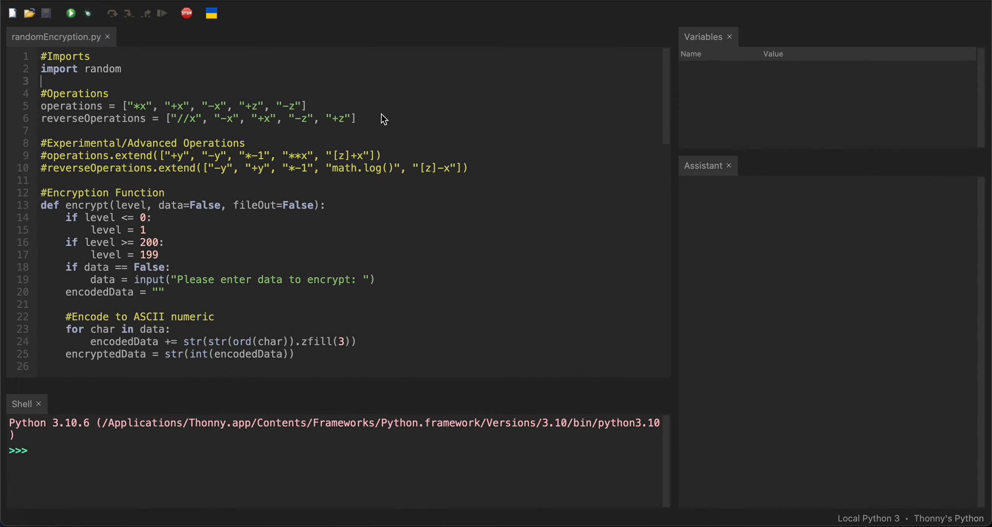
mouse_move(180, 96)
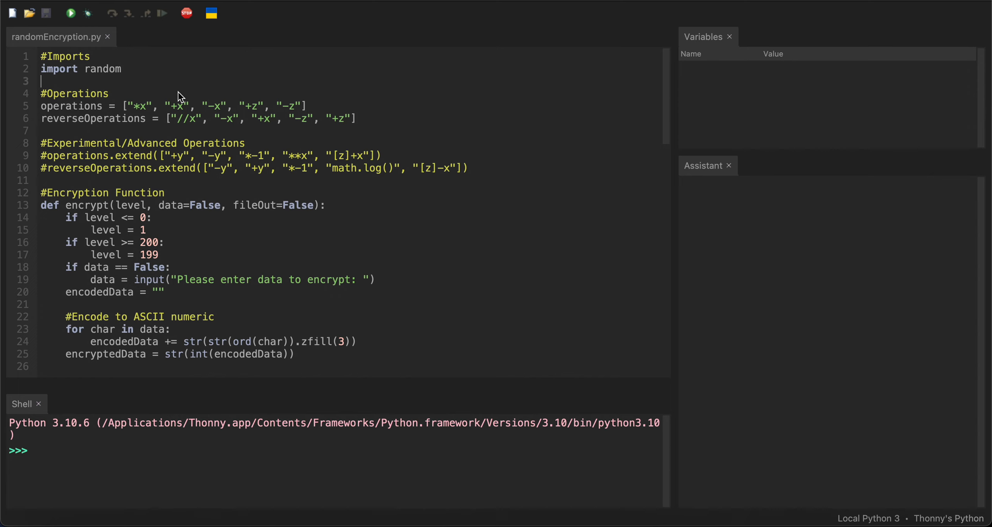
mouse_move(115, 75)
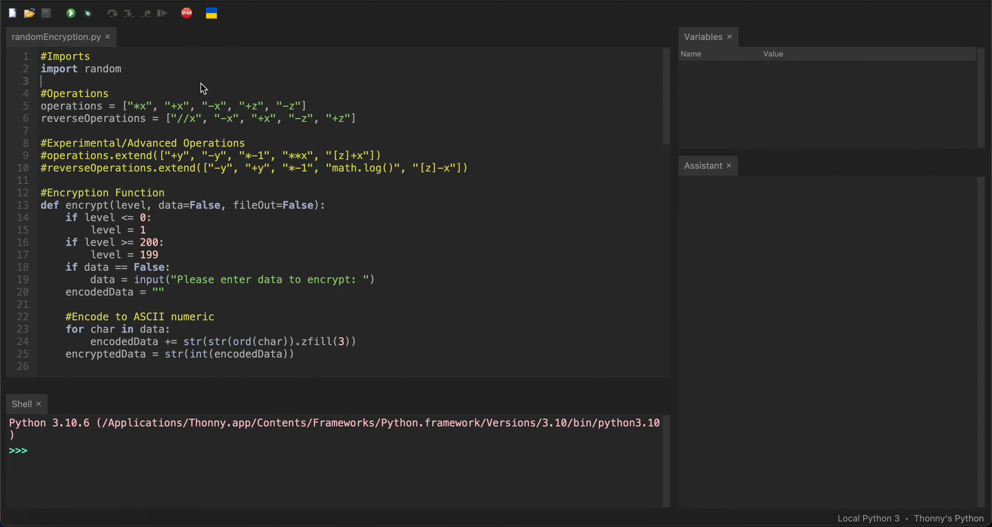
mouse_move(133, 77)
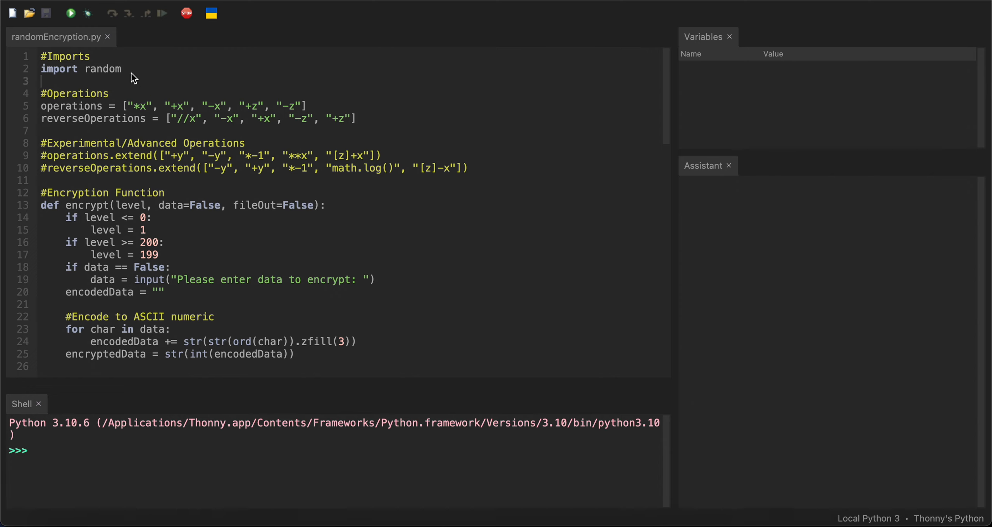
- Scroll randomEncryption.py down to the #Calls section
double_click(102, 69)
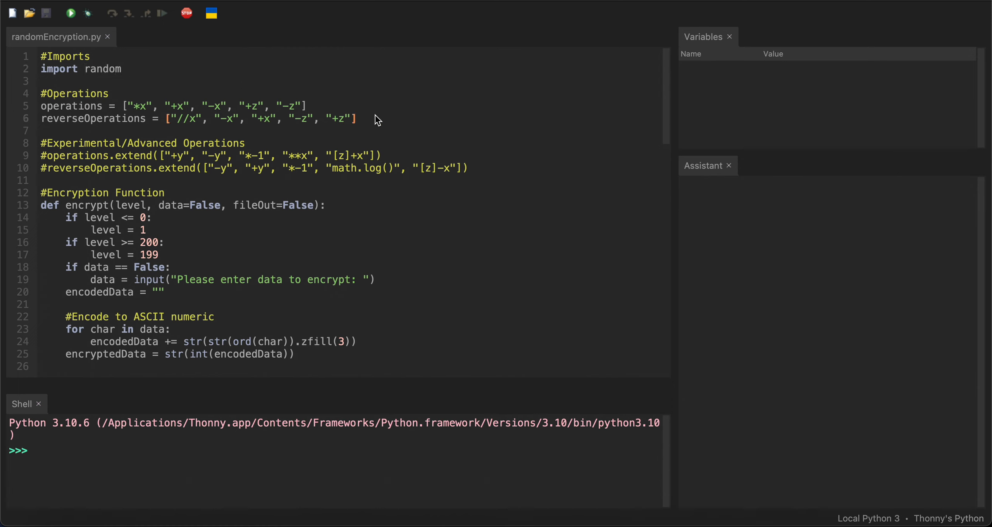
click(109, 93)
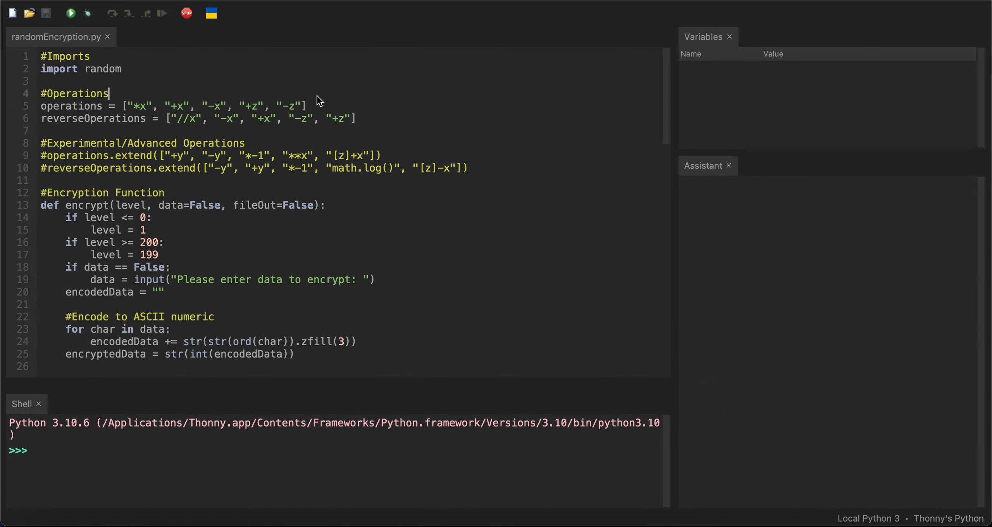
mouse_move(209, 120)
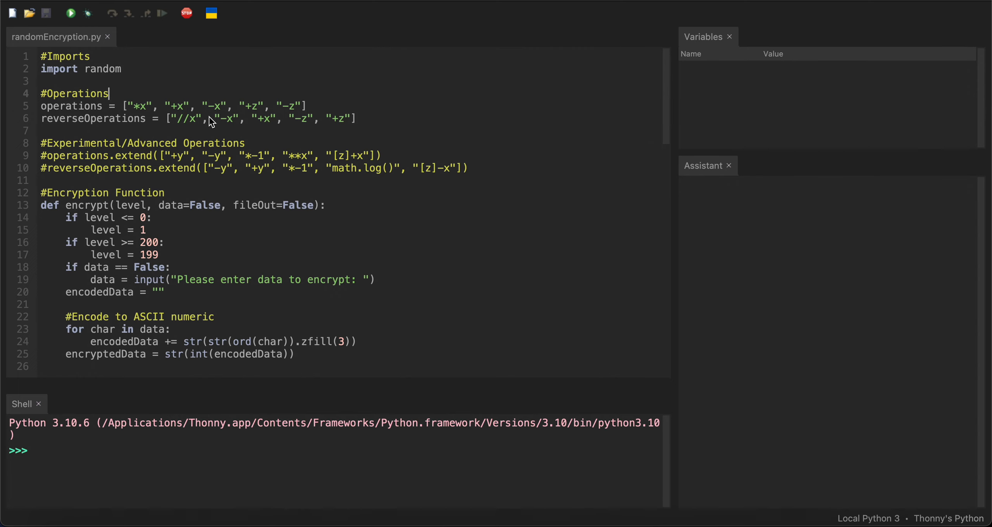
mouse_move(373, 114)
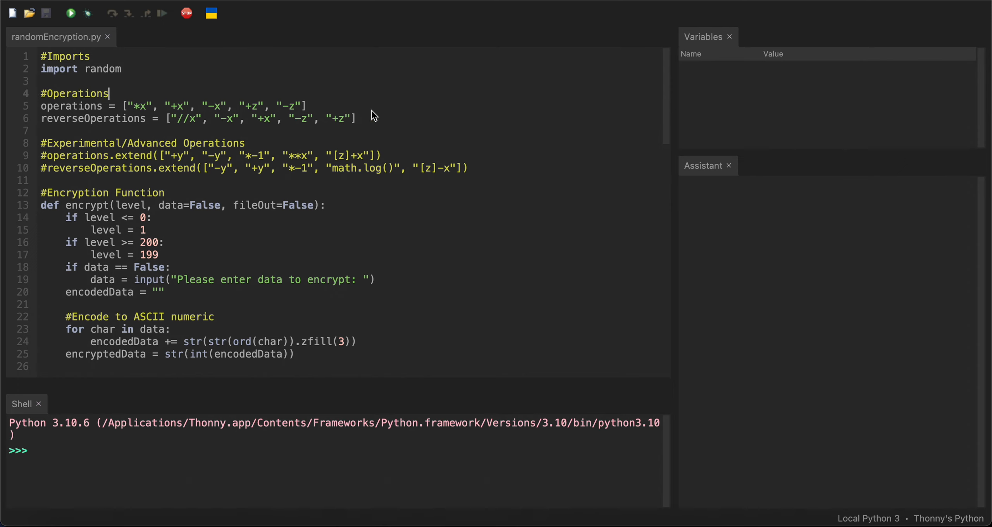
mouse_move(376, 123)
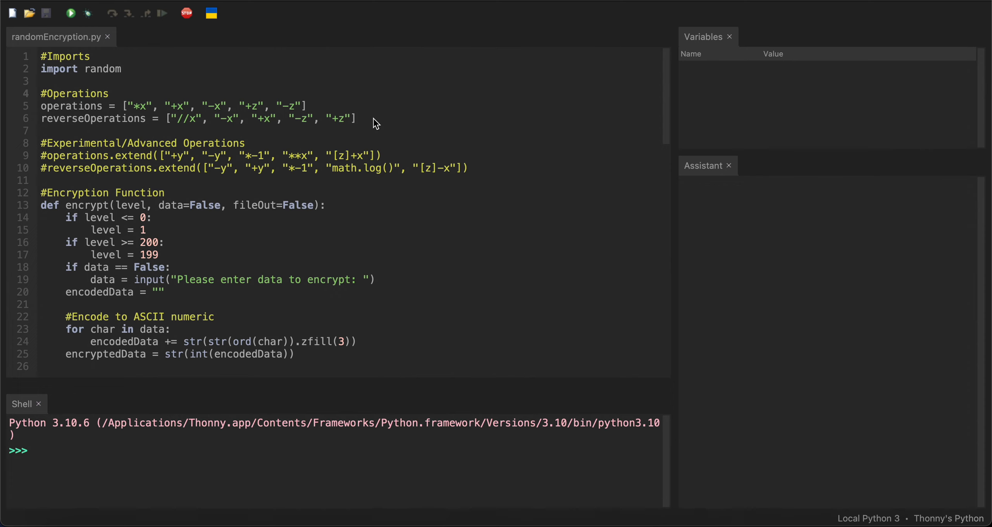
click(108, 93)
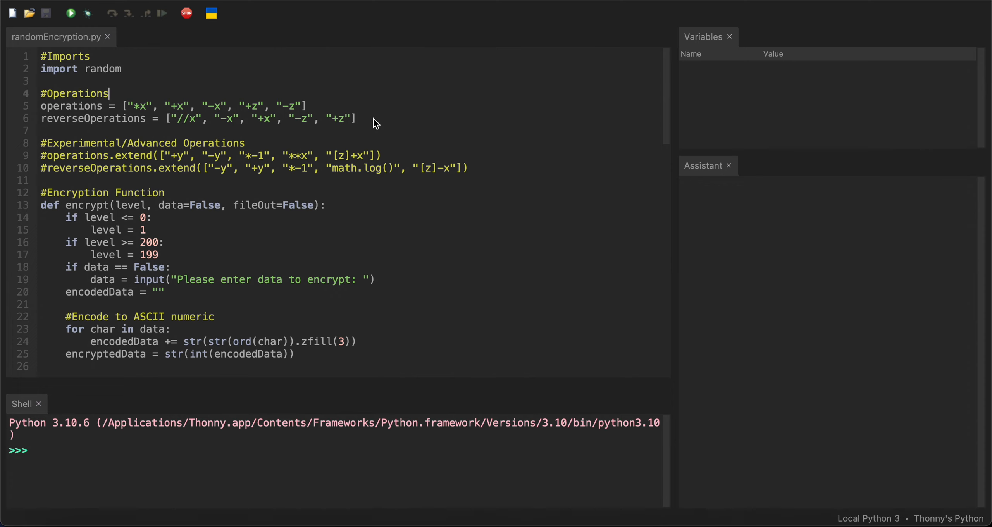
mouse_move(146, 76)
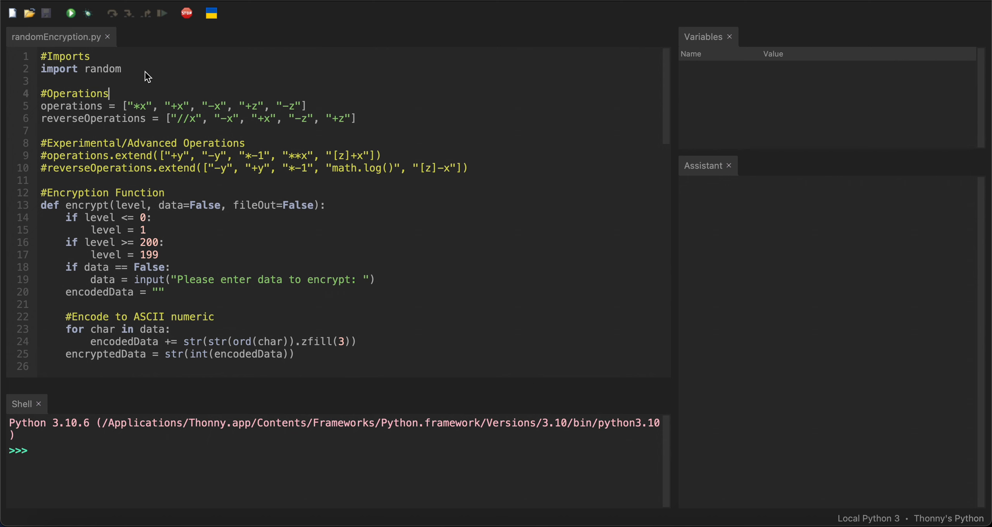
scroll(down, 3)
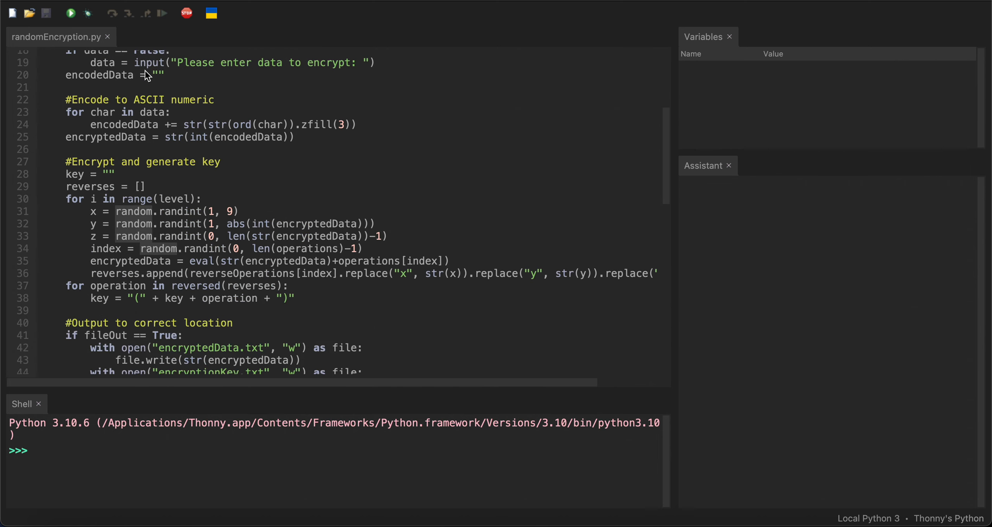
scroll(down, 3)
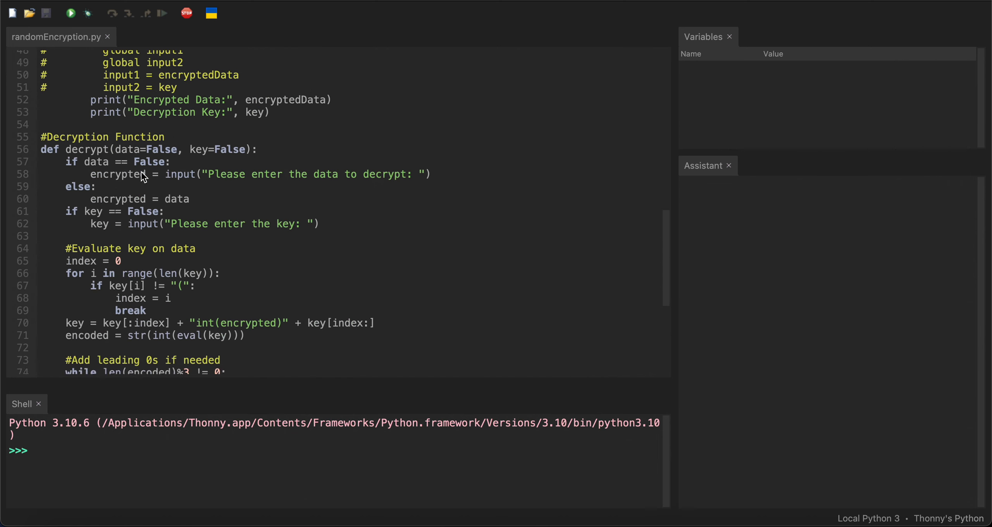
scroll(down, 3)
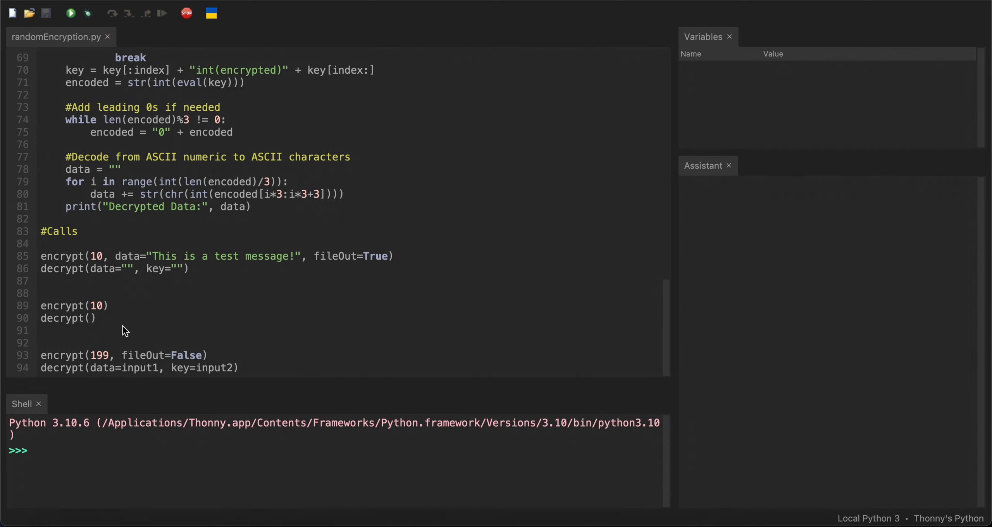
mouse_move(228, 357)
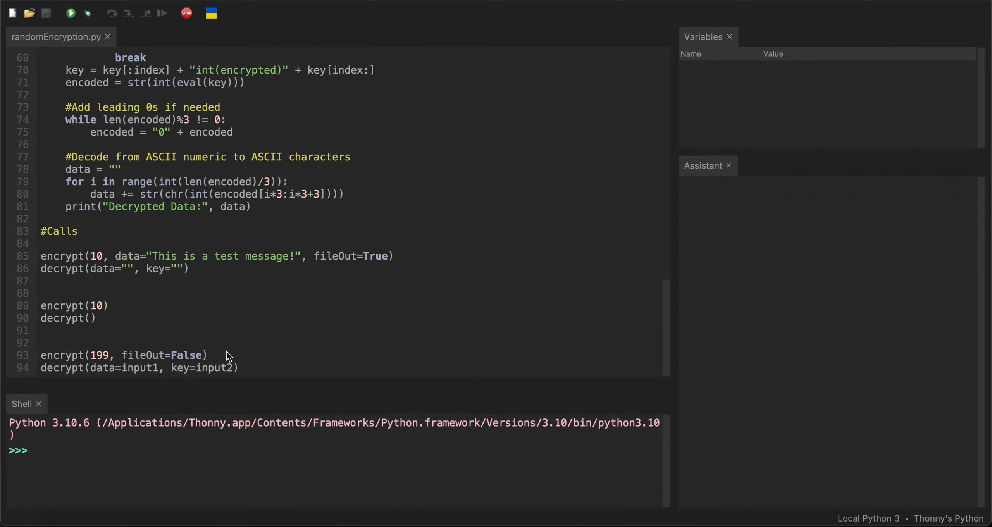
mouse_move(140, 318)
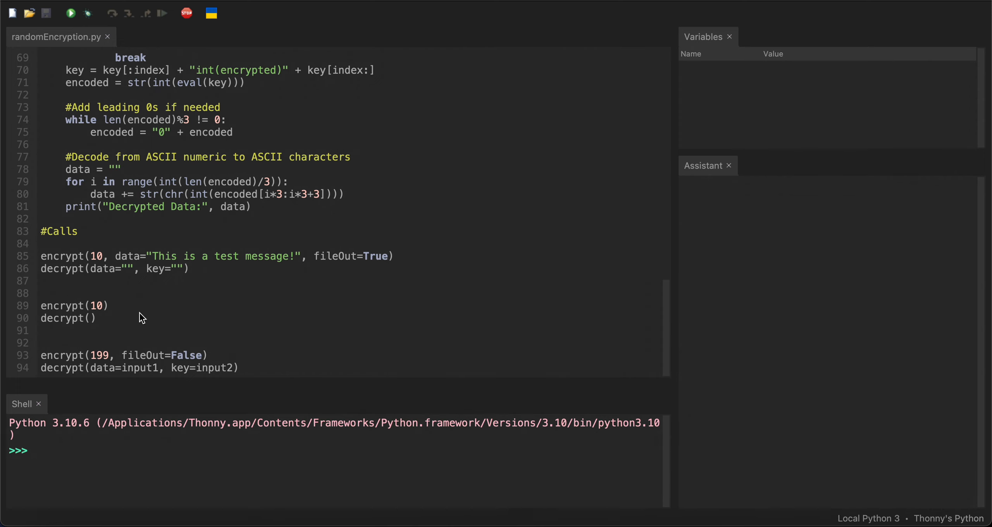
- Run the script, creating encryptedData.txt and encryptionKey.txt before it fails with a ValueError
click(192, 268)
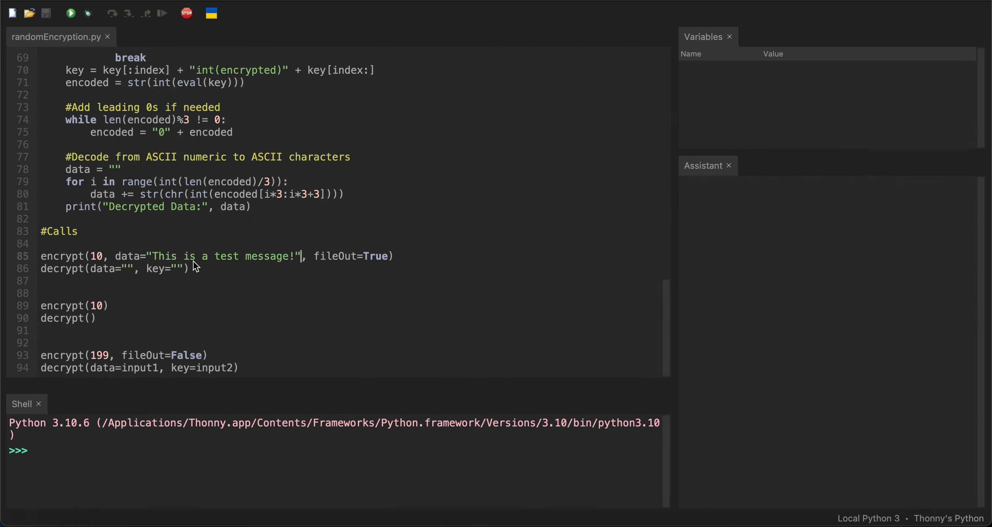
double_click(335, 256)
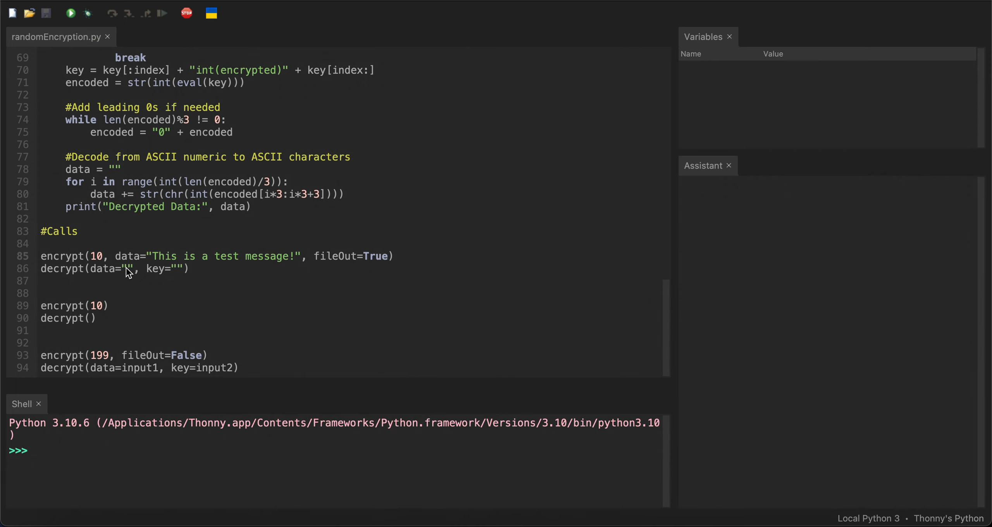
click(72, 13)
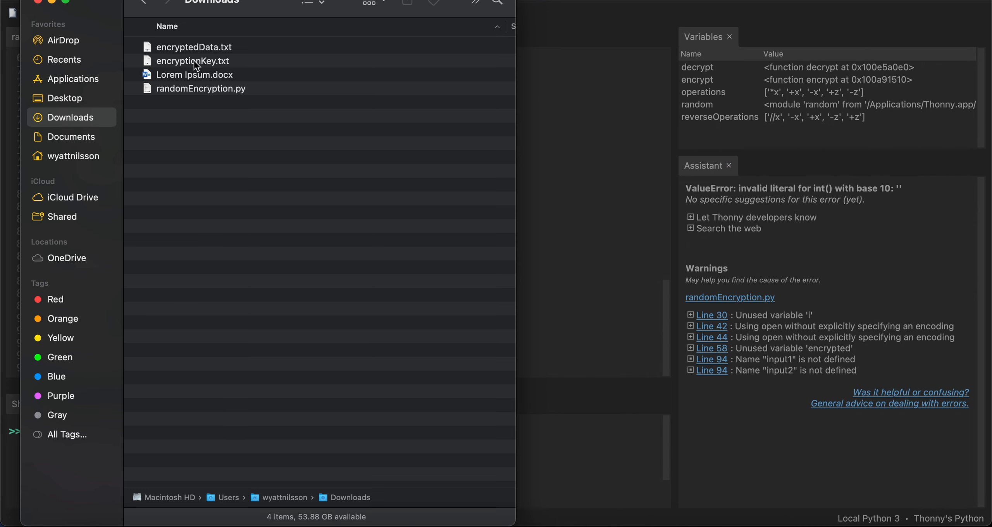
- In Downloads, pick encryptionKey.txt and encryptedData.txt, then open the encrypted data file
click(192, 61)
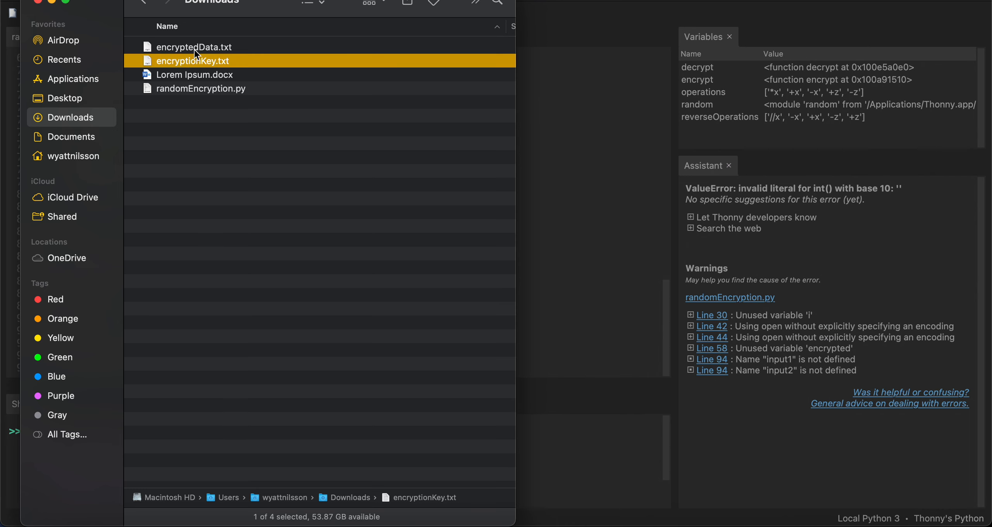
click(193, 47)
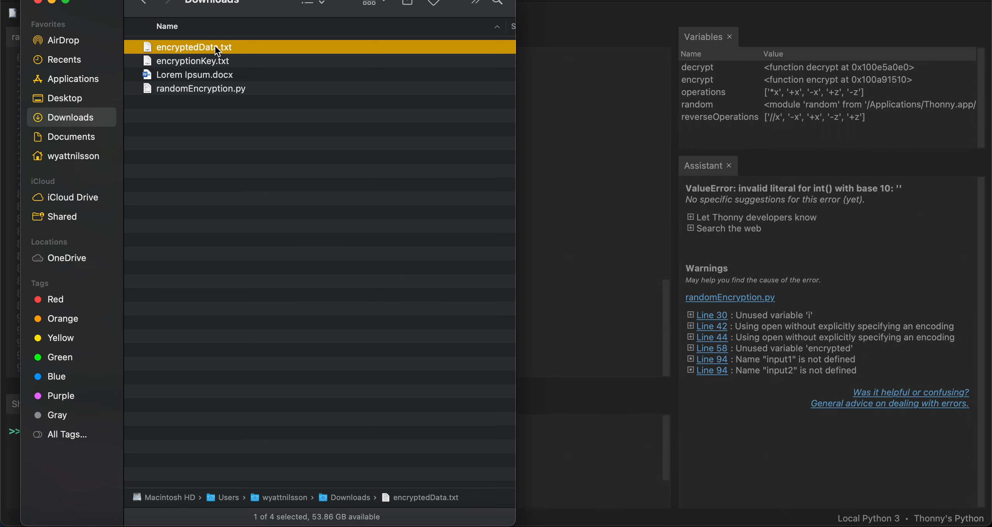
double_click(189, 47)
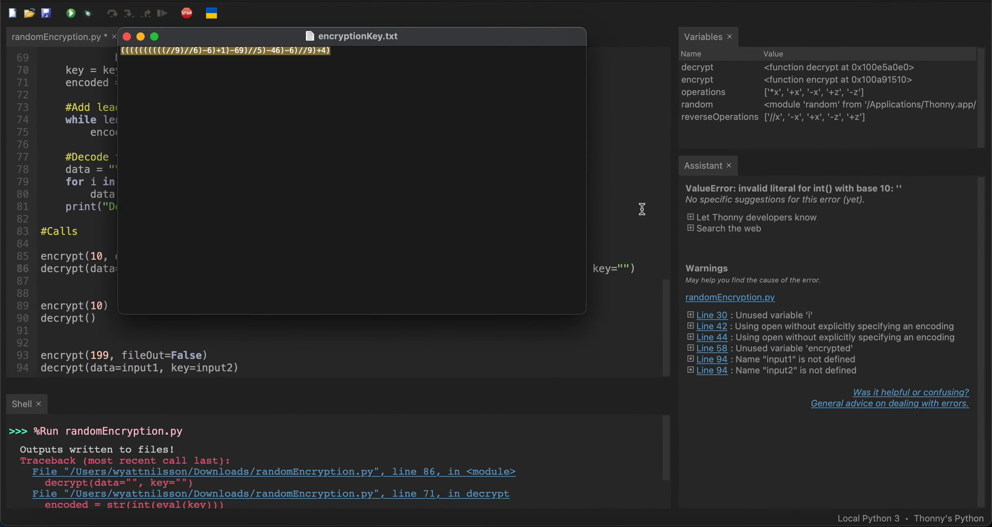
- Paste the saved key into key="" and rerun to print 'This is a test message!'
click(128, 37)
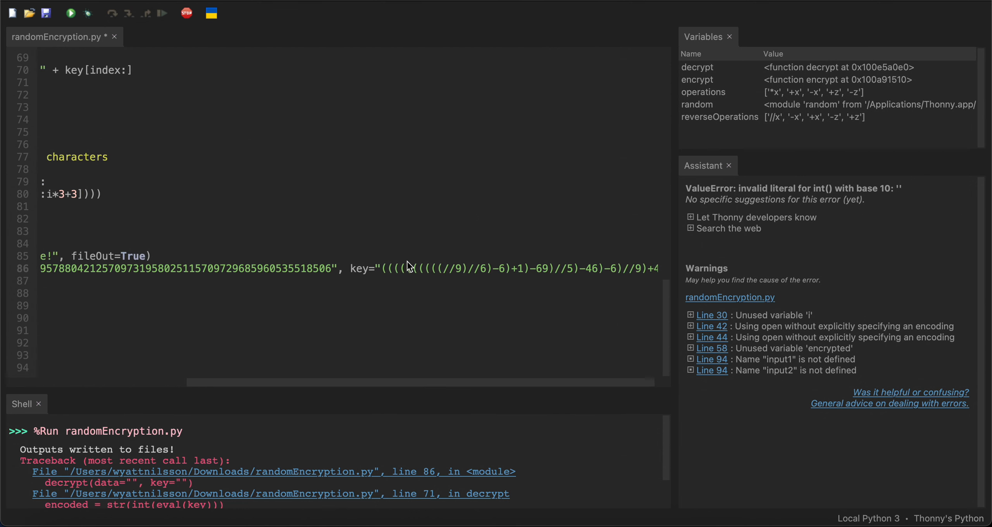
scroll(left, 3)
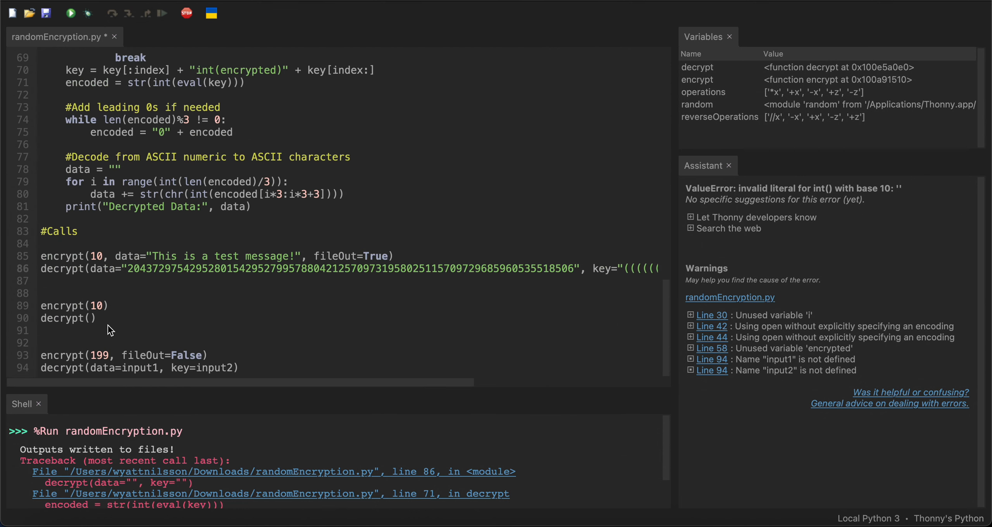
mouse_move(155, 269)
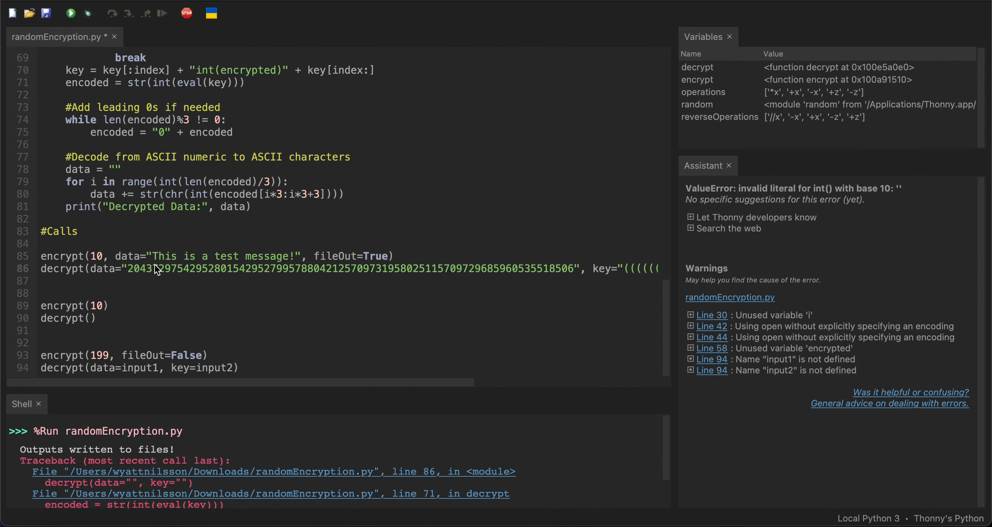
scroll(right, 3)
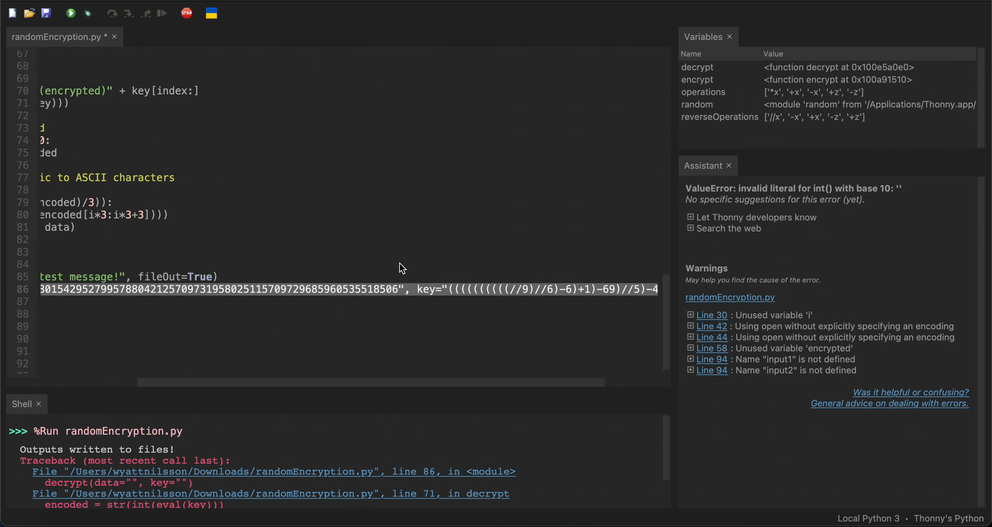
scroll(left, 3)
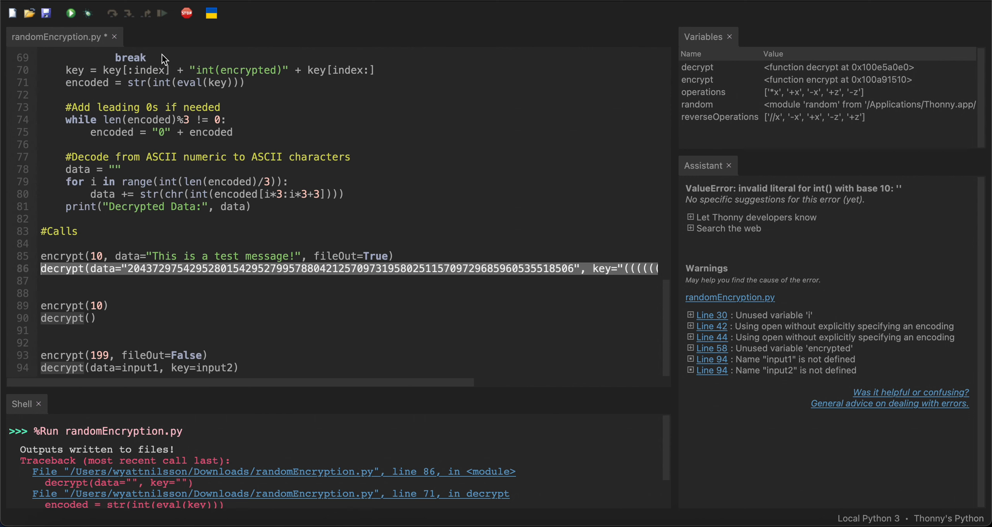
click(72, 12)
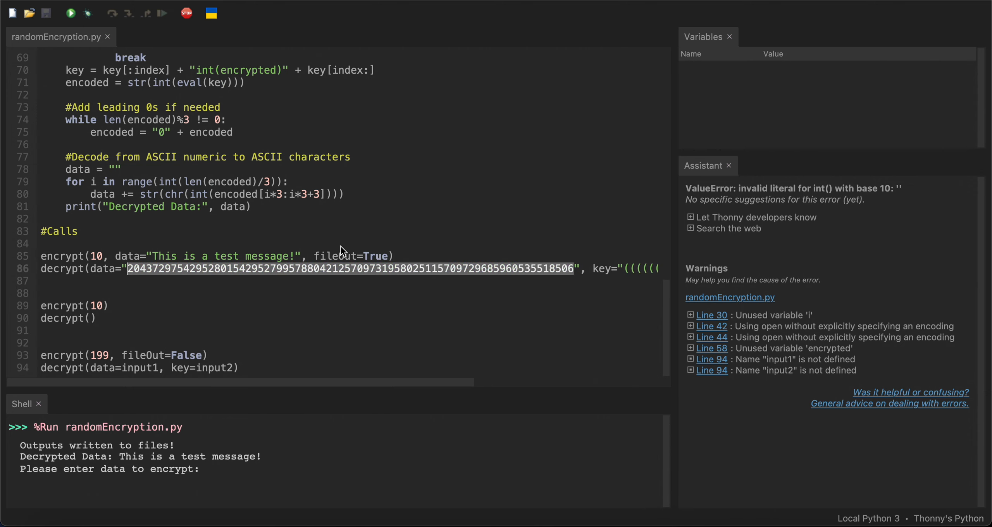
scroll(right, 3)
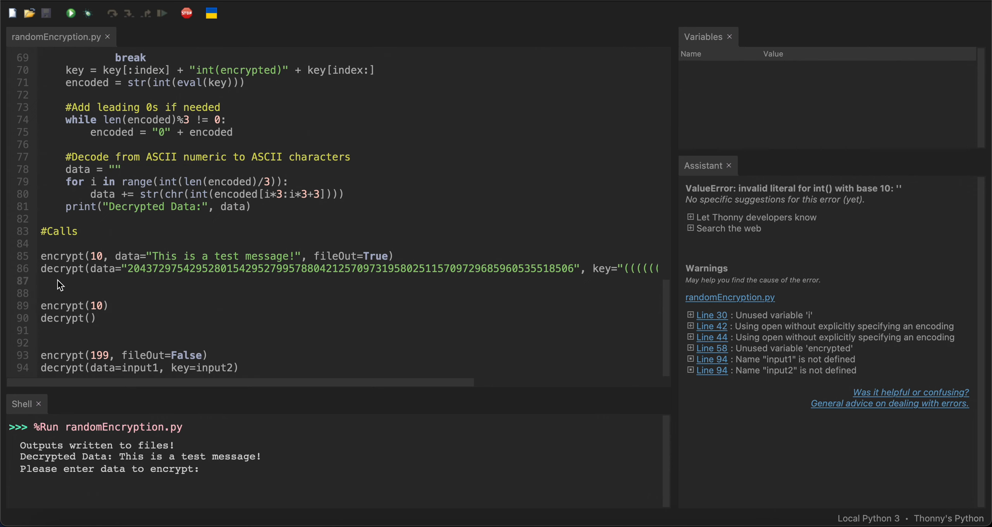
double_click(48, 268)
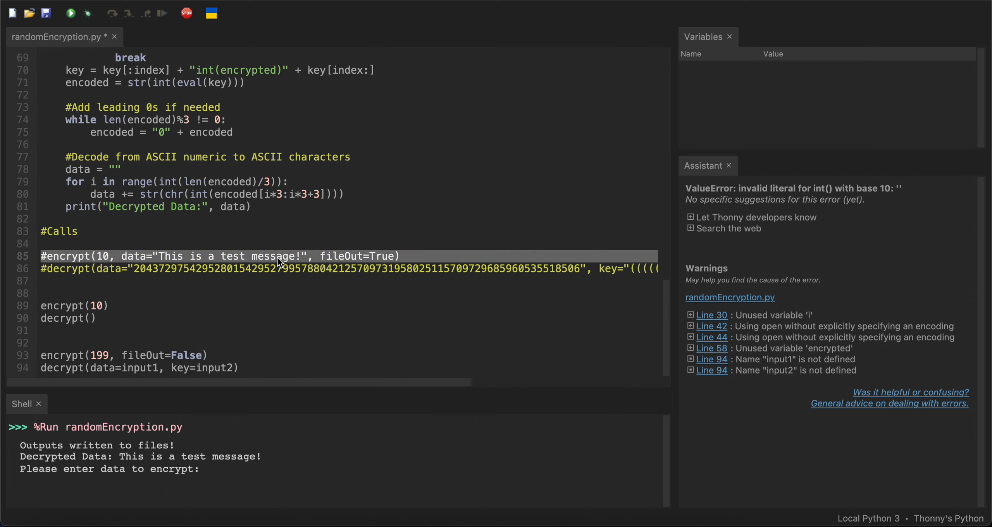
- Run the script and enter 'test message 2' at the Shell prompt for encryption and decryption
click(97, 318)
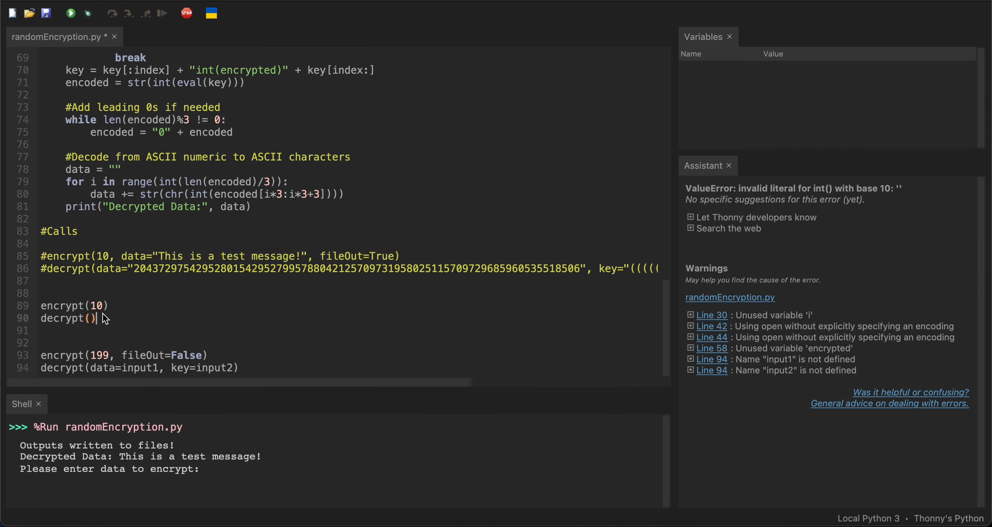
double_click(63, 305)
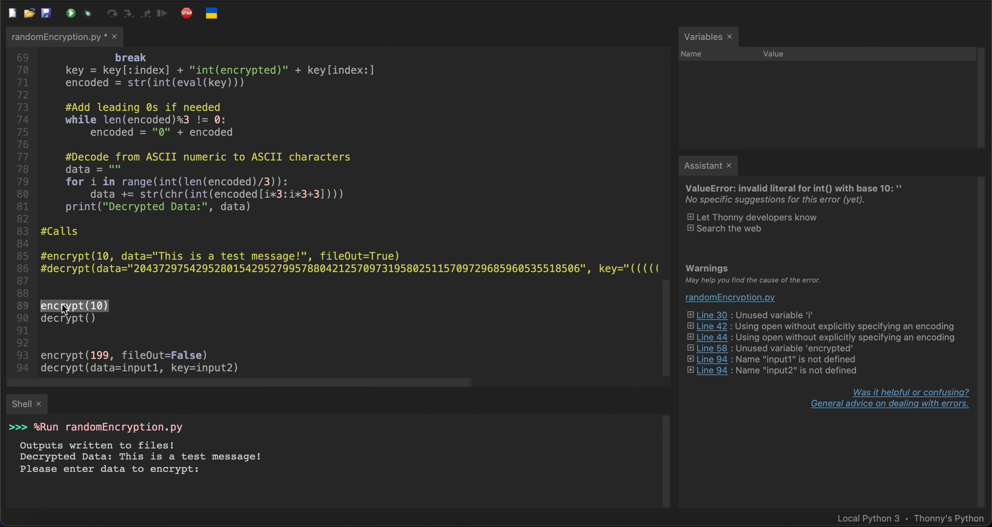
click(87, 319)
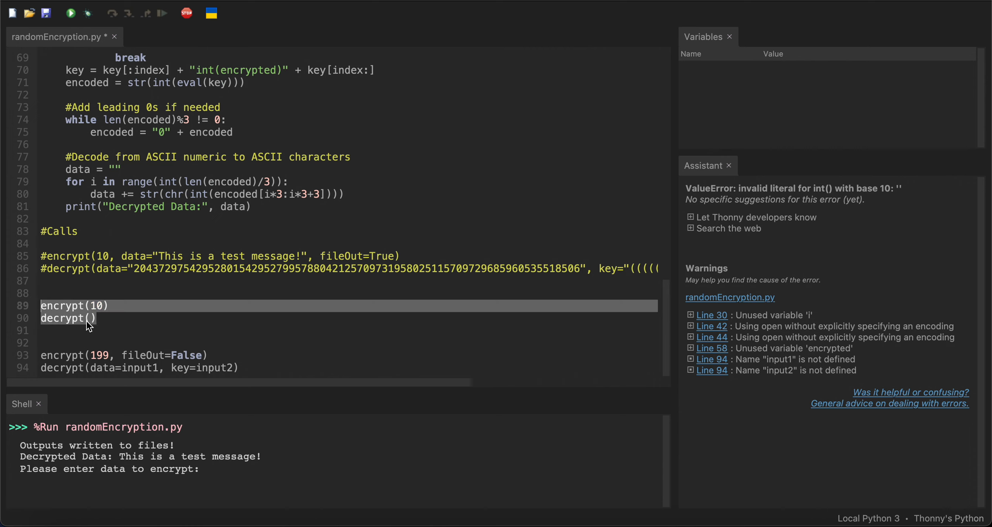
click(71, 12)
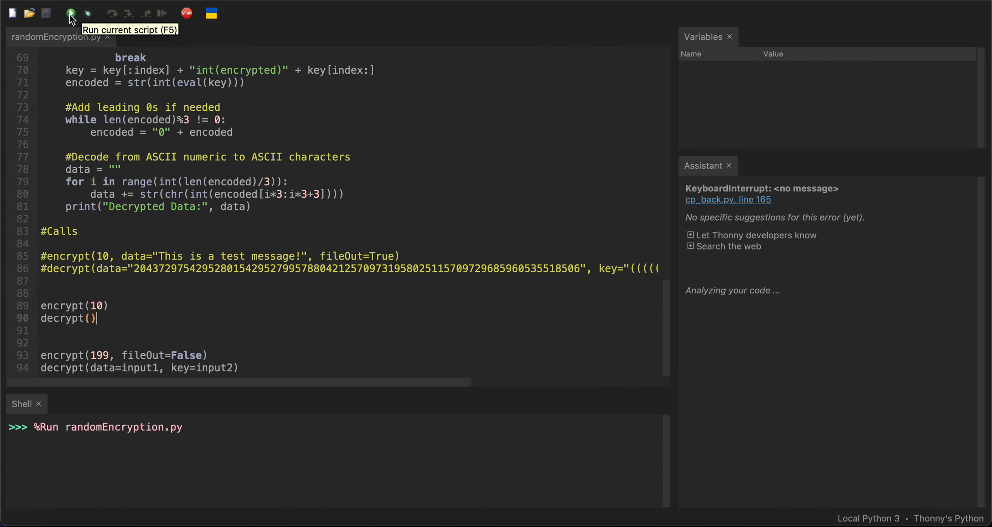
click(71, 13)
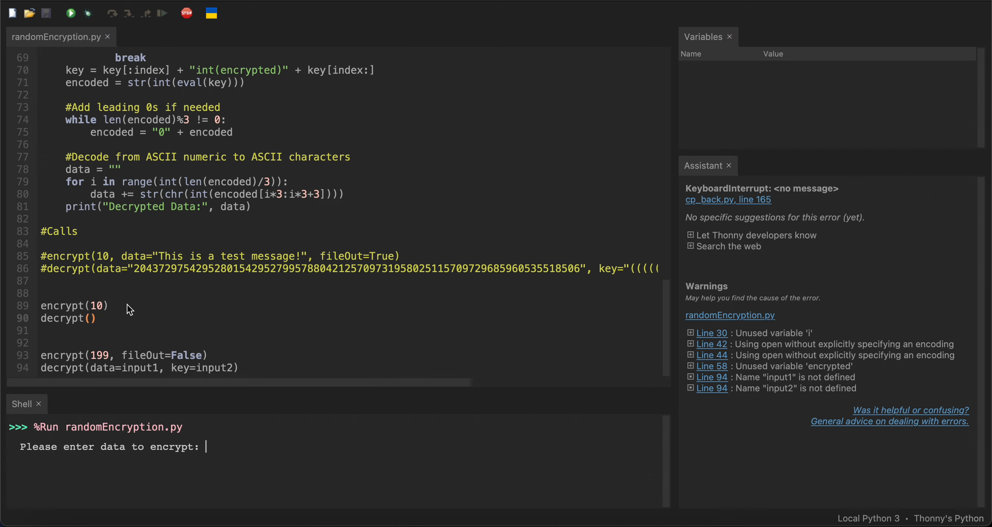
mouse_move(240, 442)
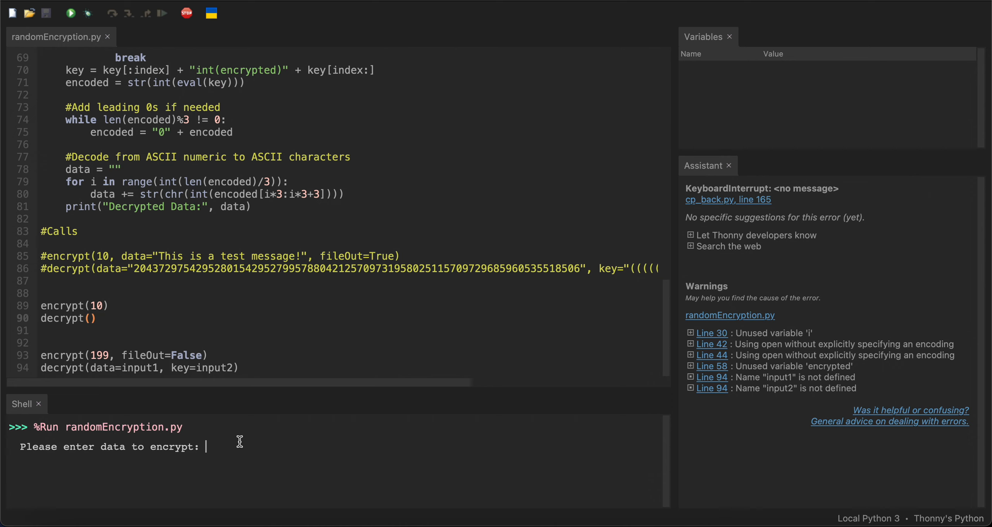
text(test message 2!)
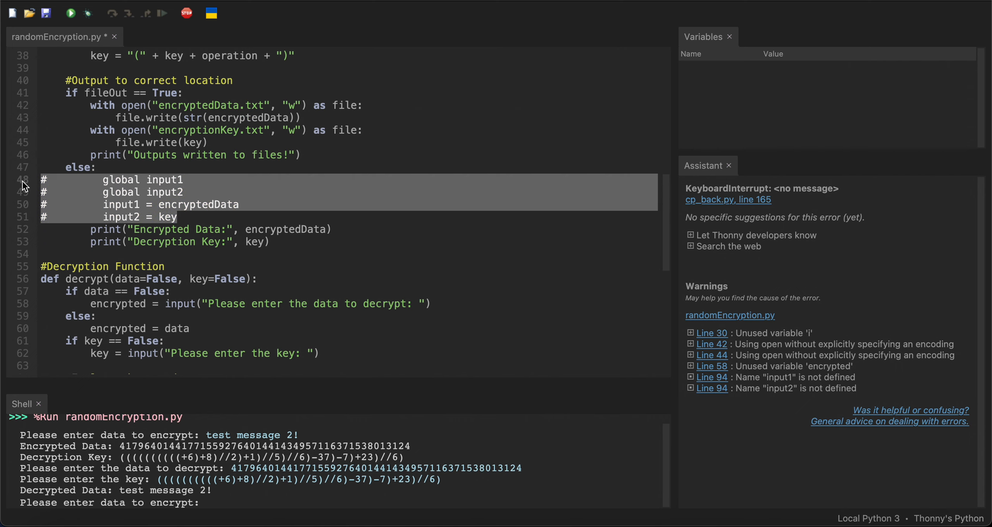
mouse_move(11, 182)
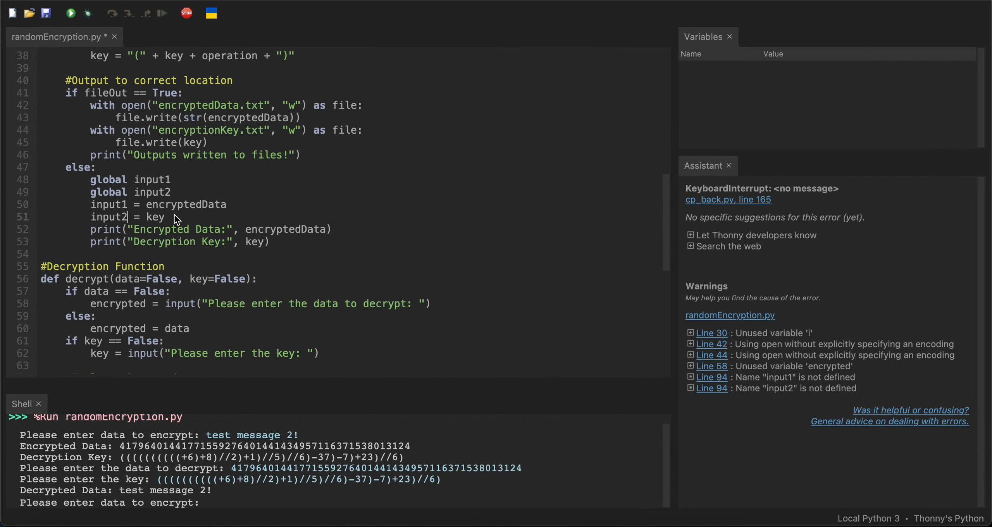
- Uncomment global-input lines 48–51 and comment out the encrypt(10) and decrypt() calls on lines 89–90
scroll(down, 3)
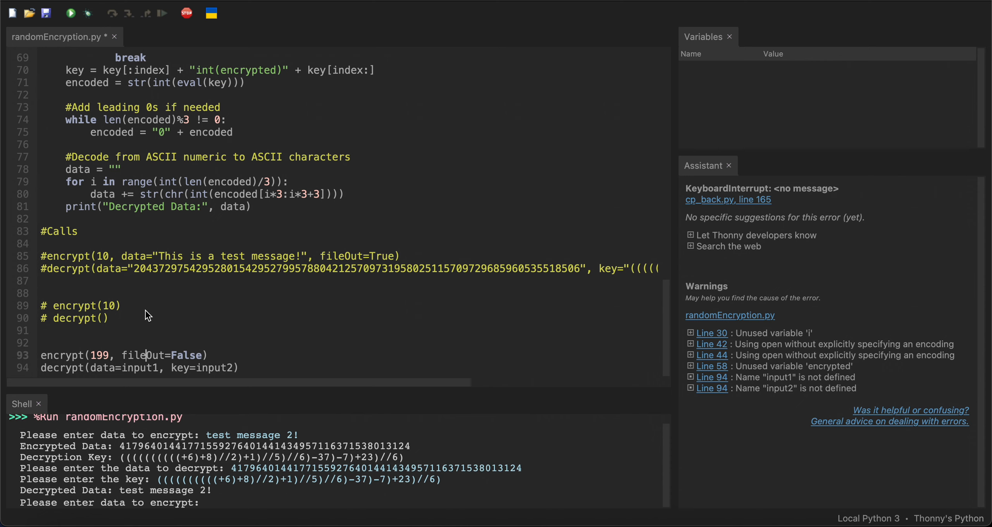
mouse_move(115, 373)
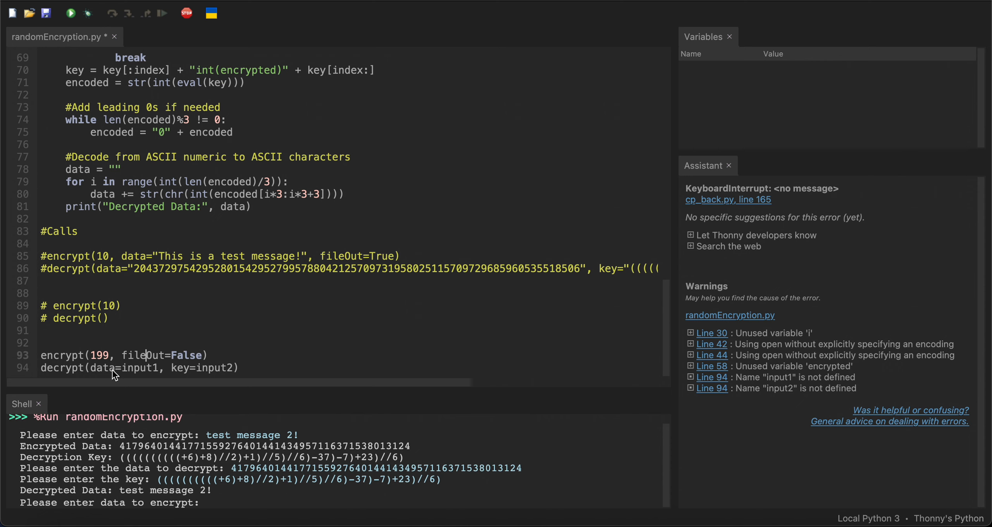
mouse_move(196, 468)
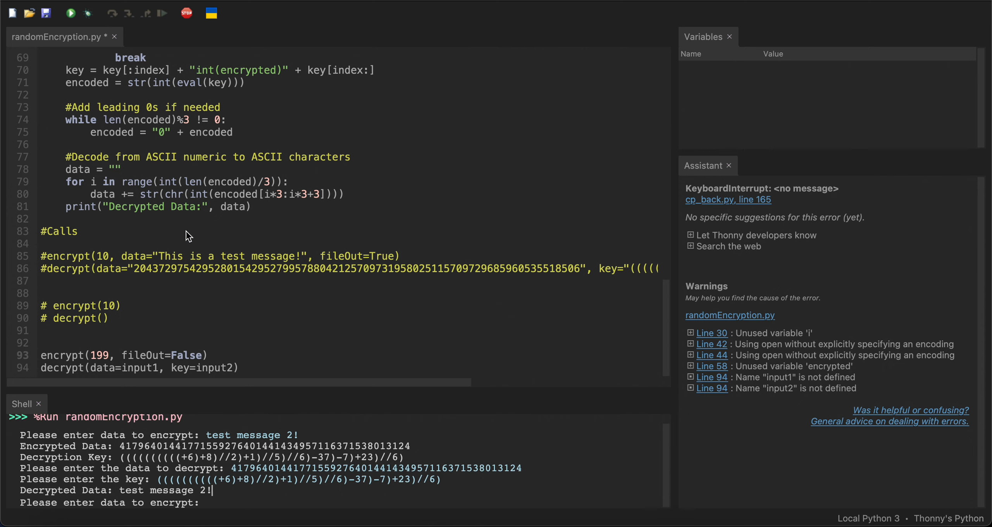
double_click(99, 355)
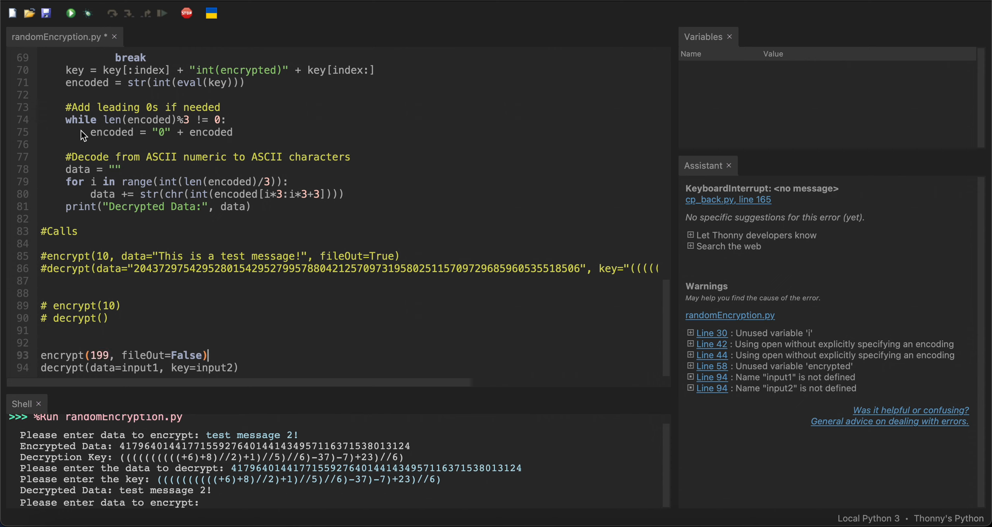
- Run with input 'hello' at level 199 and inspect the encrypted number and long key
click(72, 12)
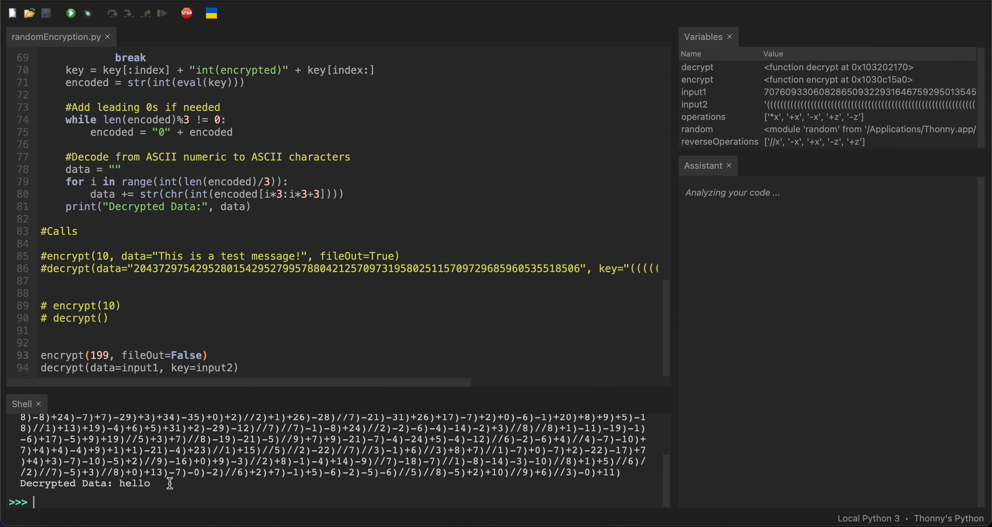
click(71, 13)
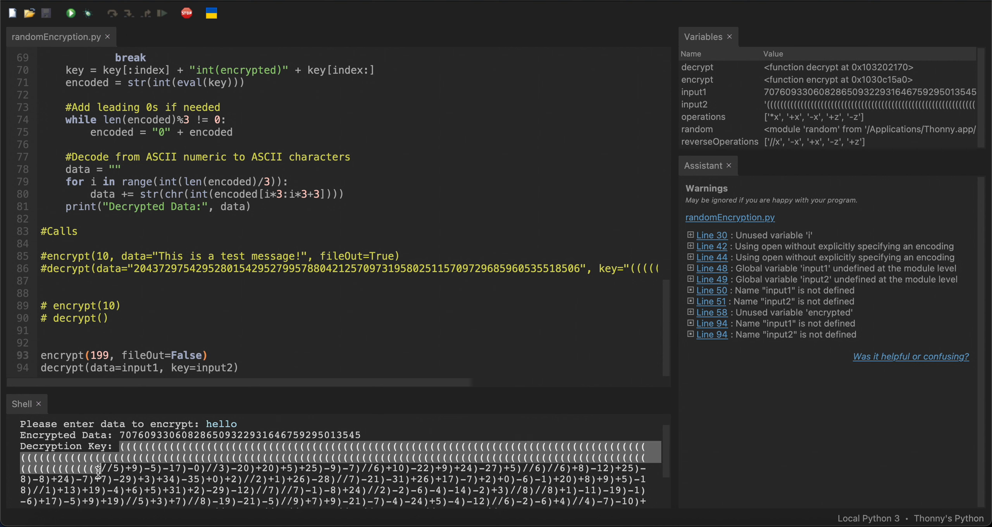
mouse_move(138, 365)
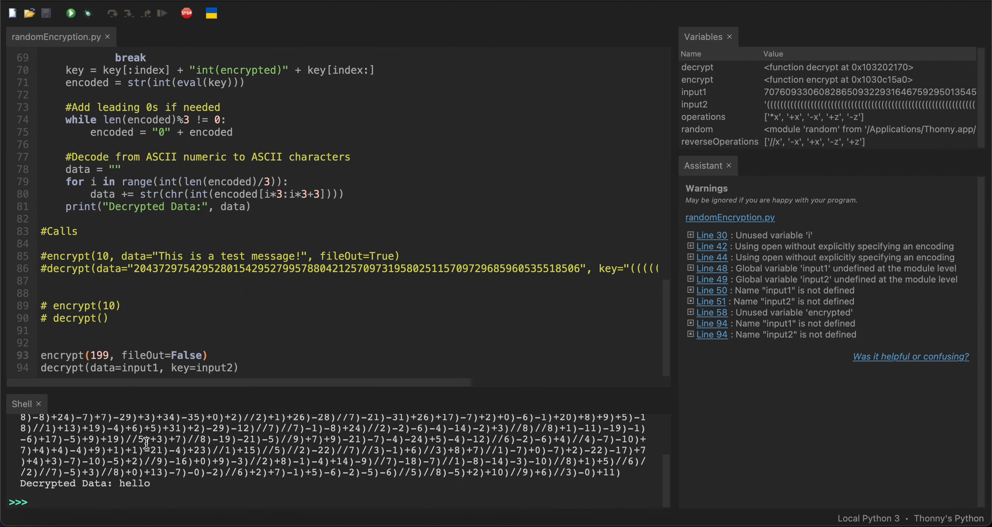
mouse_move(175, 498)
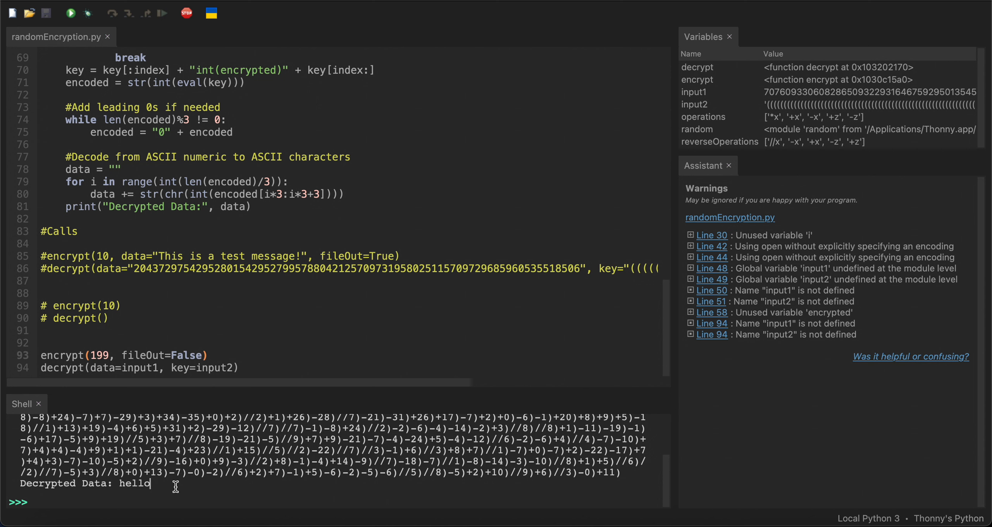
click(72, 13)
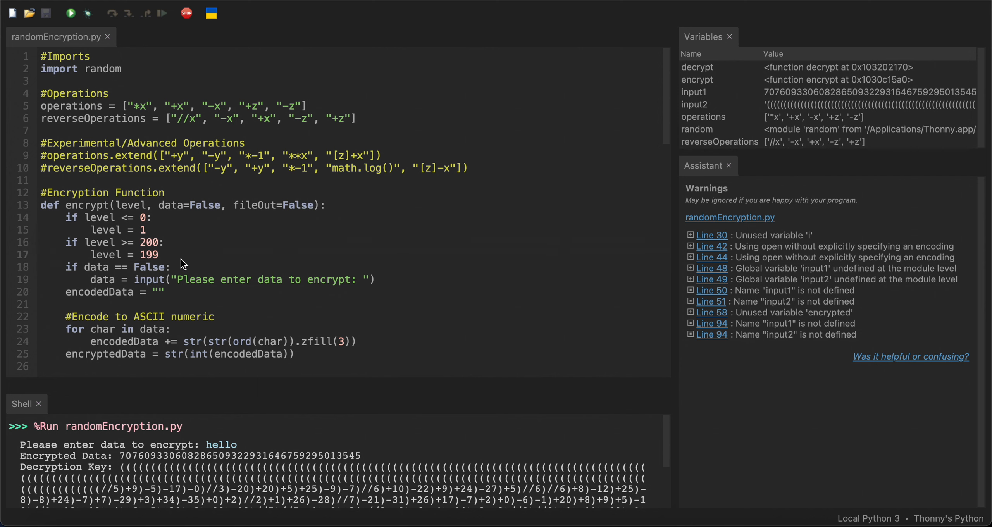
scroll(down, 3)
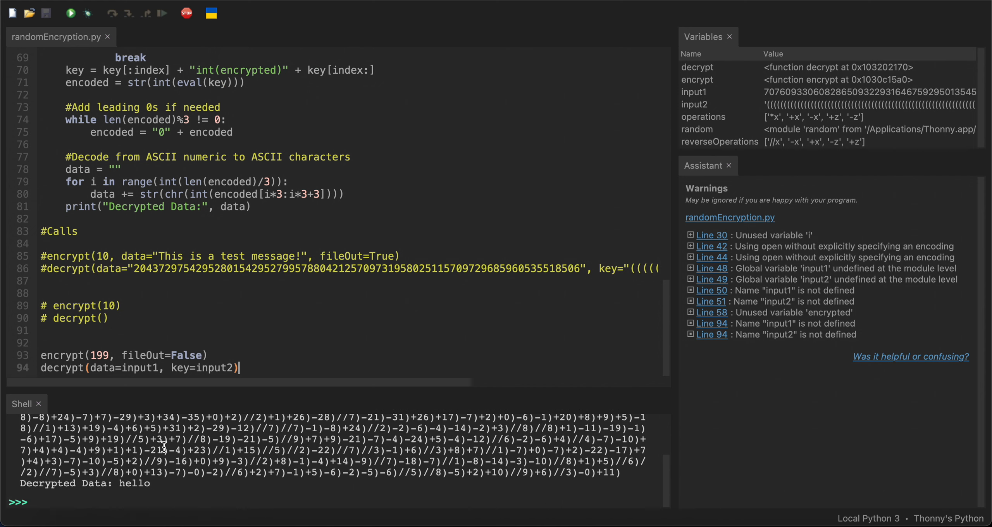
click(72, 12)
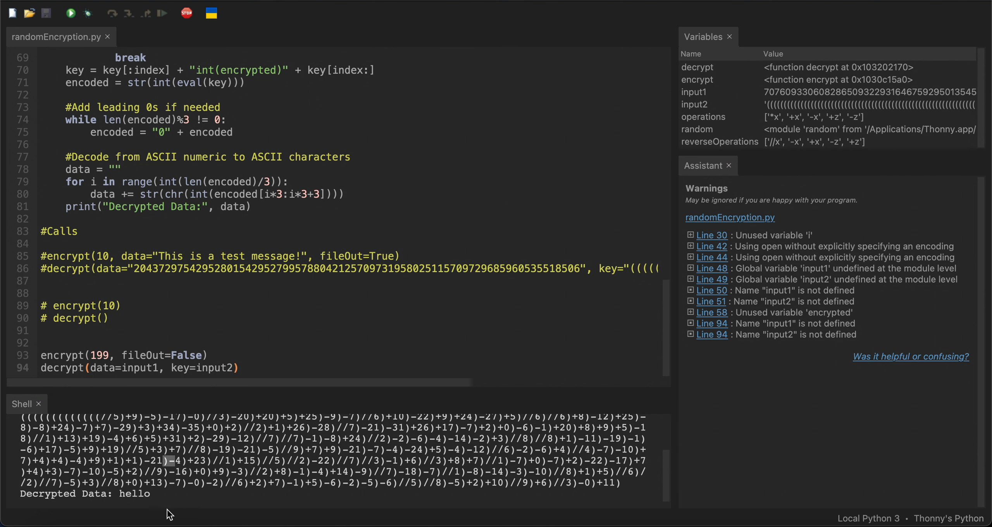
double_click(134, 494)
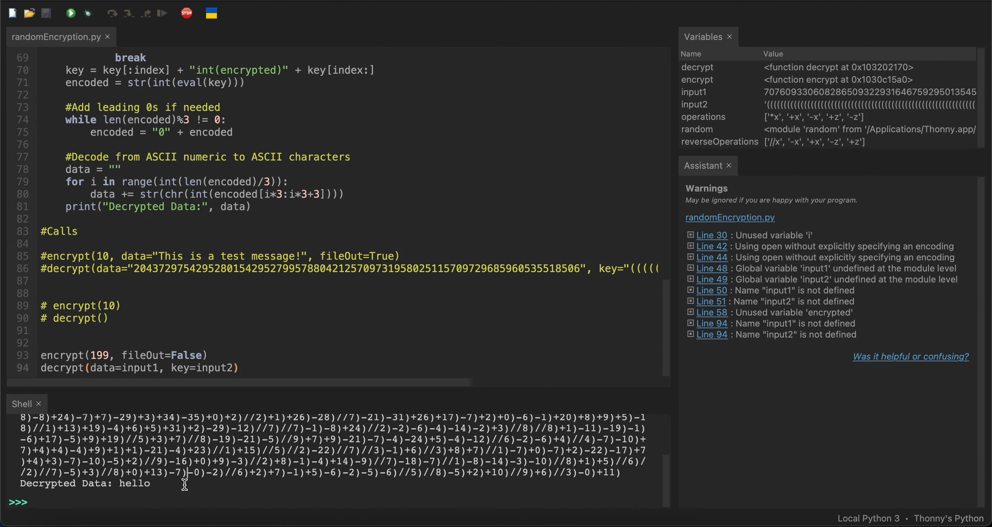
mouse_move(197, 400)
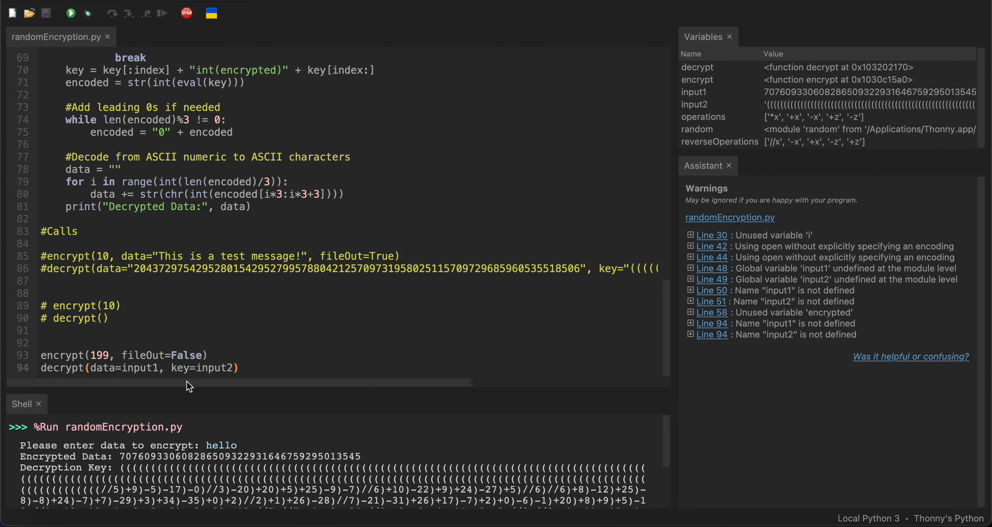
- Run again with 'This is a longer message which has a long string of characters' and verify decryption
click(72, 13)
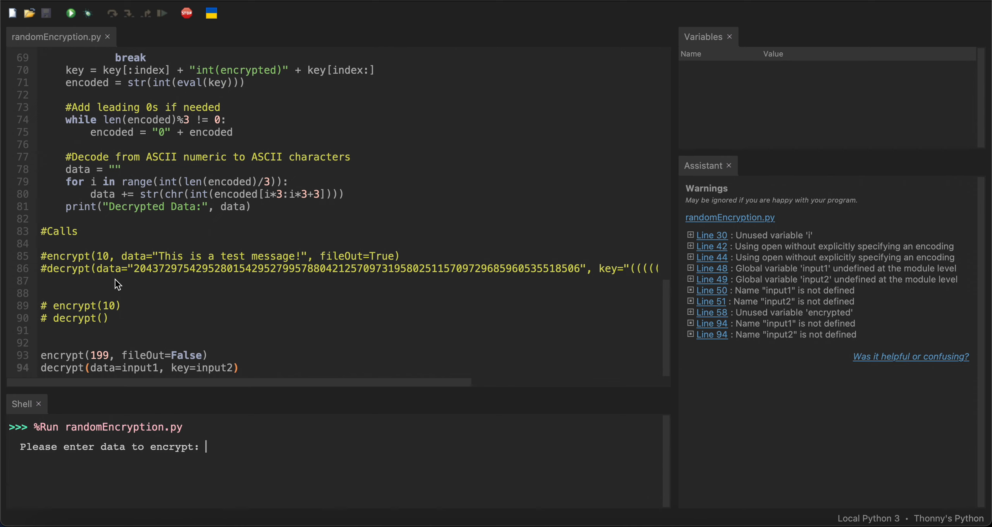
text(This is a)
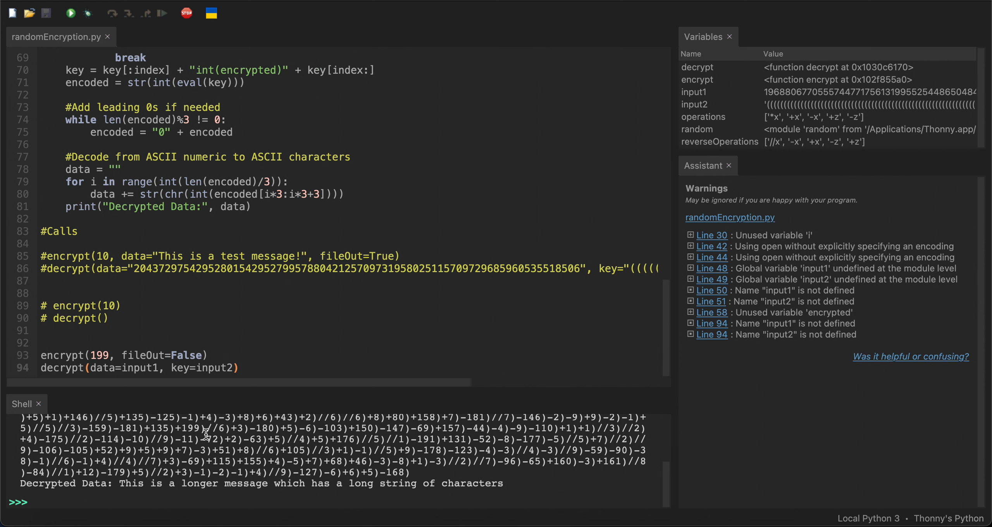
click(72, 13)
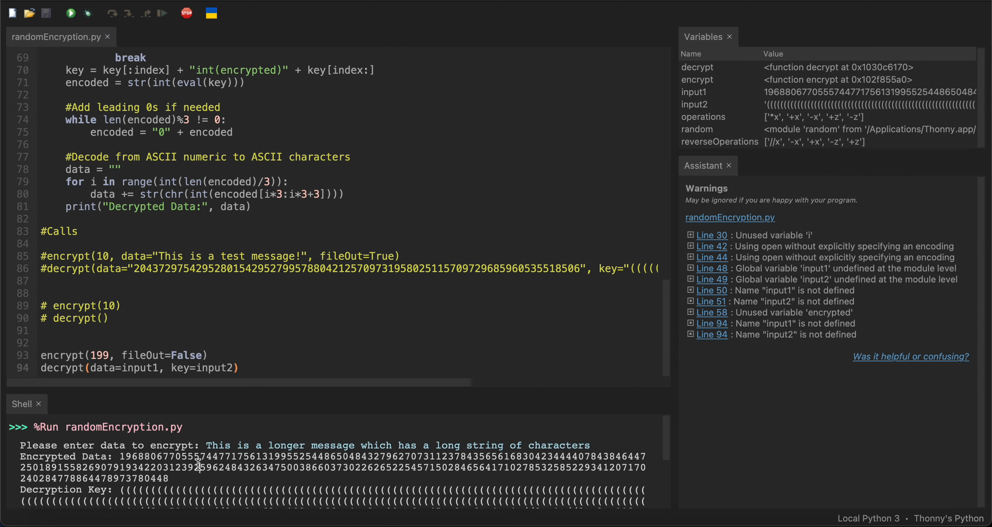
scroll(down, 3)
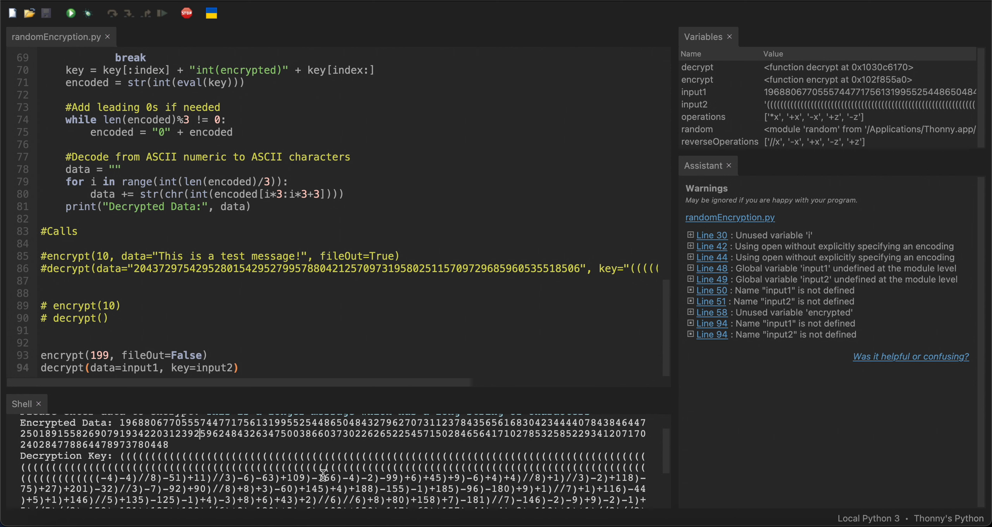
mouse_move(205, 443)
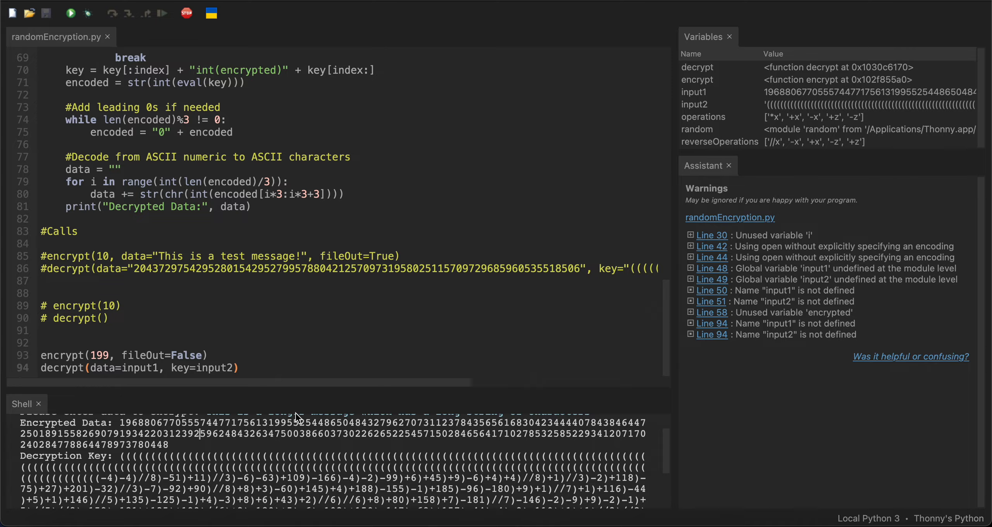
mouse_move(320, 434)
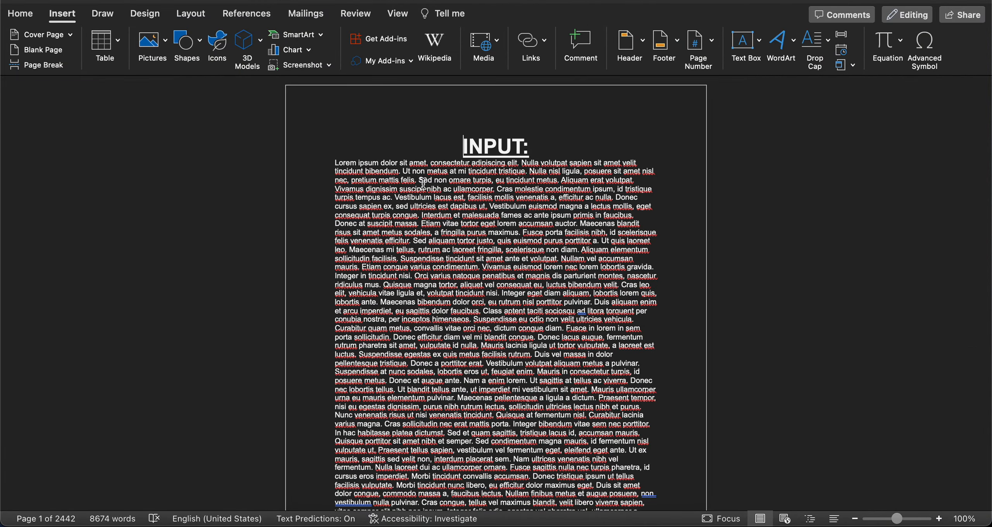
- Scroll the lorem ipsum document down to the page 13 diffchecker screenshot reporting identical files
scroll(down, 3)
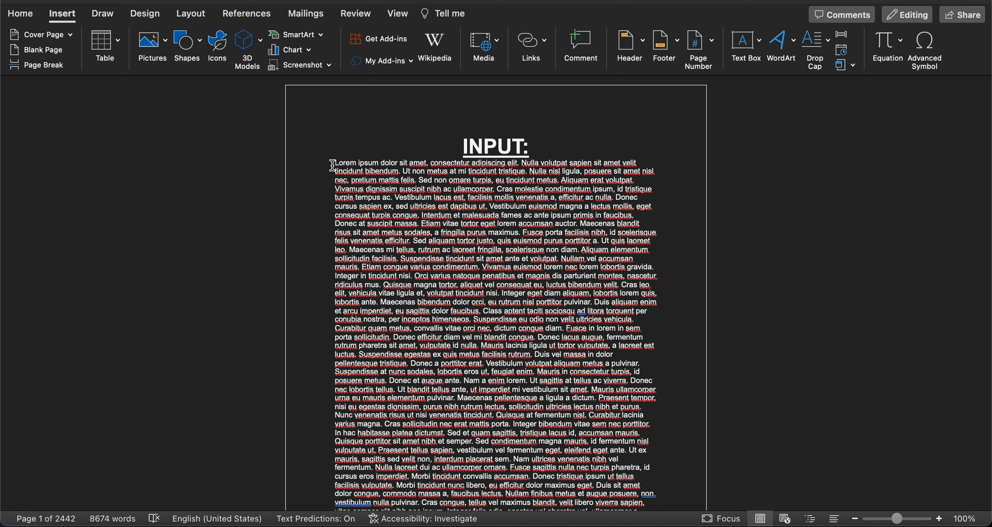
scroll(down, 3)
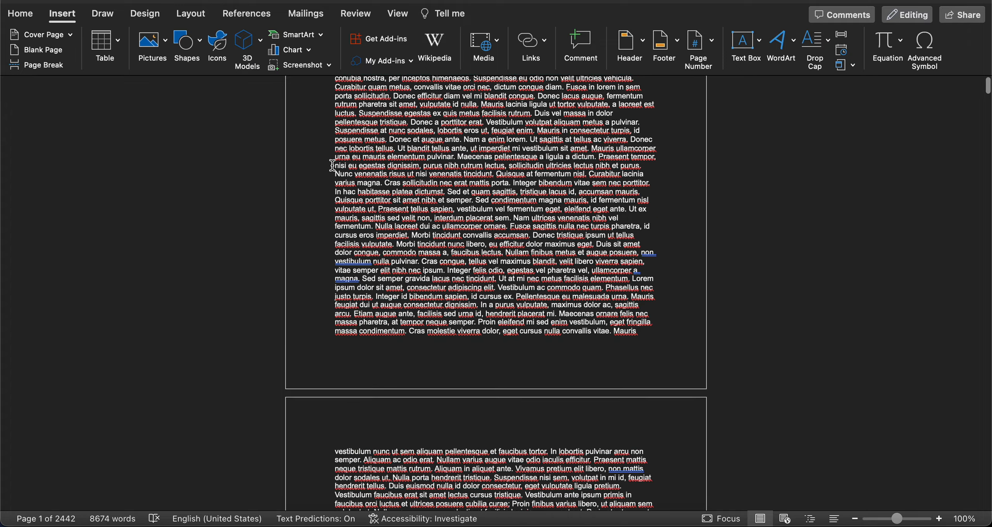
scroll(down, 3)
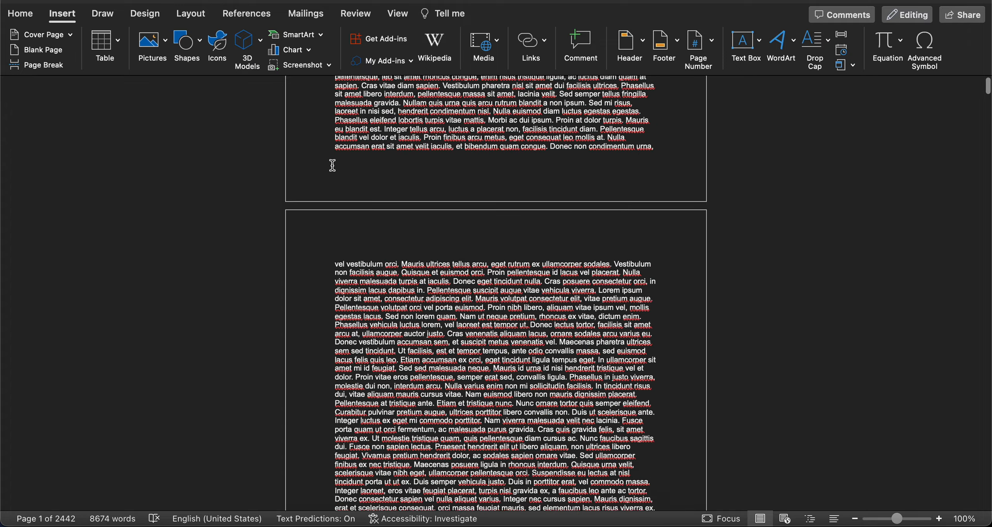
scroll(down, 3)
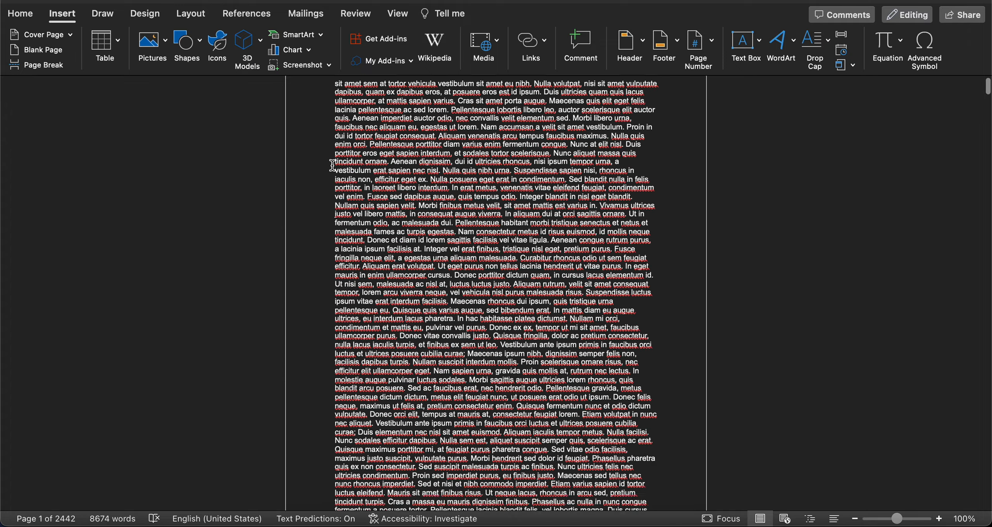
scroll(down, 3)
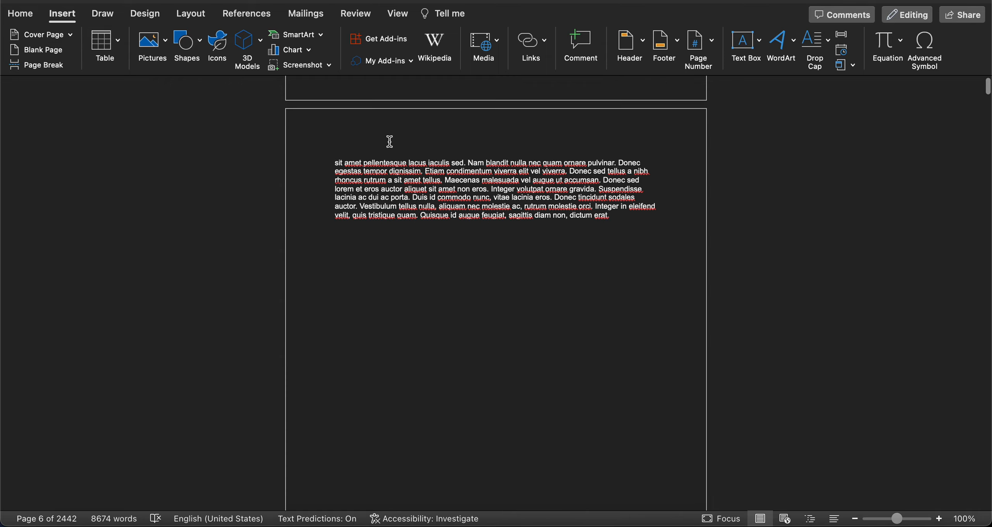
scroll(down, 3)
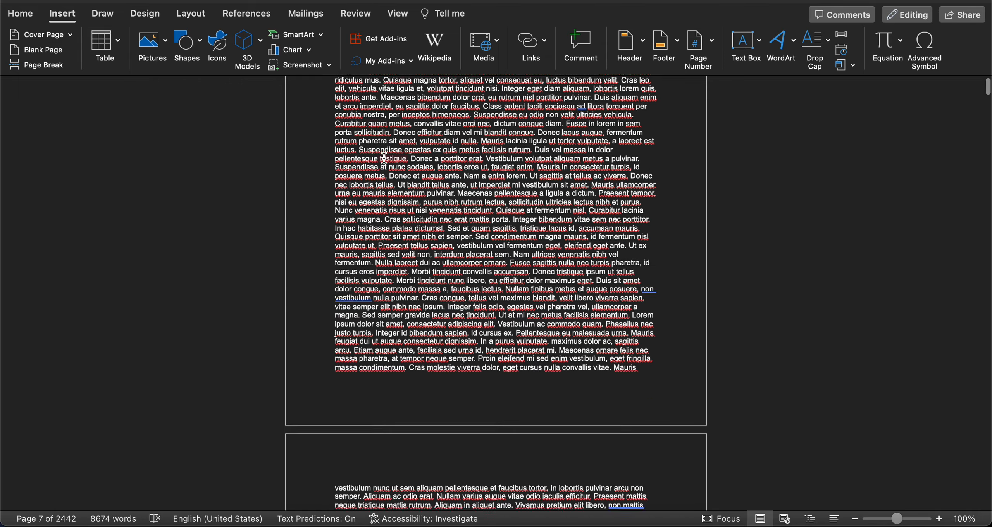
scroll(down, 3)
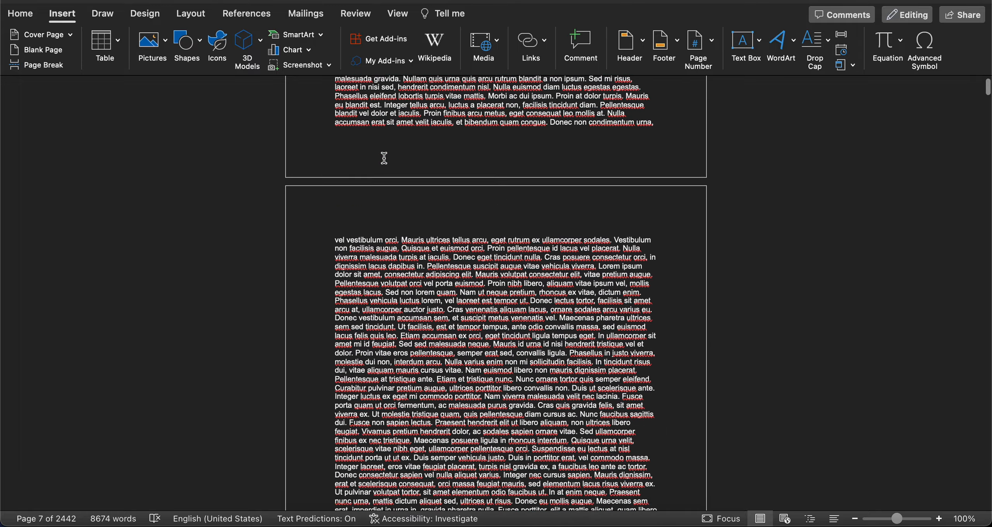
scroll(down, 3)
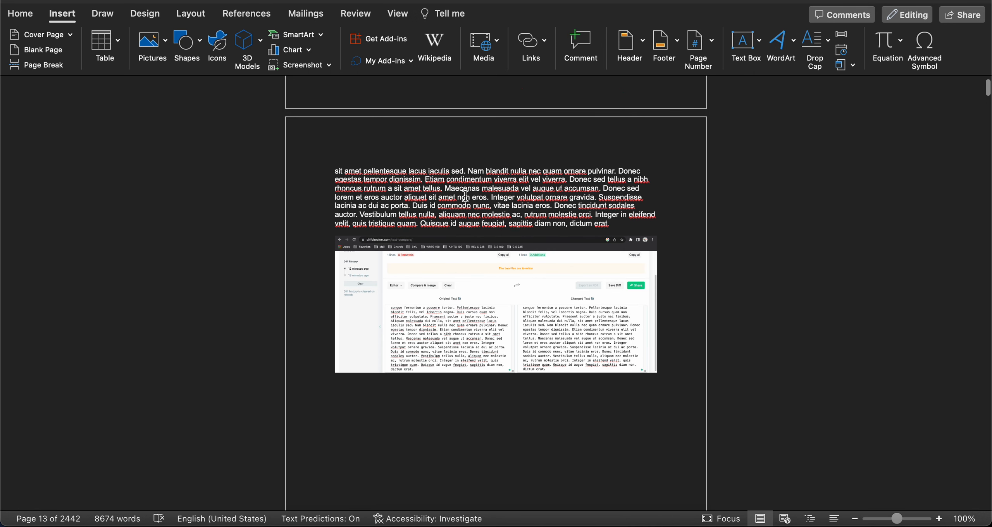
mouse_move(467, 247)
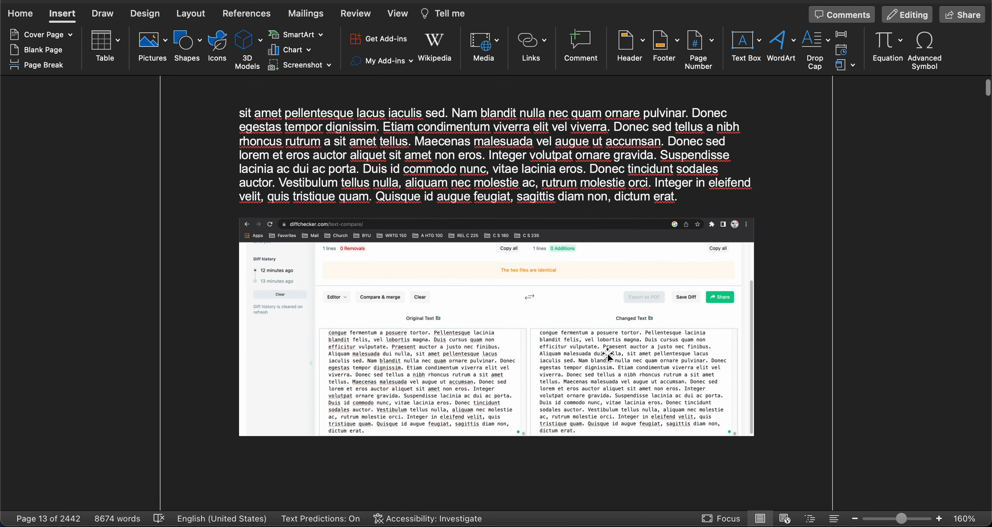
mouse_move(499, 283)
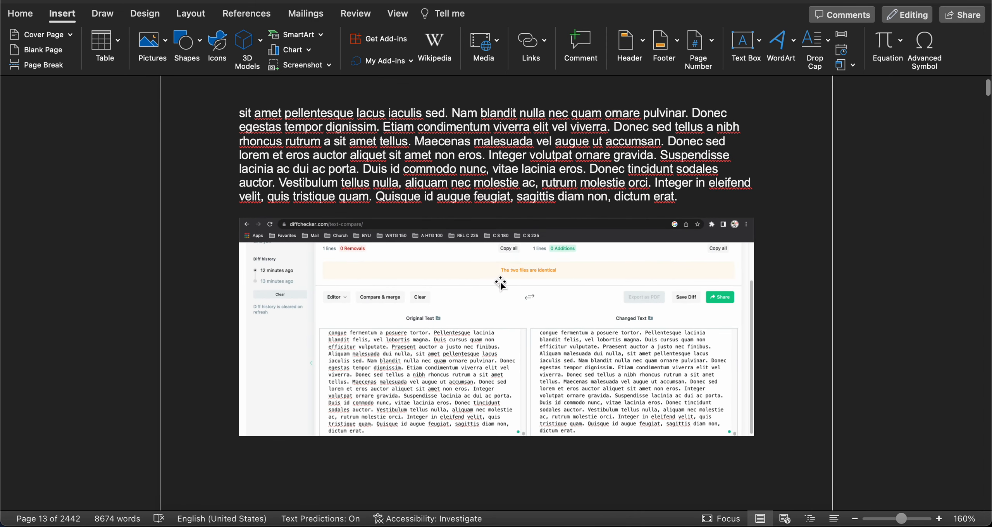
mouse_move(705, 434)
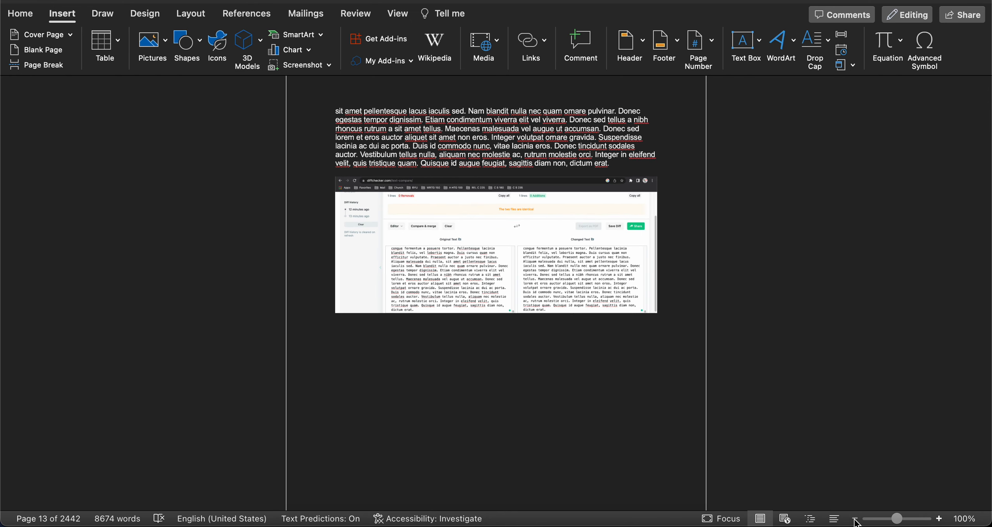
- Scroll past the encrypted digits to the KEY section around page 37 of 2,442
scroll(down, 3)
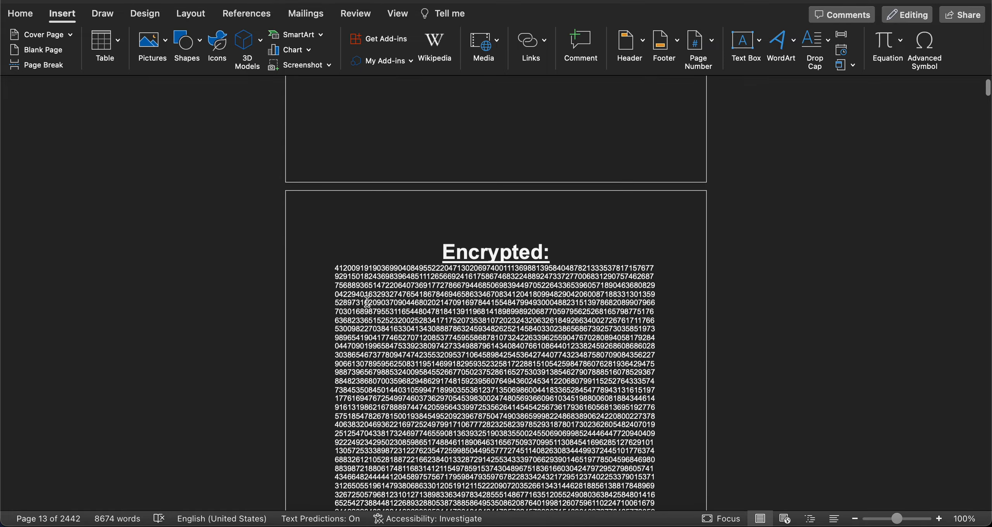
scroll(down, 3)
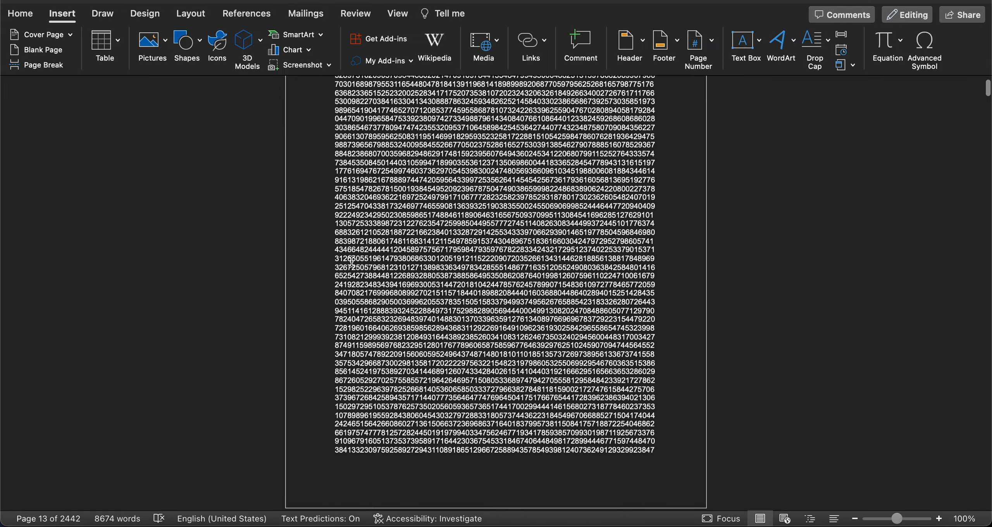
scroll(down, 3)
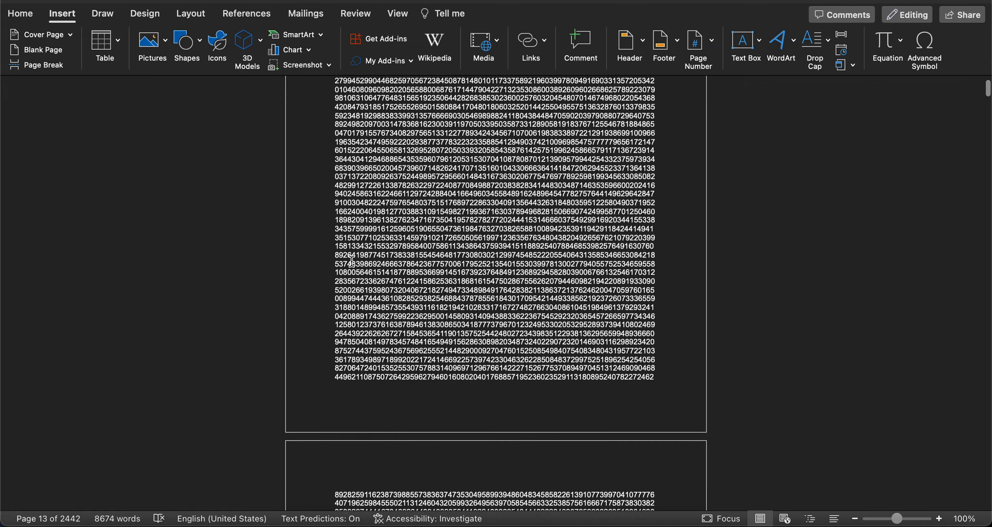
scroll(down, 3)
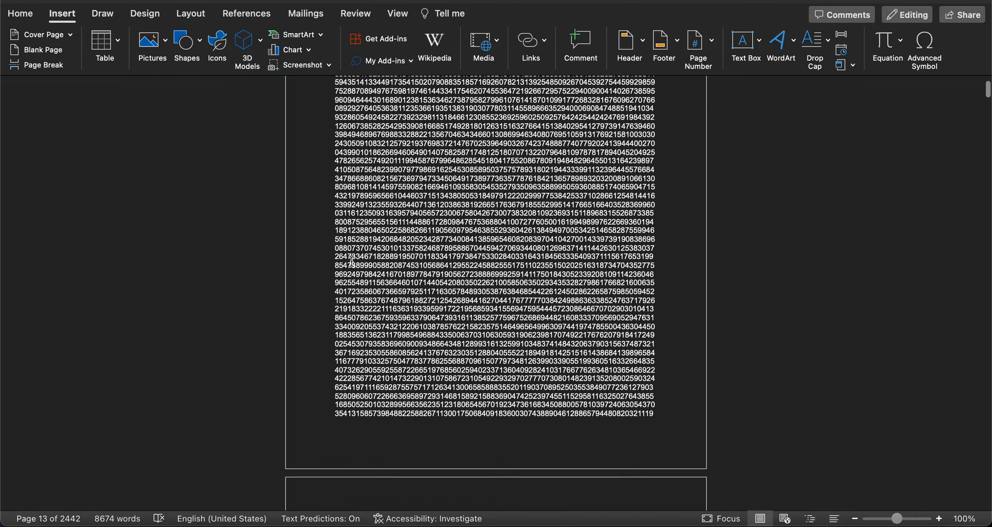
scroll(down, 3)
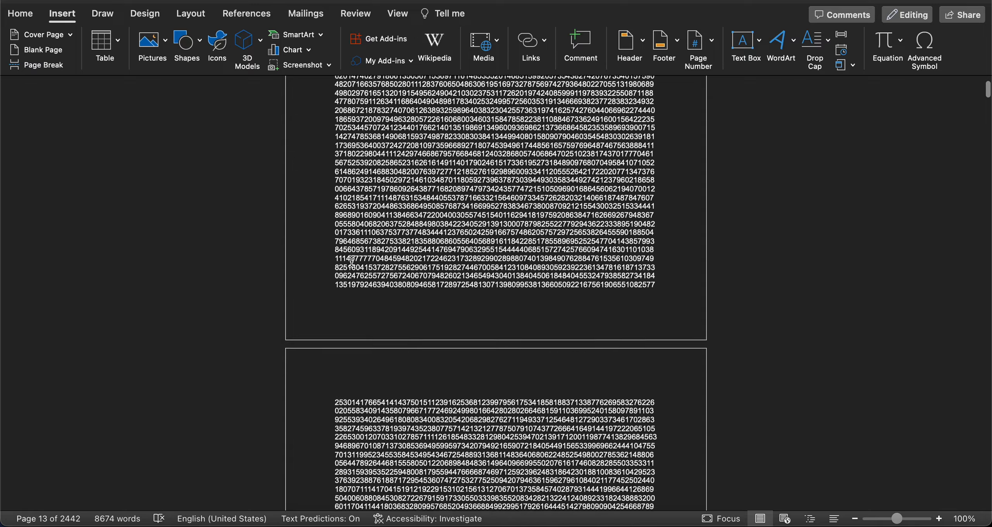
scroll(down, 3)
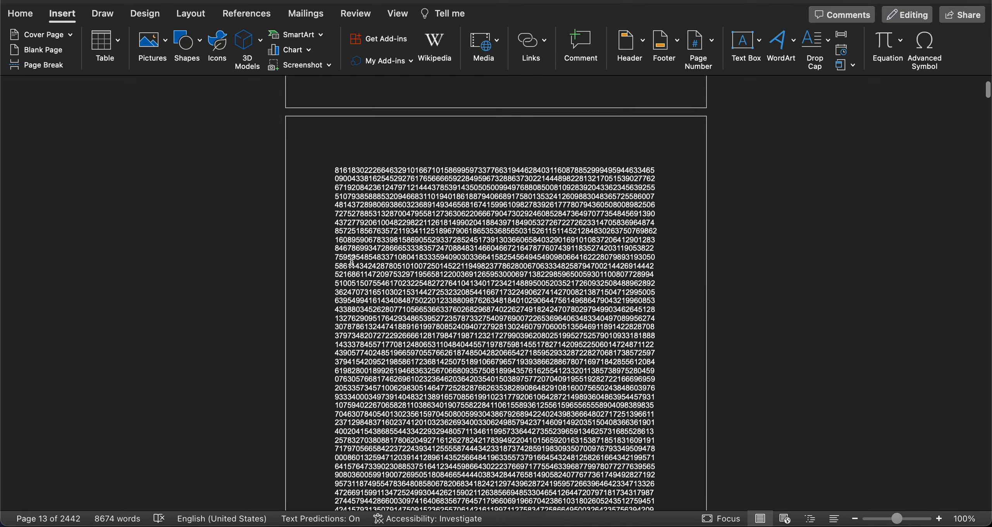
scroll(down, 3)
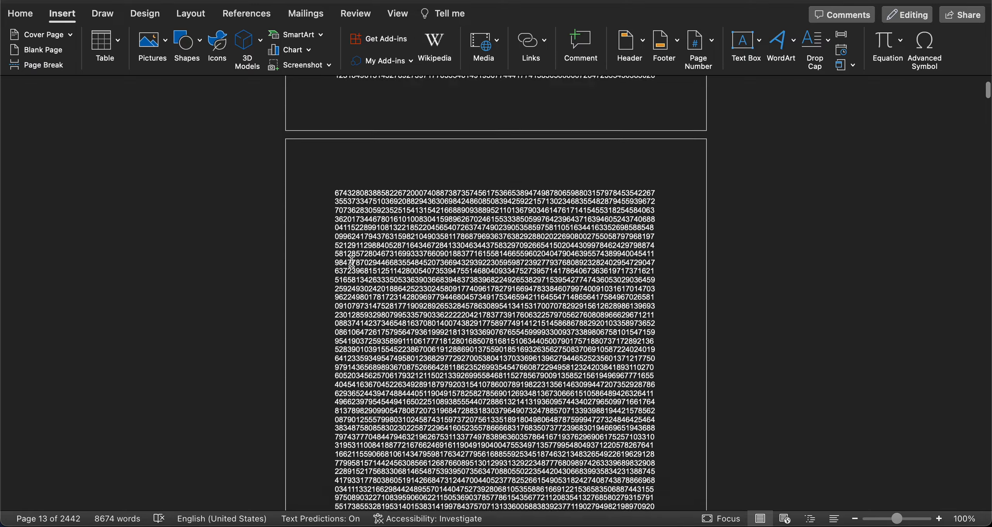
scroll(down, 3)
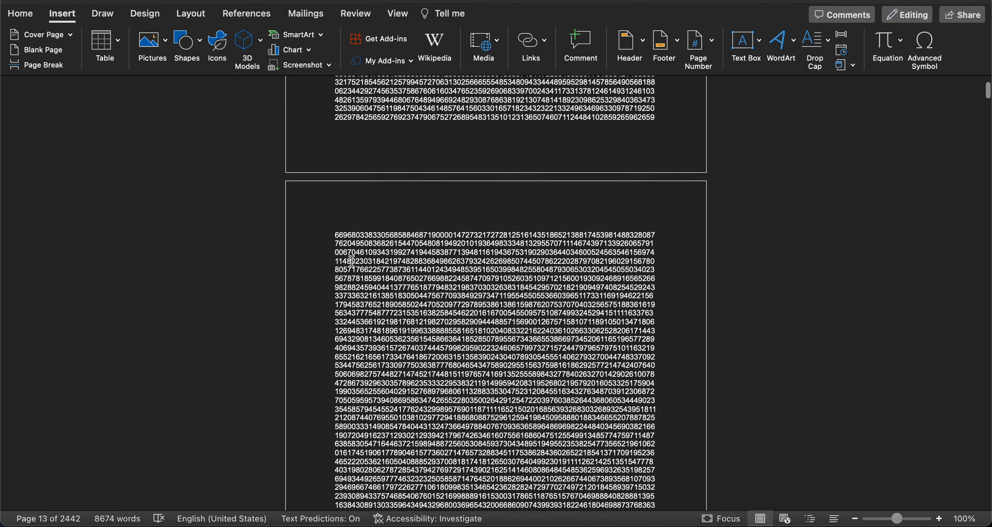
scroll(down, 3)
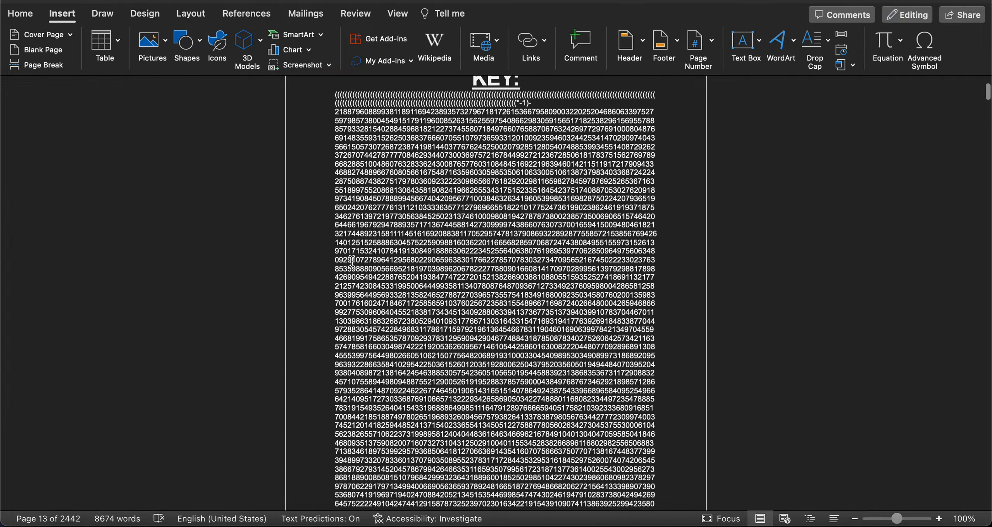
scroll(down, 3)
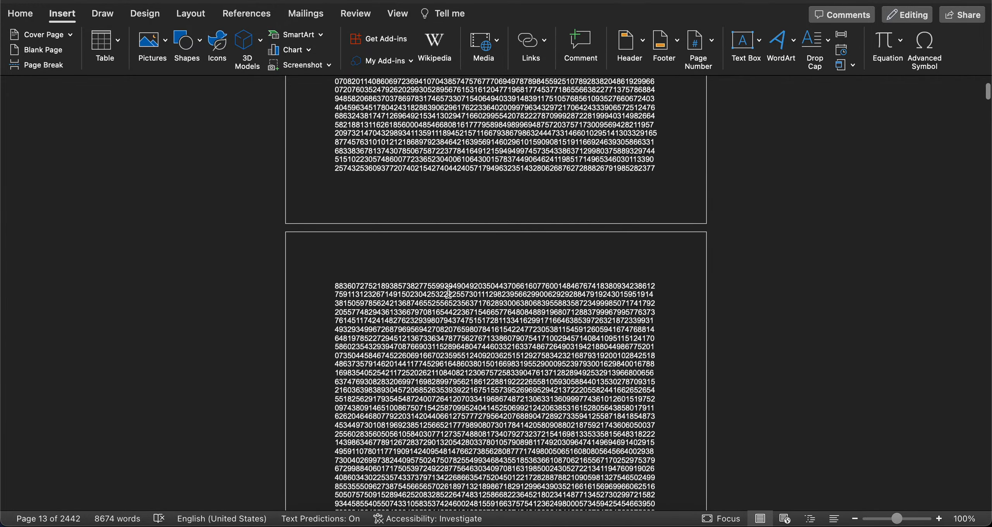
scroll(down, 3)
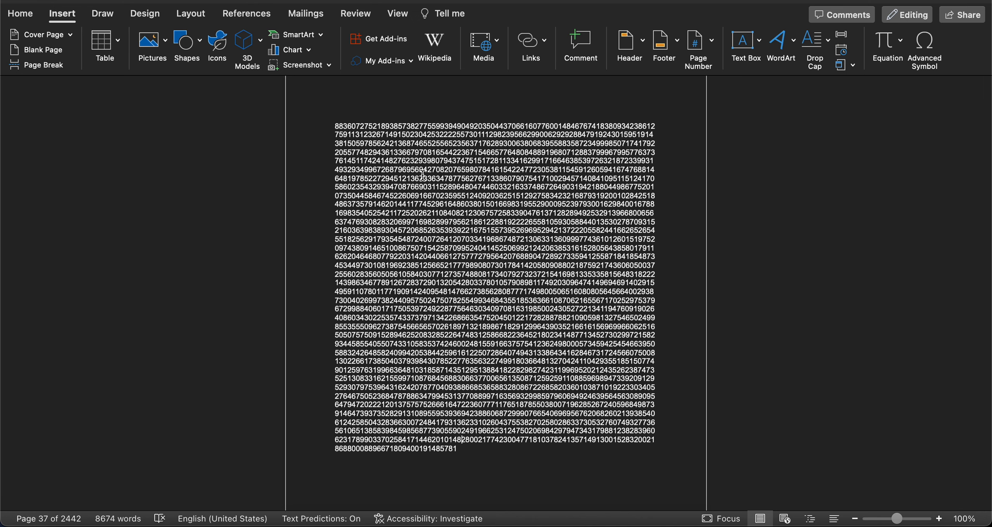
scroll(down, 3)
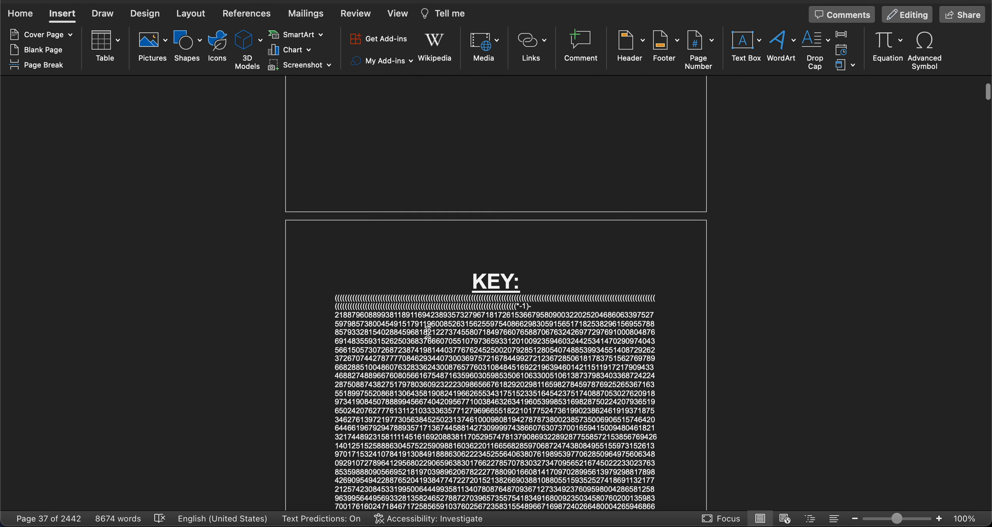
scroll(down, 3)
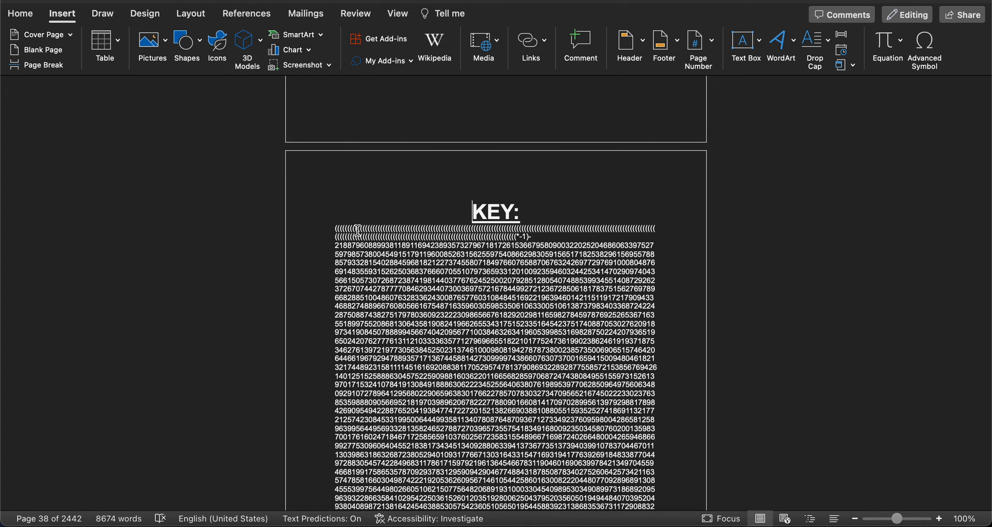
scroll(down, 3)
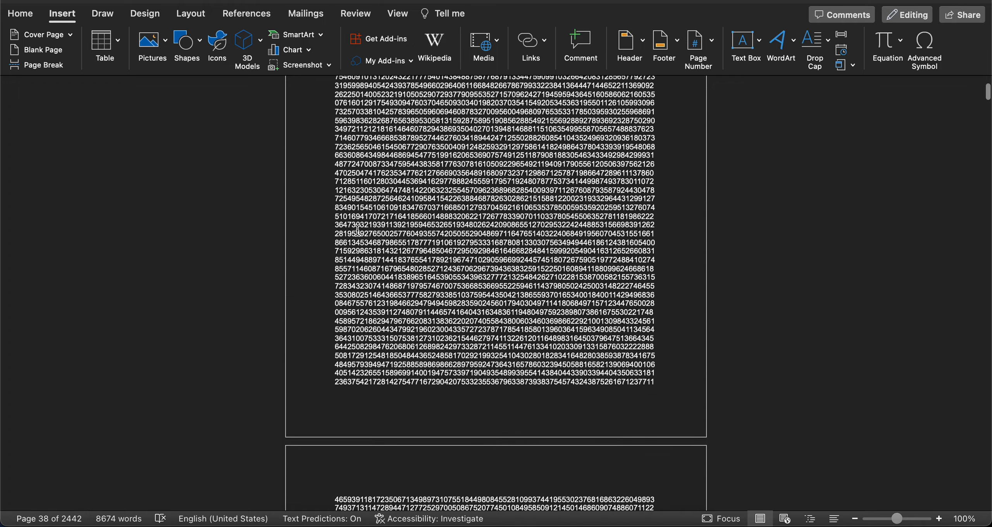
scroll(down, 3)
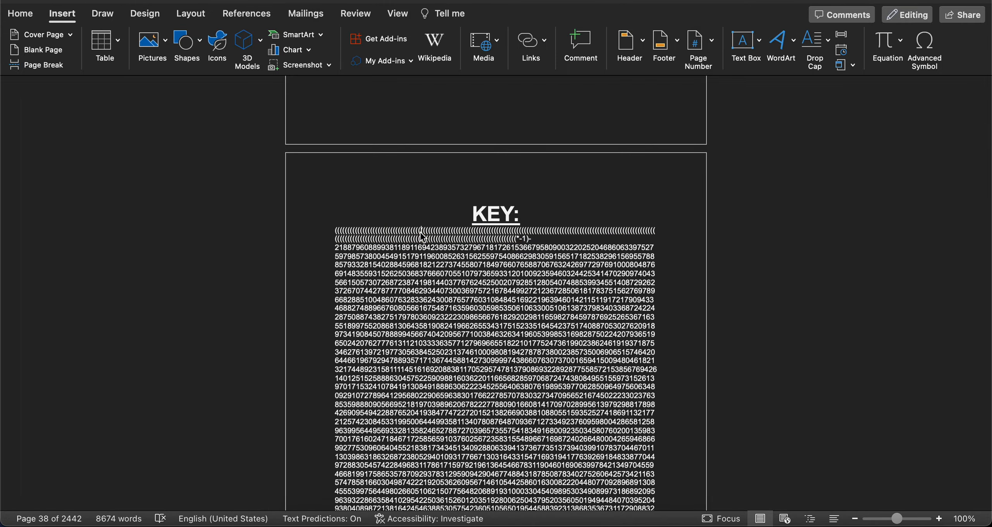
scroll(down, 3)
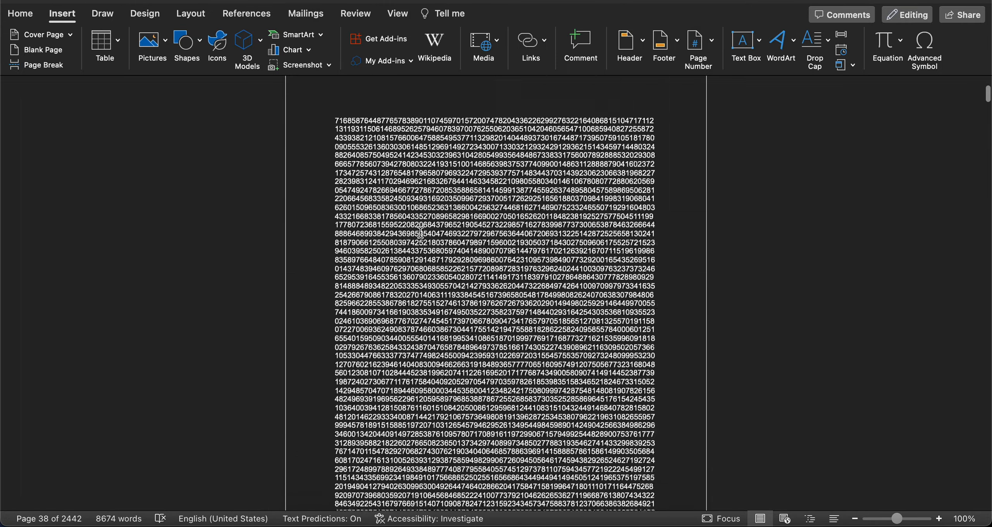
scroll(down, 3)
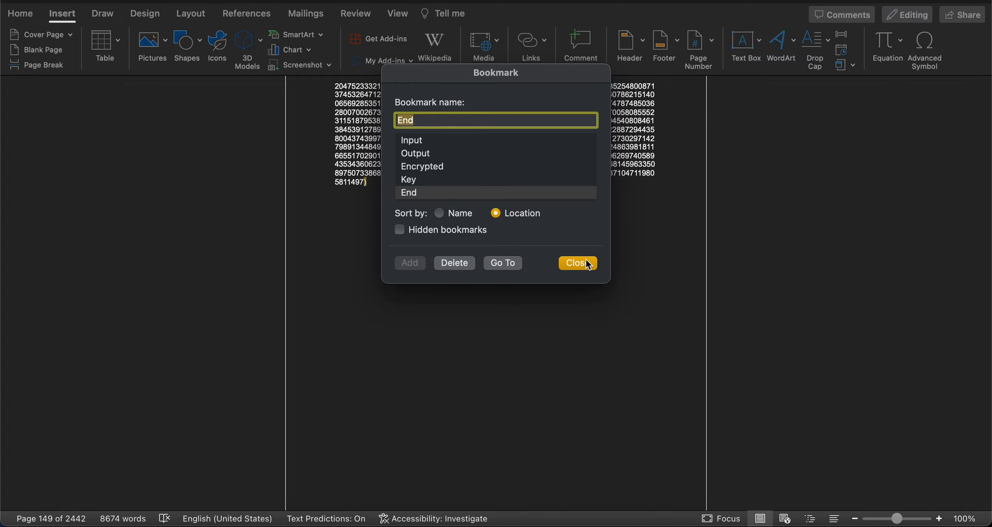
- Close the Bookmark dialog after going to the End bookmark
click(577, 263)
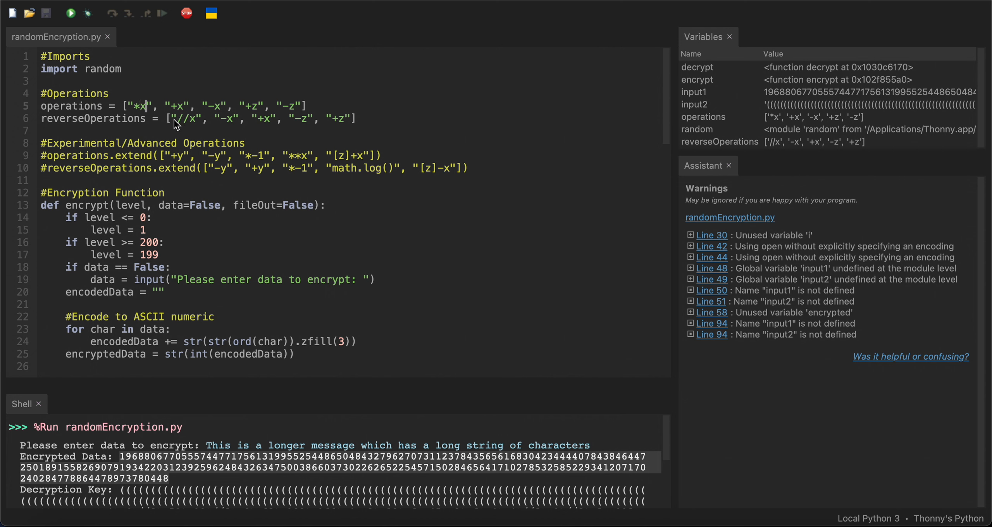
mouse_move(197, 123)
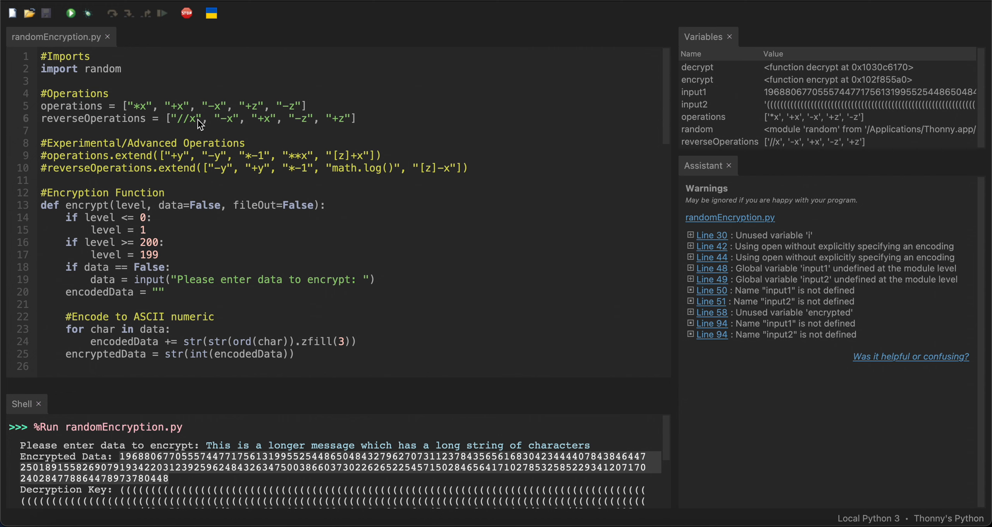
mouse_move(194, 123)
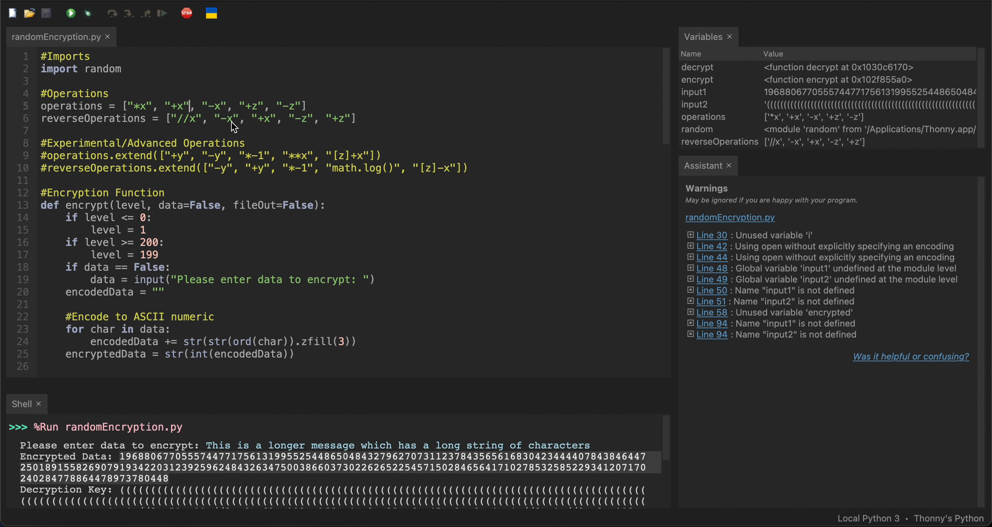
mouse_move(269, 123)
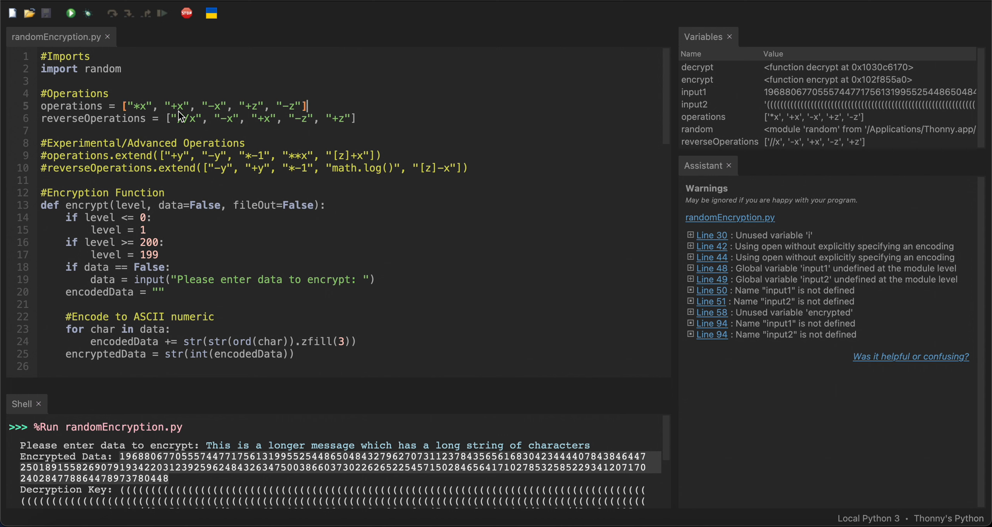
mouse_move(142, 109)
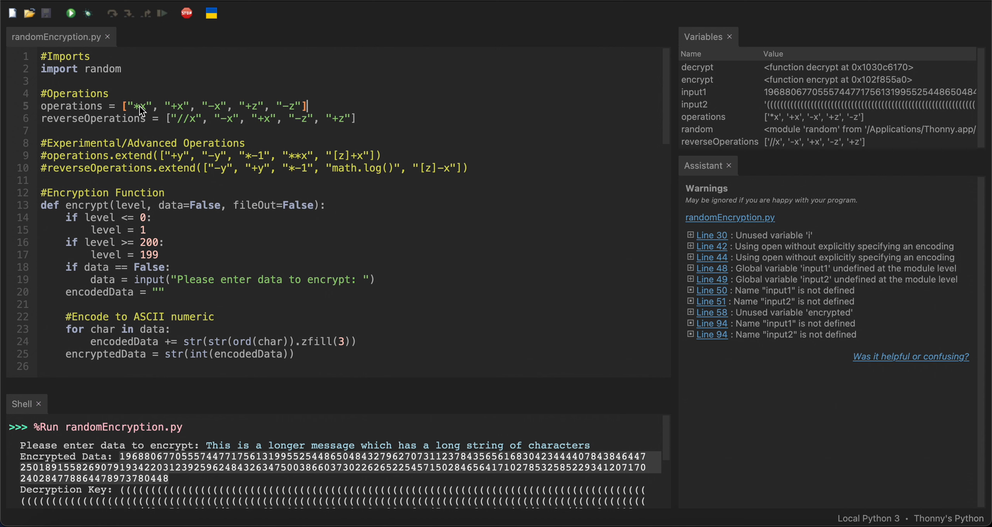
mouse_move(219, 158)
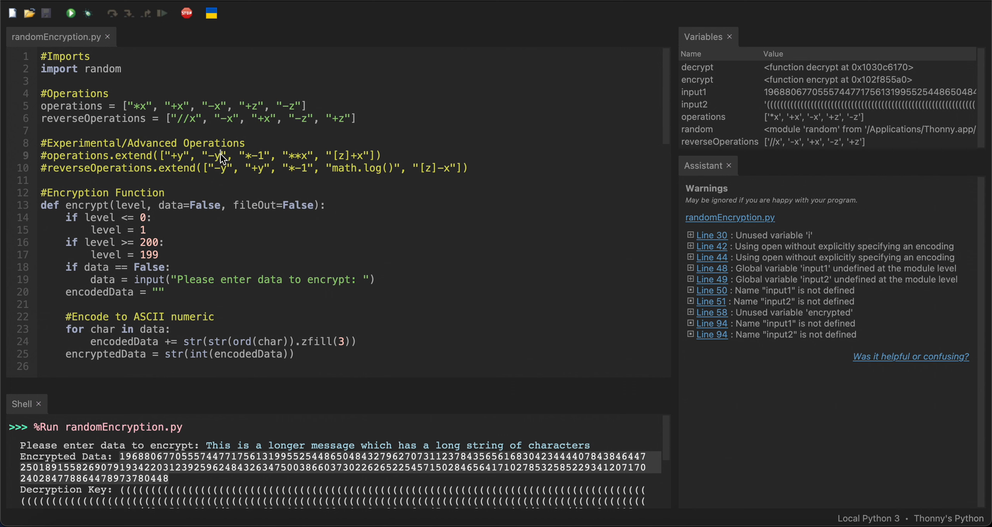
mouse_move(305, 152)
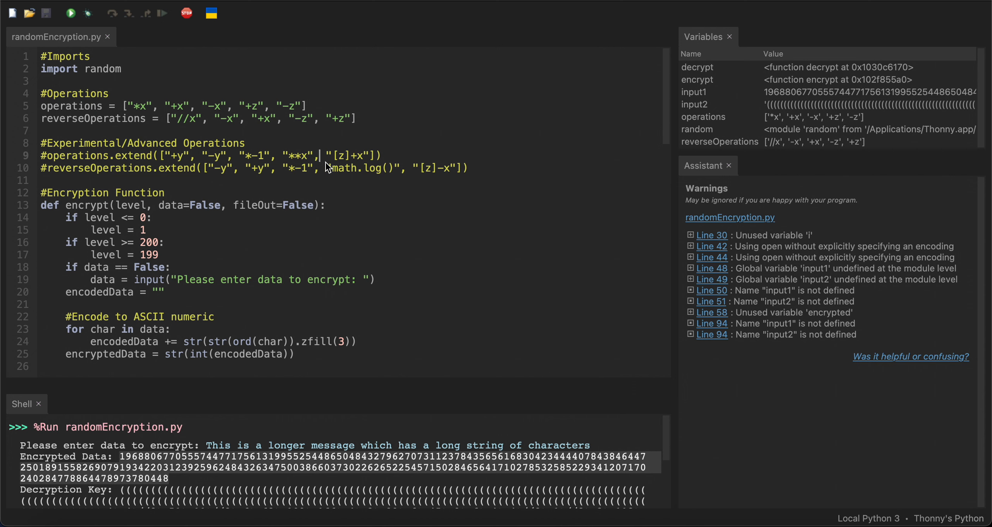
double_click(361, 168)
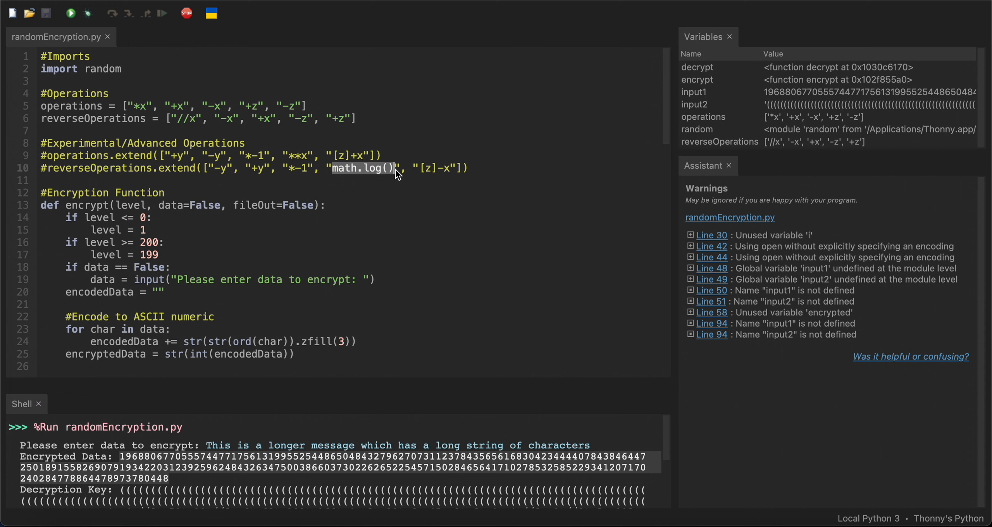
scroll(down, 3)
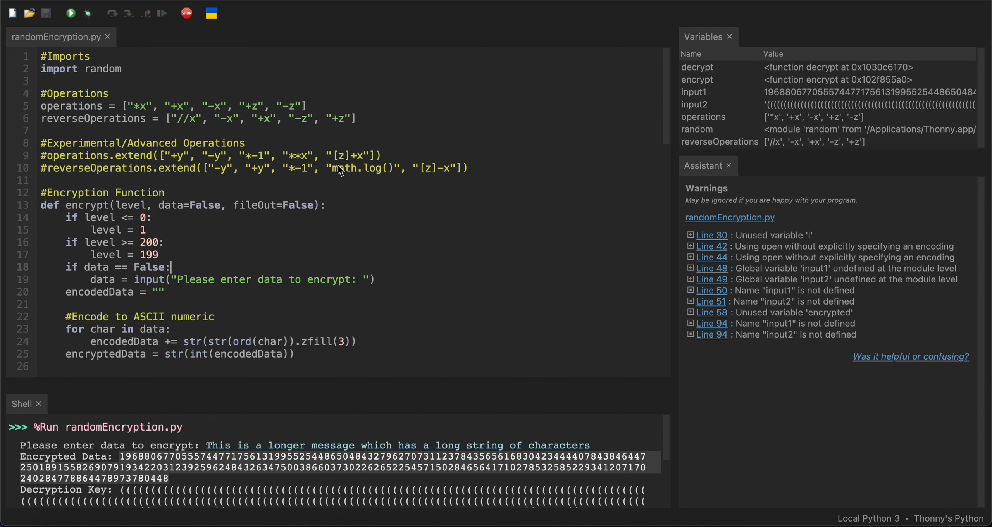
mouse_move(385, 157)
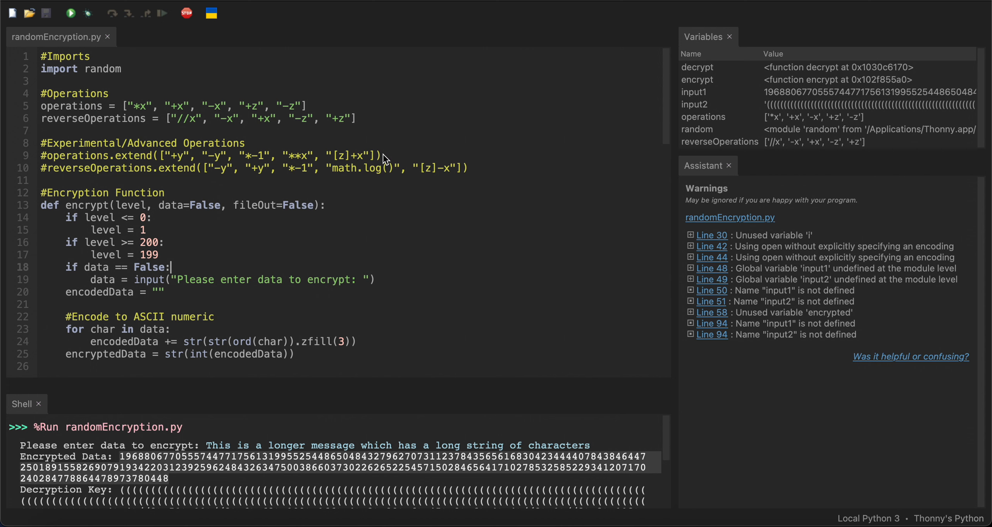
double_click(354, 156)
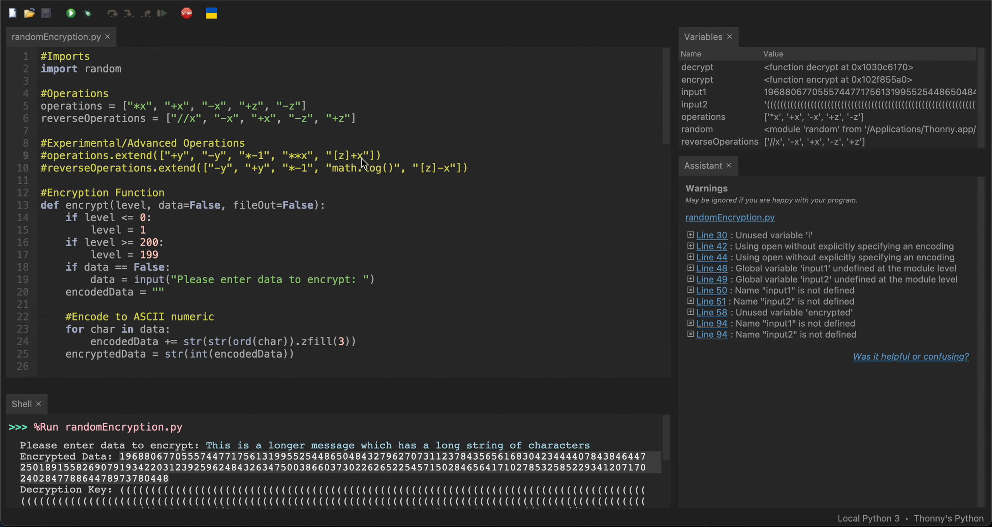
click(472, 168)
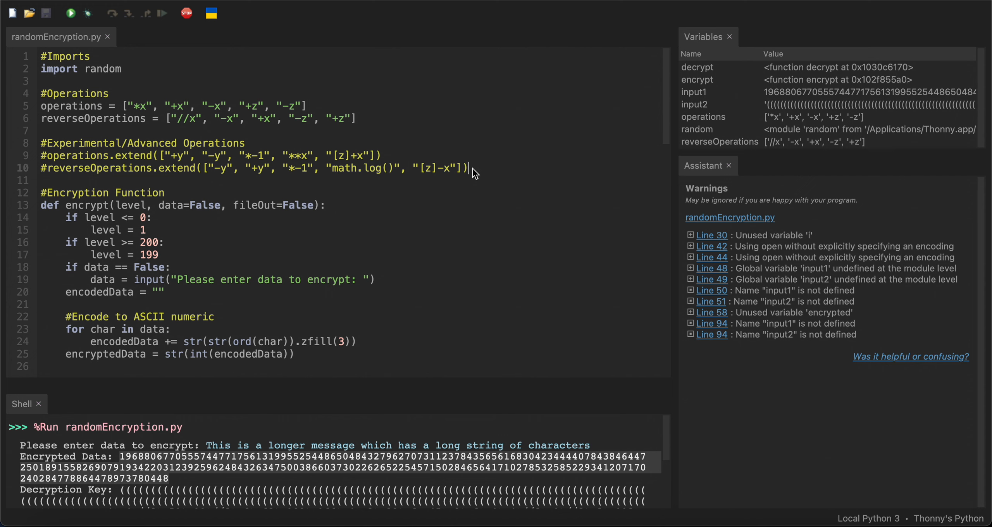
mouse_move(201, 194)
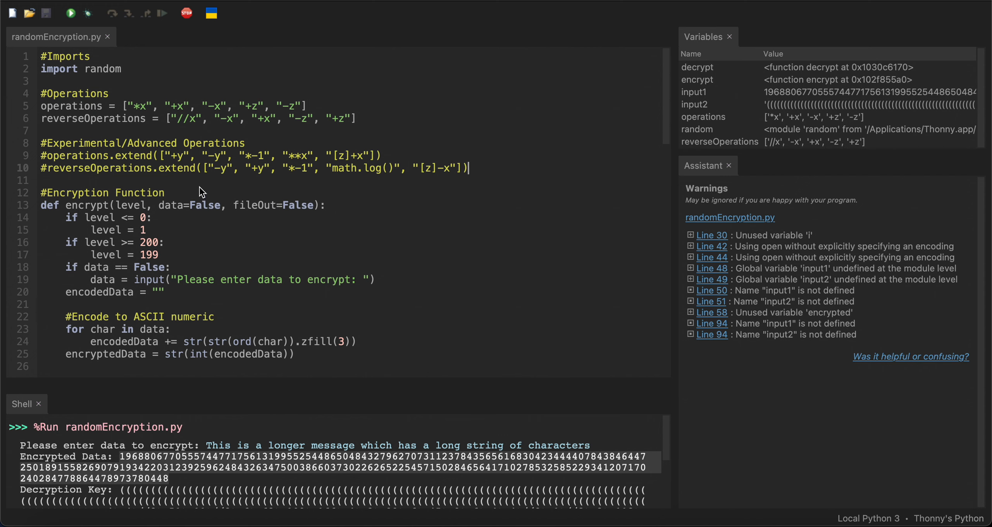
scroll(down, 3)
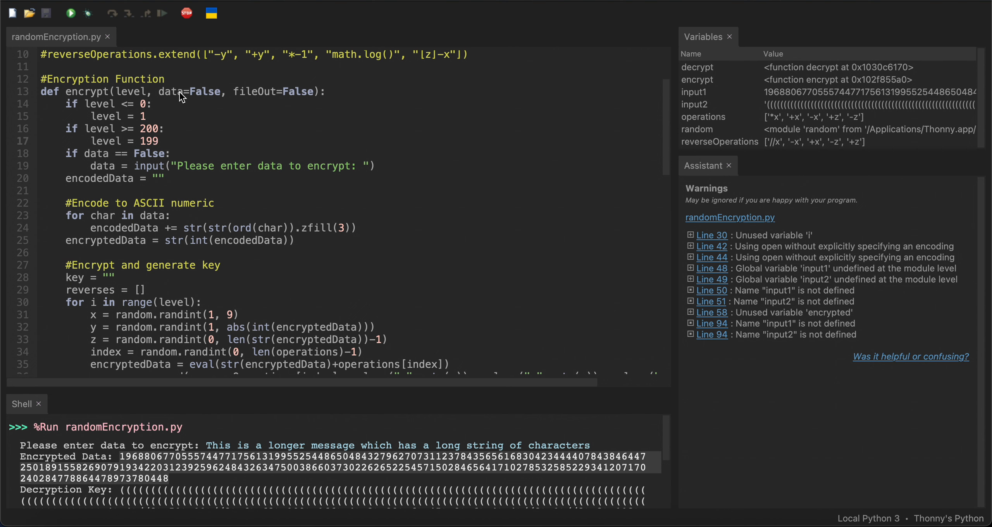
mouse_move(262, 93)
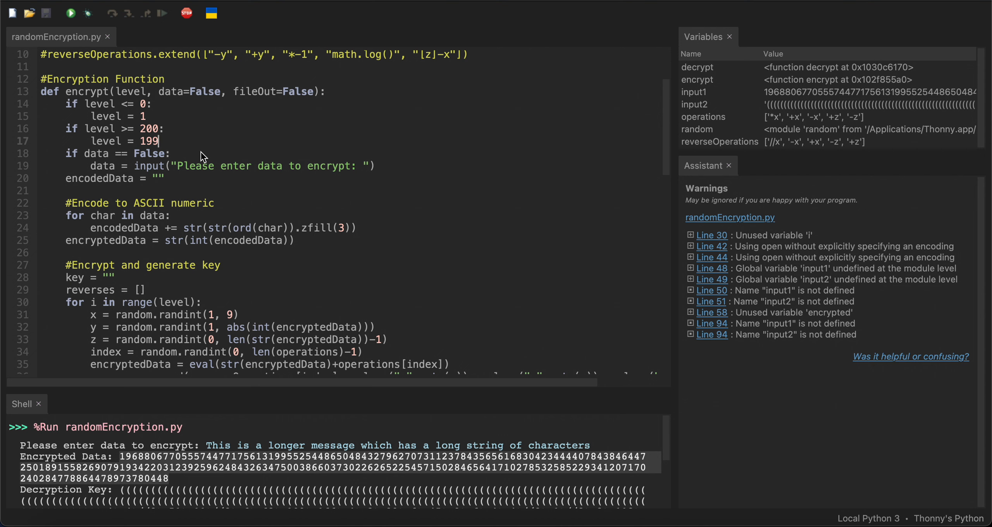
mouse_move(177, 156)
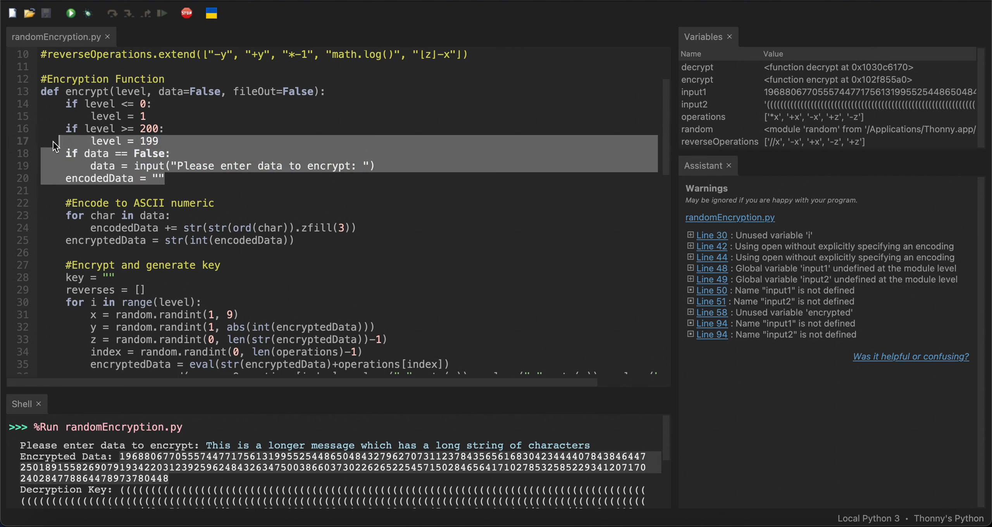
scroll(down, 3)
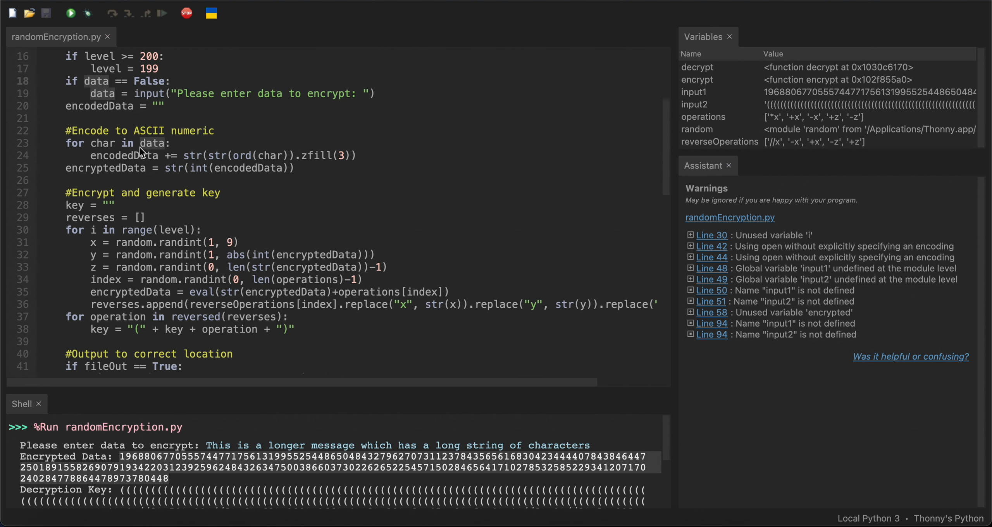
double_click(152, 143)
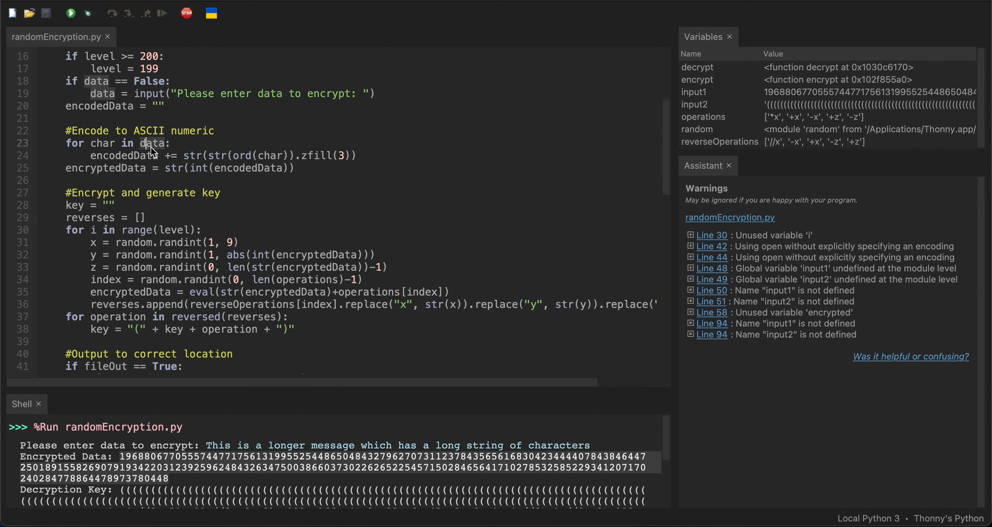
mouse_move(116, 274)
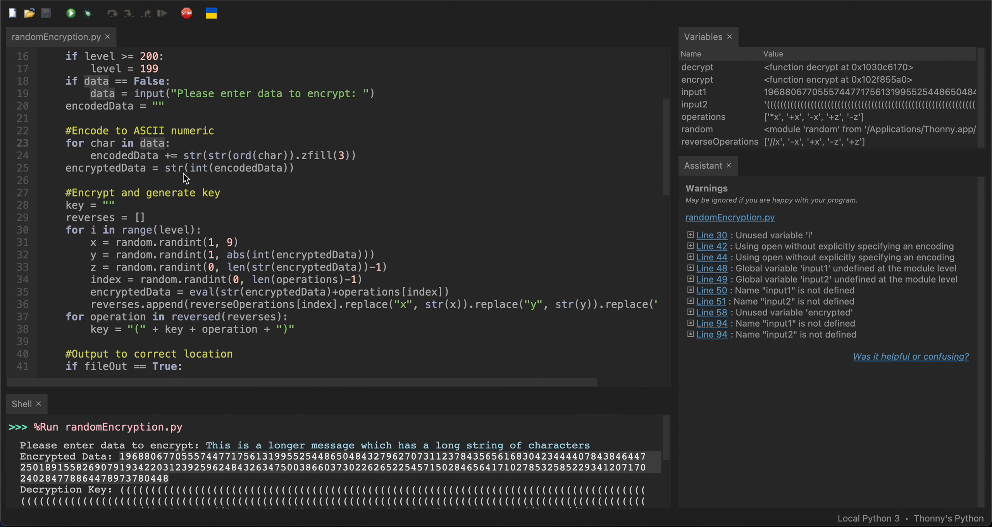
mouse_move(131, 163)
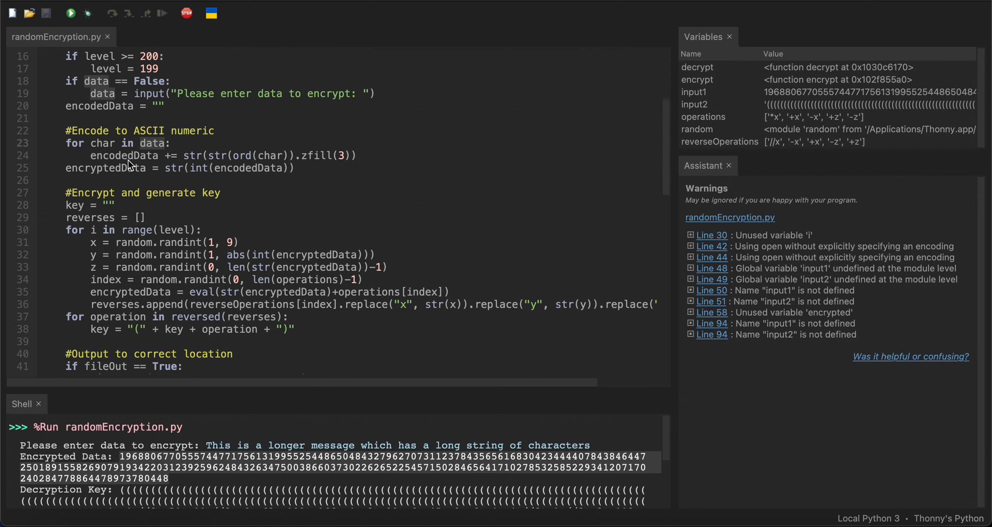
mouse_move(147, 142)
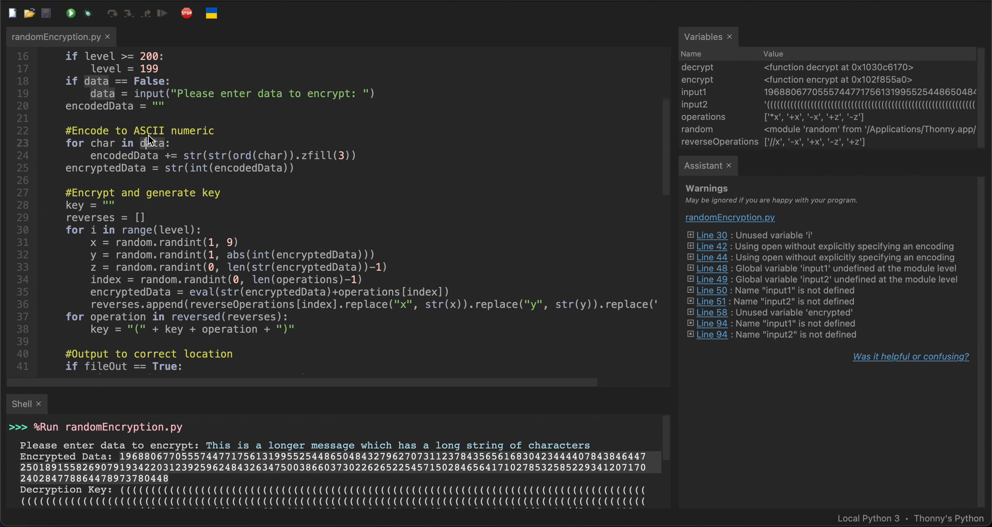
double_click(152, 143)
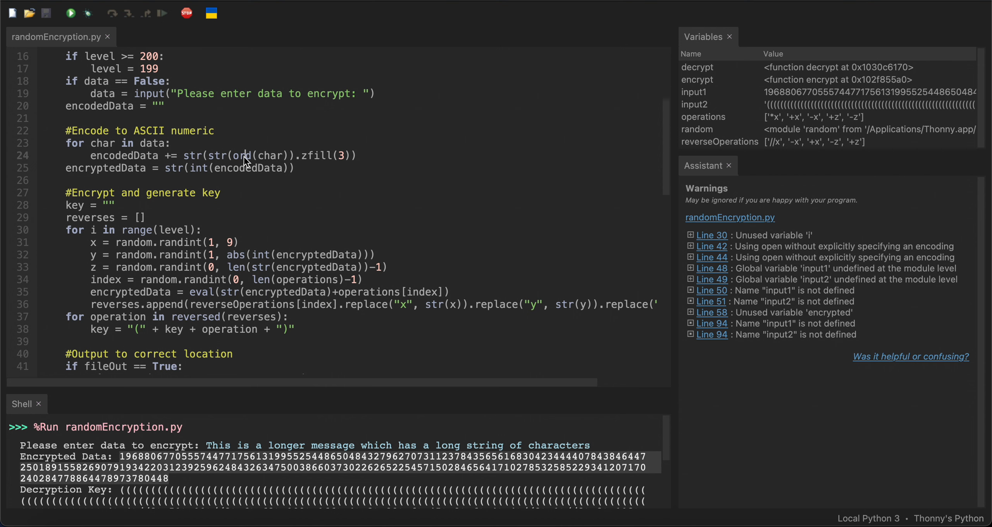
double_click(216, 156)
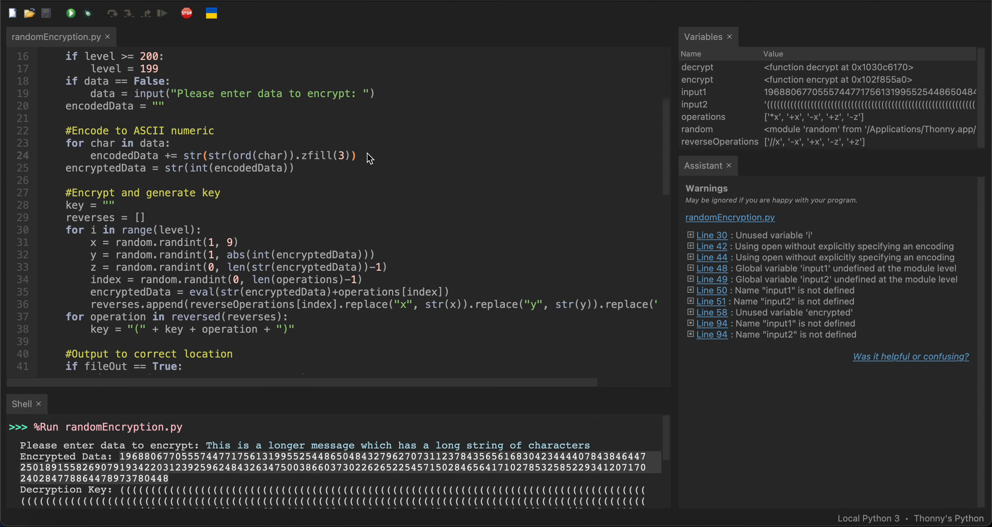
click(359, 155)
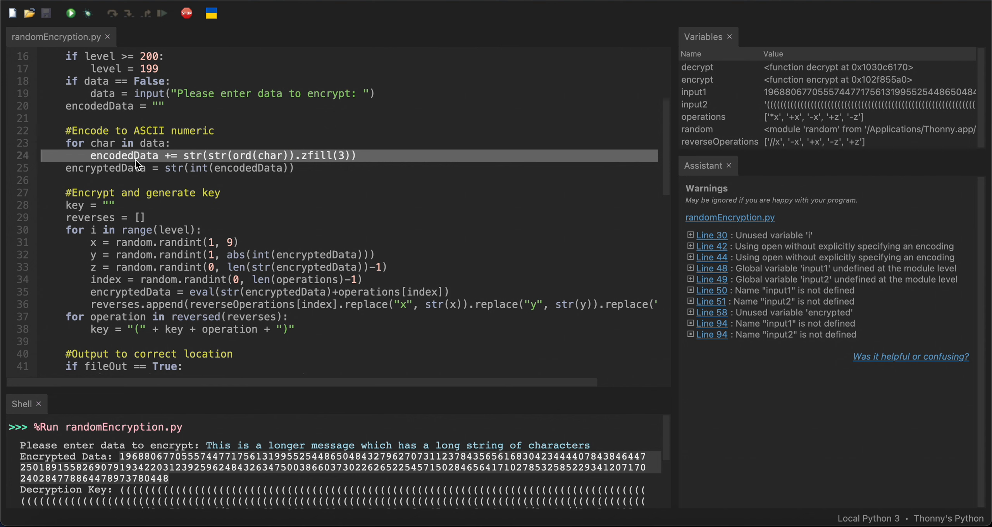
double_click(122, 156)
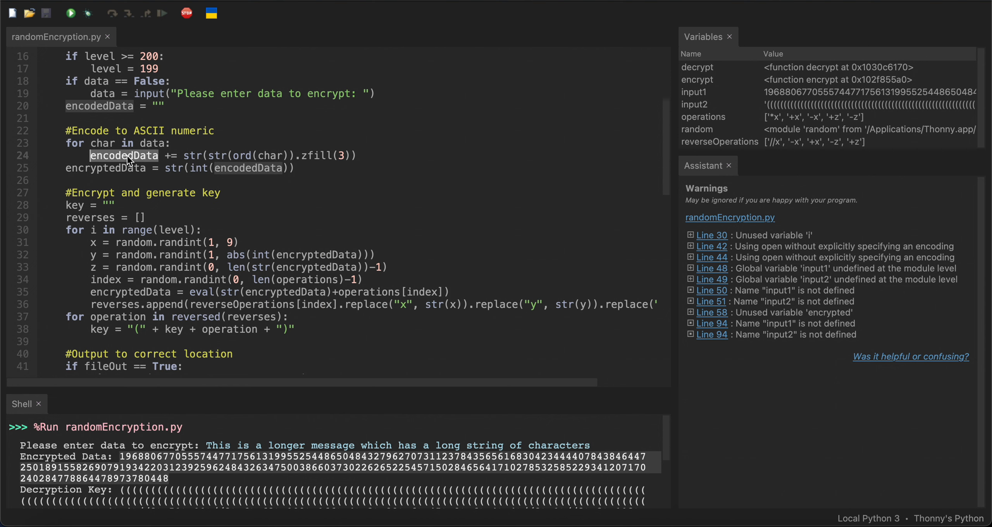
mouse_move(342, 157)
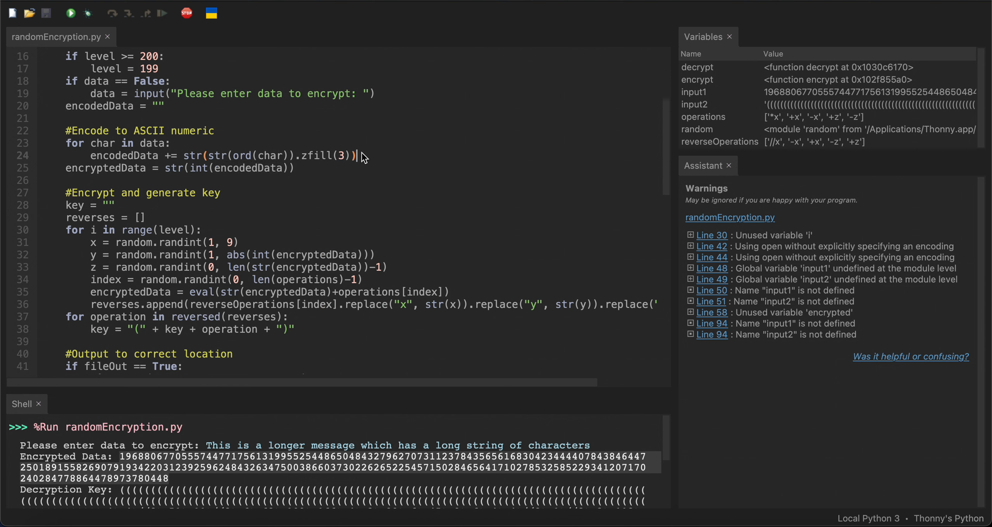
double_click(123, 155)
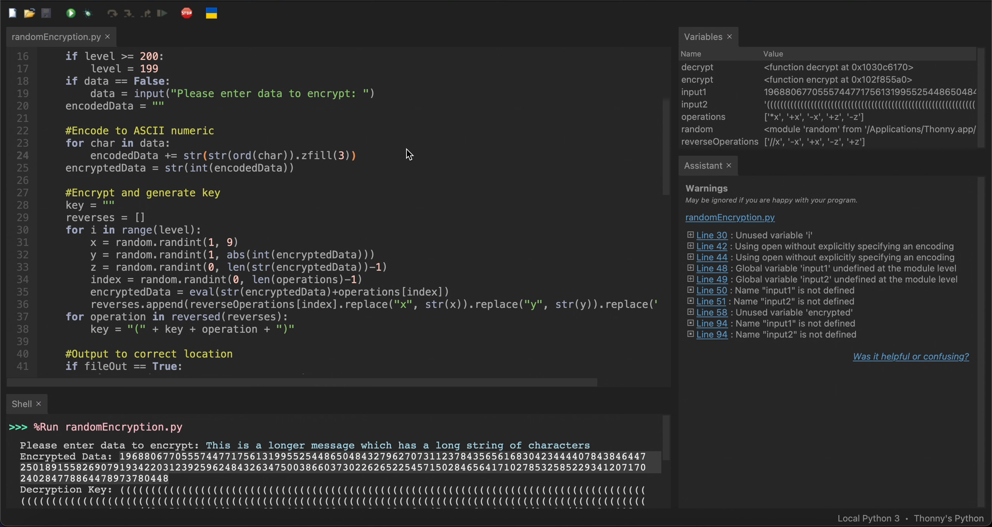
click(357, 156)
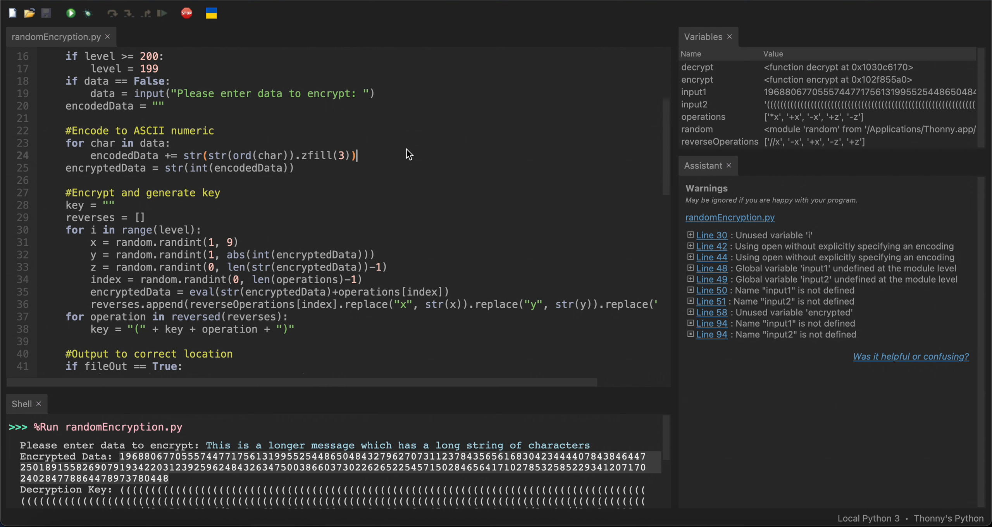
mouse_move(375, 158)
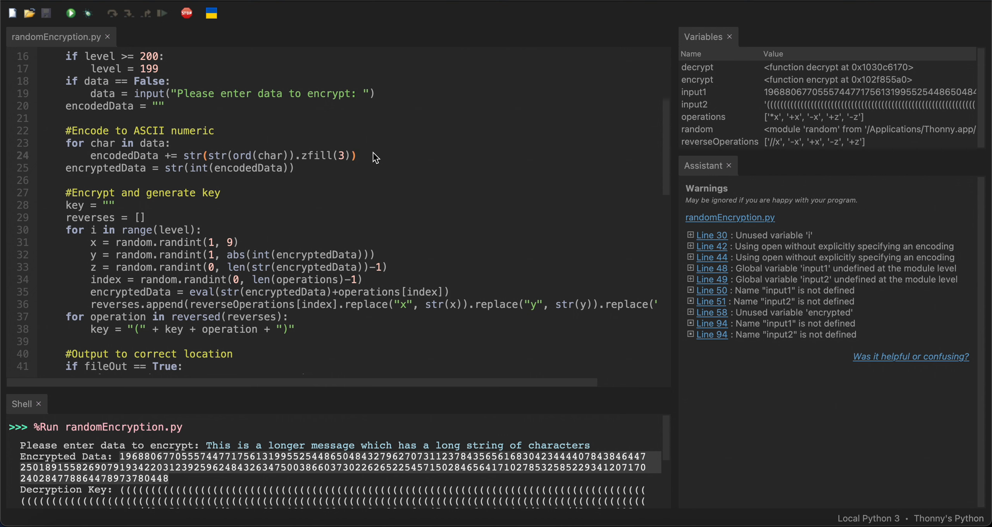
double_click(104, 168)
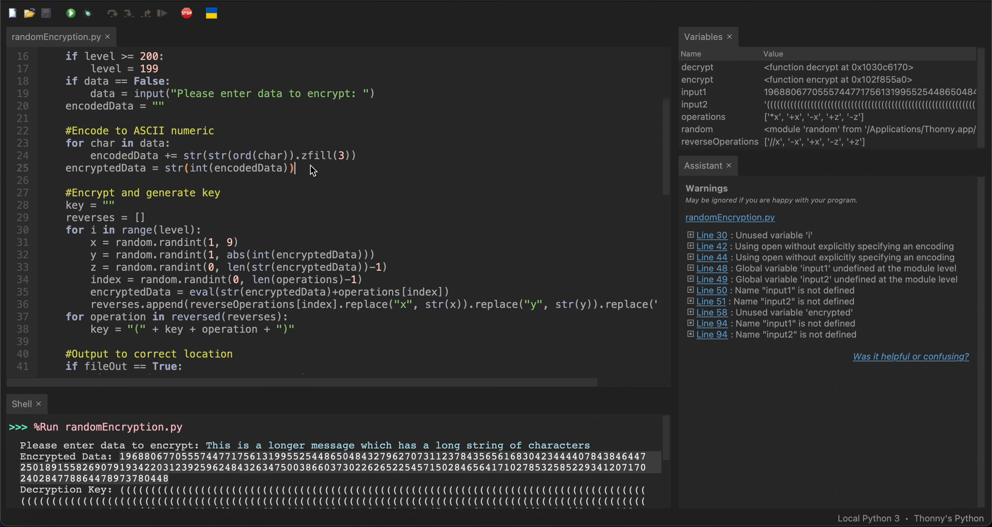
mouse_move(216, 173)
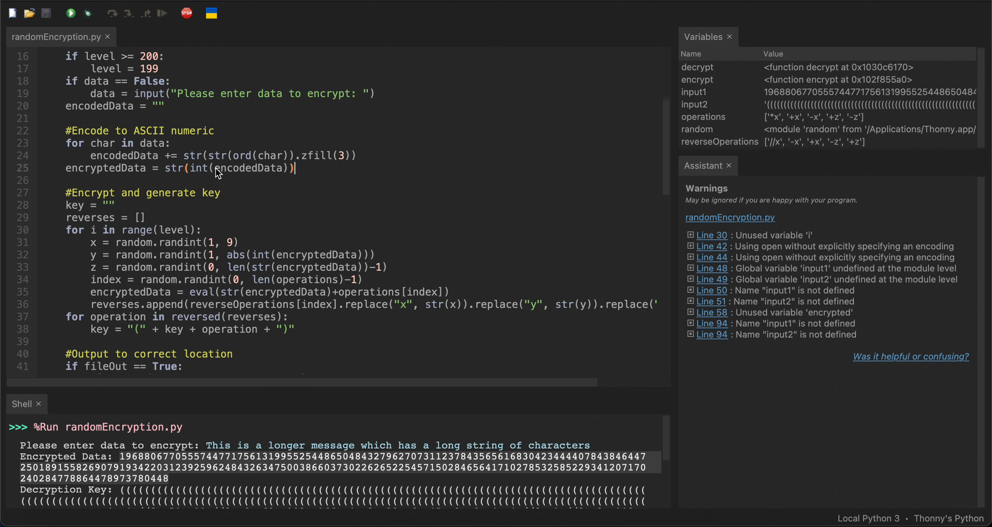
double_click(249, 169)
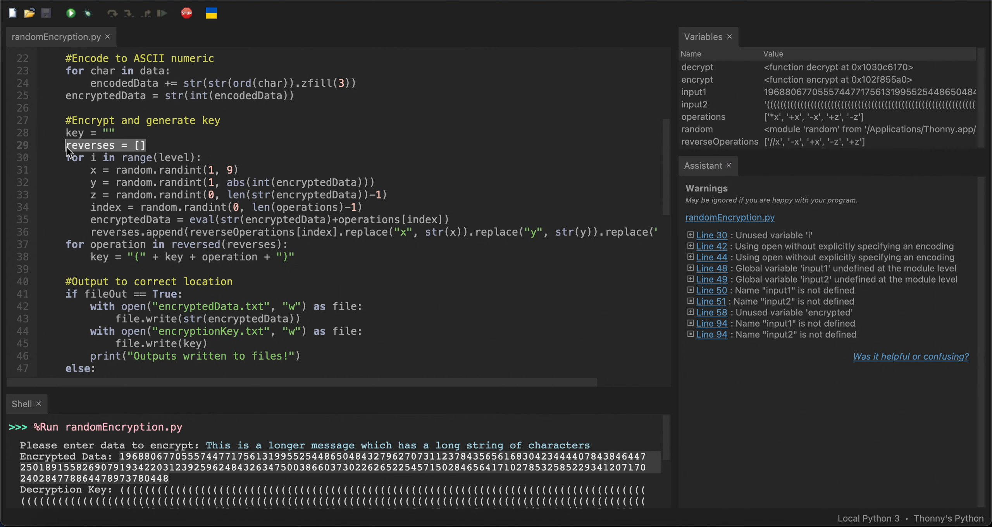
click(146, 145)
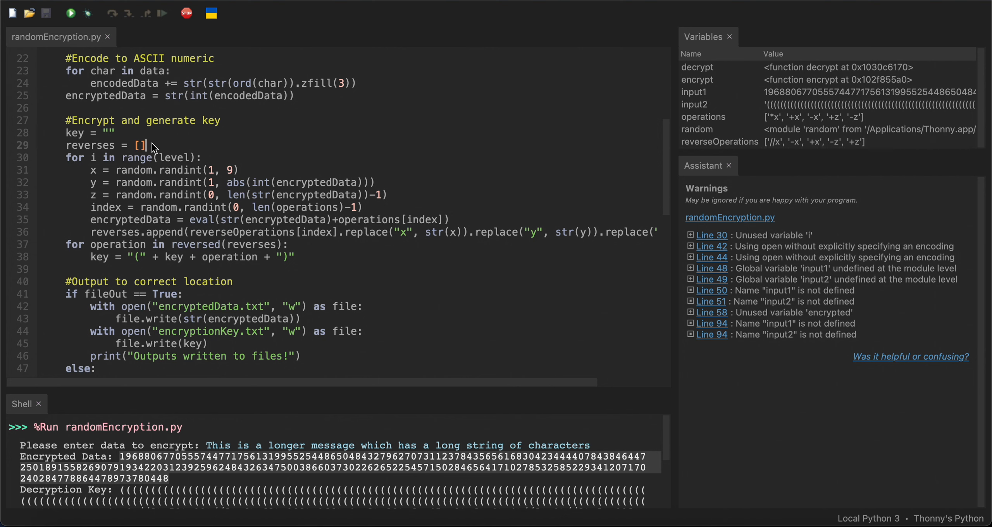
scroll(down, 3)
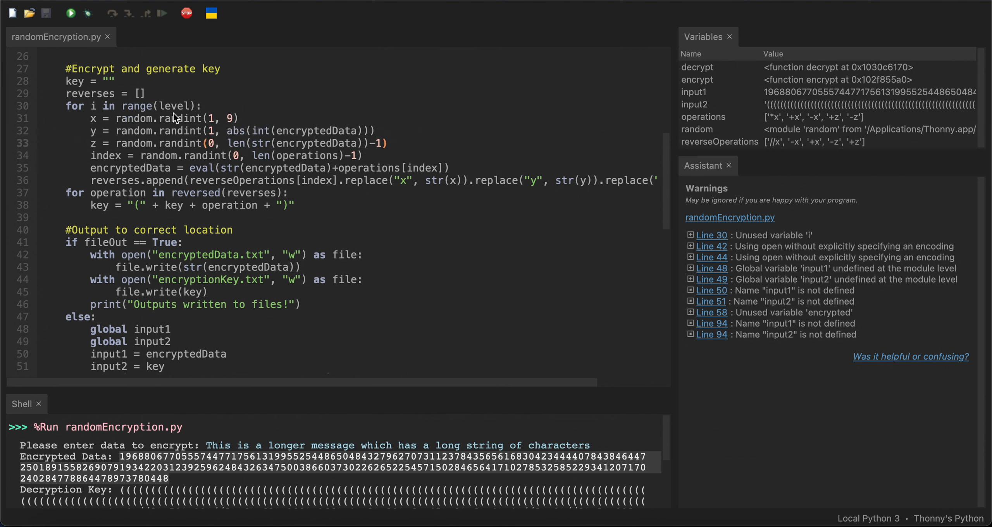
click(238, 119)
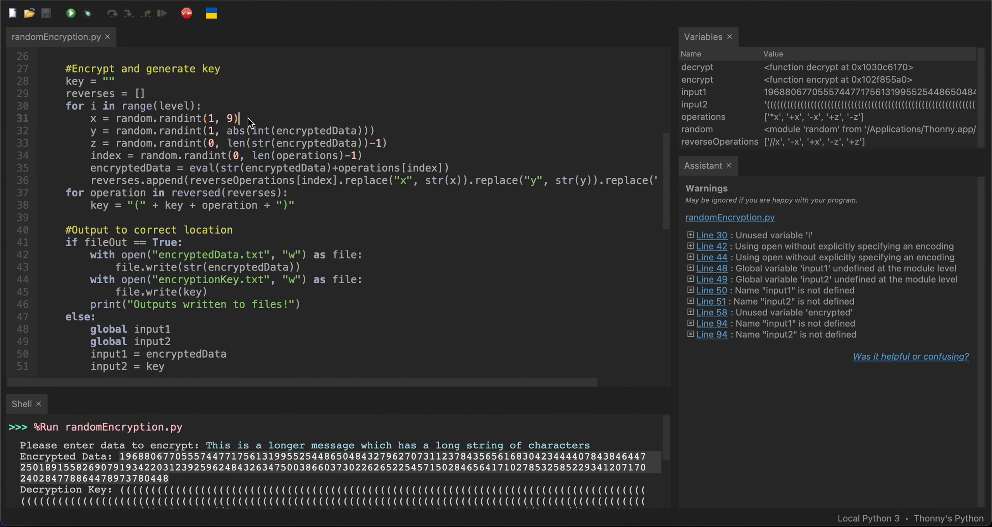
mouse_move(207, 129)
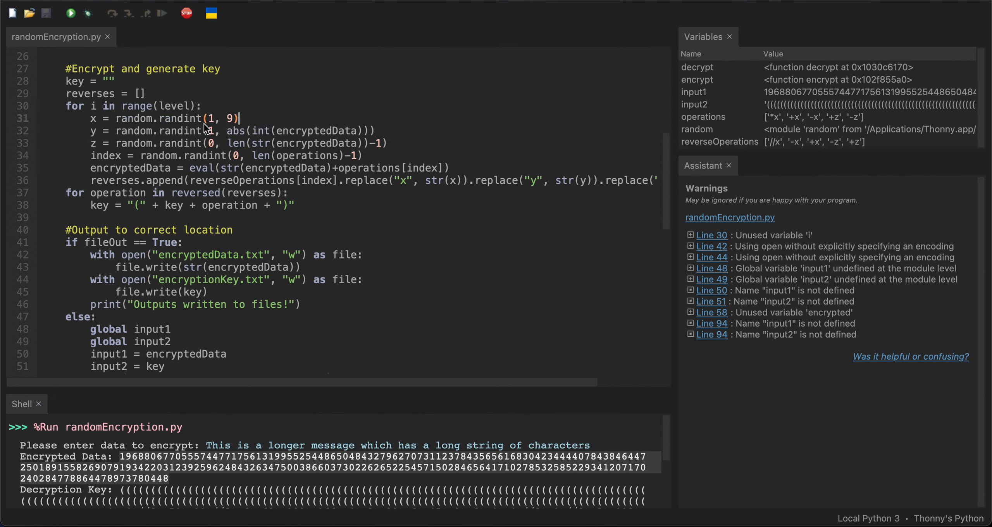
mouse_move(245, 124)
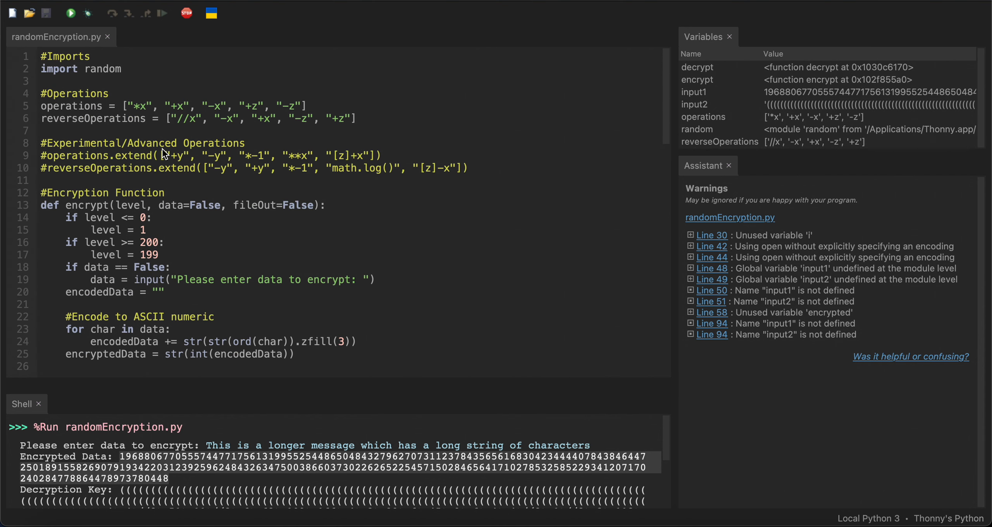
mouse_move(222, 112)
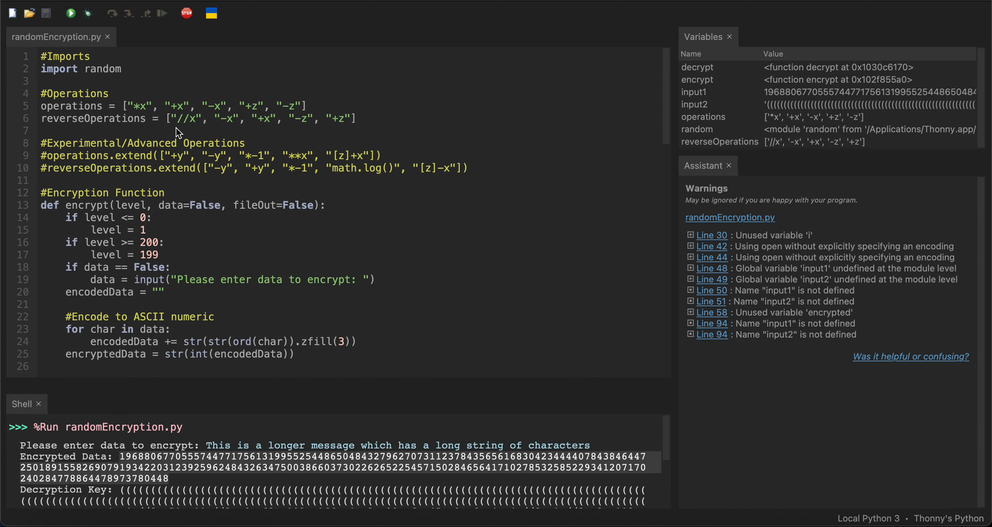
mouse_move(143, 110)
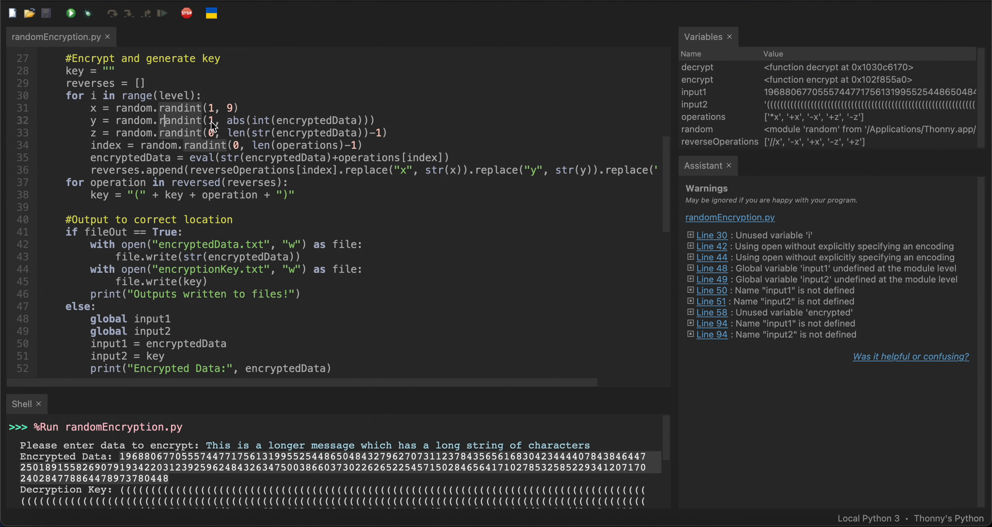
mouse_move(262, 125)
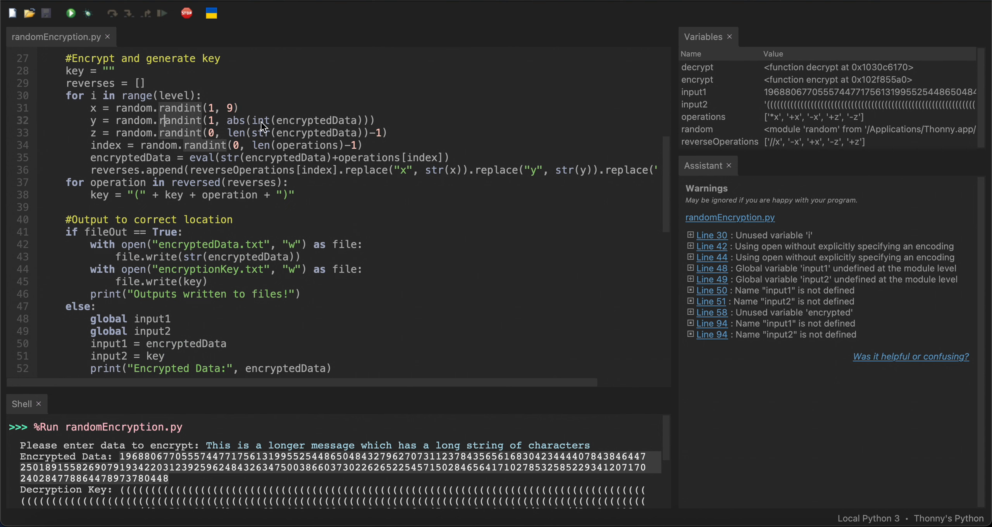
mouse_move(341, 121)
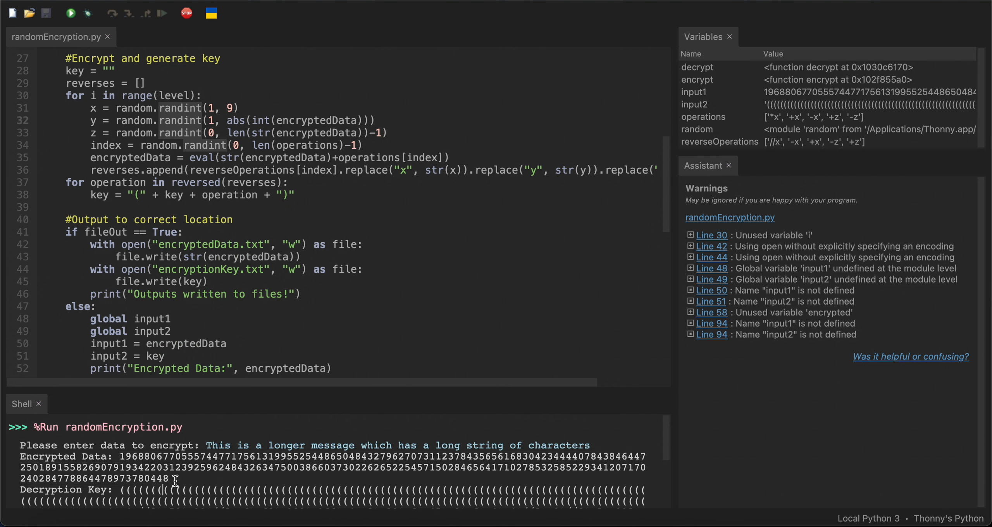
mouse_move(132, 463)
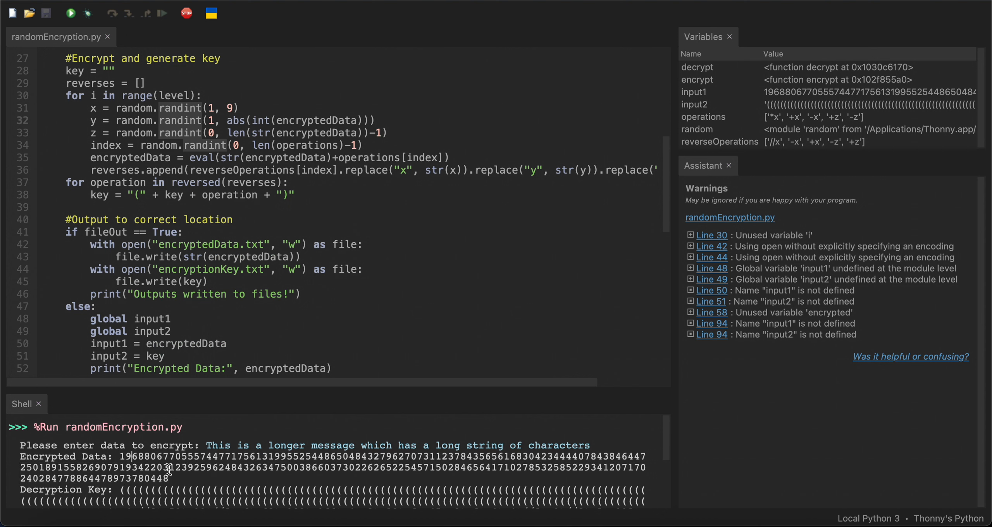
mouse_move(130, 453)
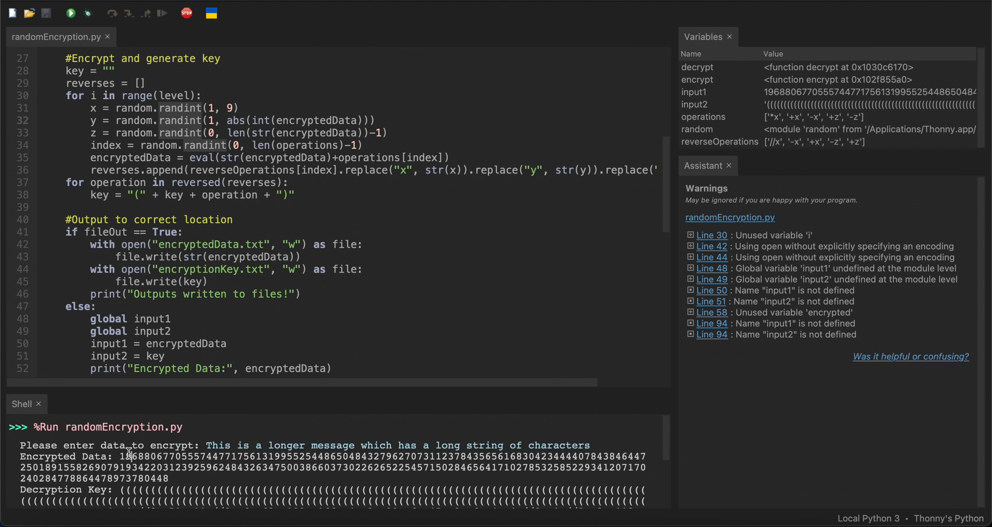
mouse_move(161, 232)
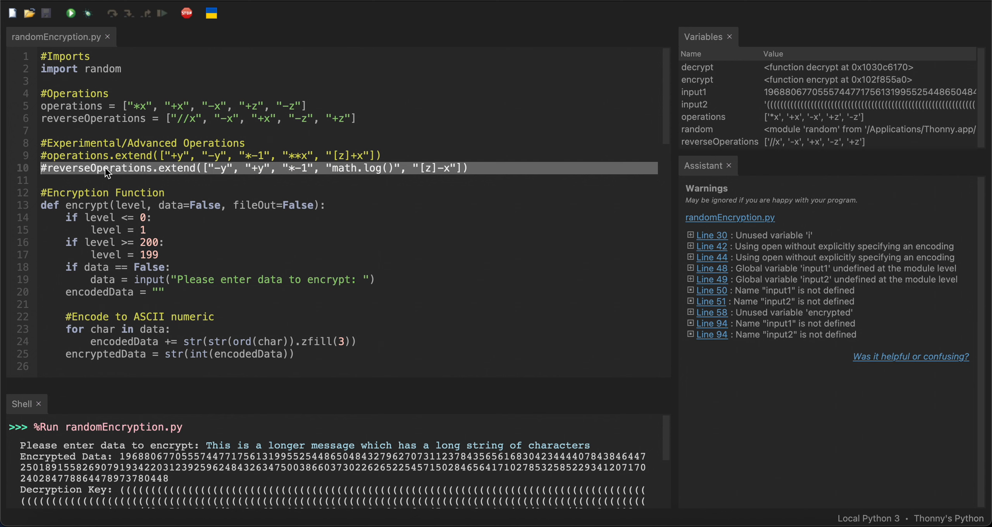
click(110, 156)
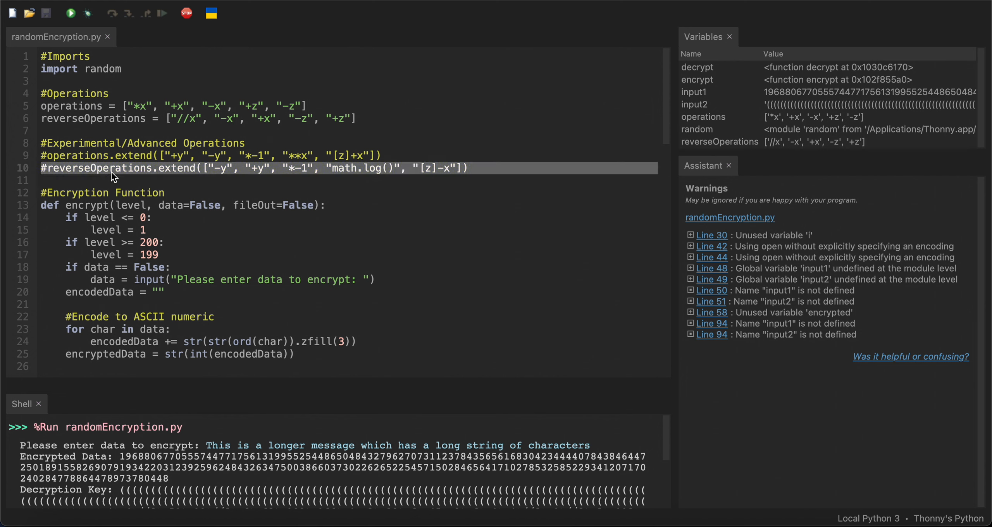
scroll(down, 3)
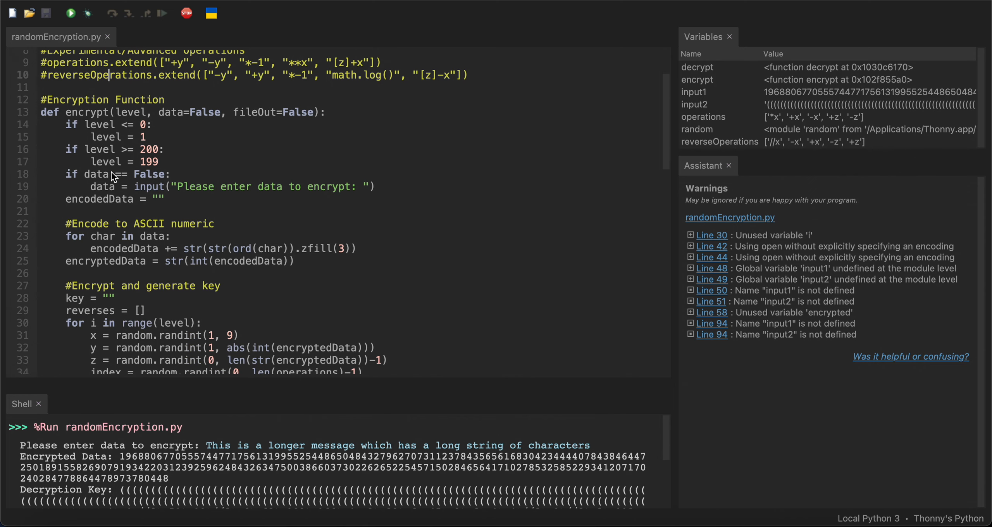
scroll(down, 3)
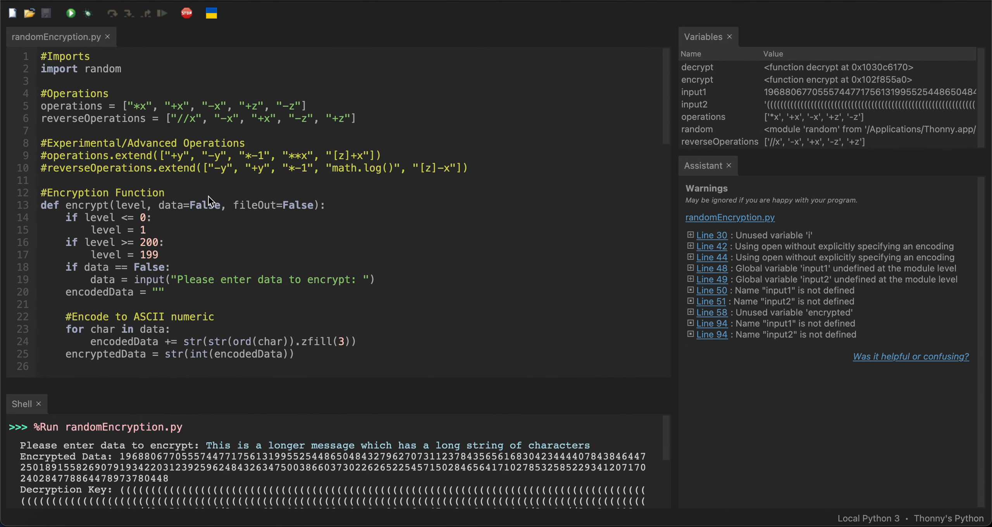
scroll(down, 3)
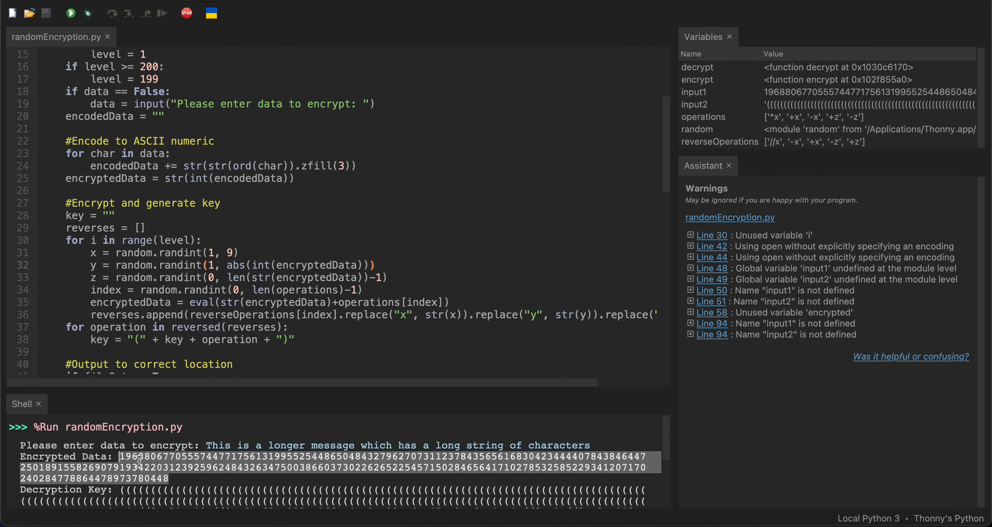
mouse_move(277, 282)
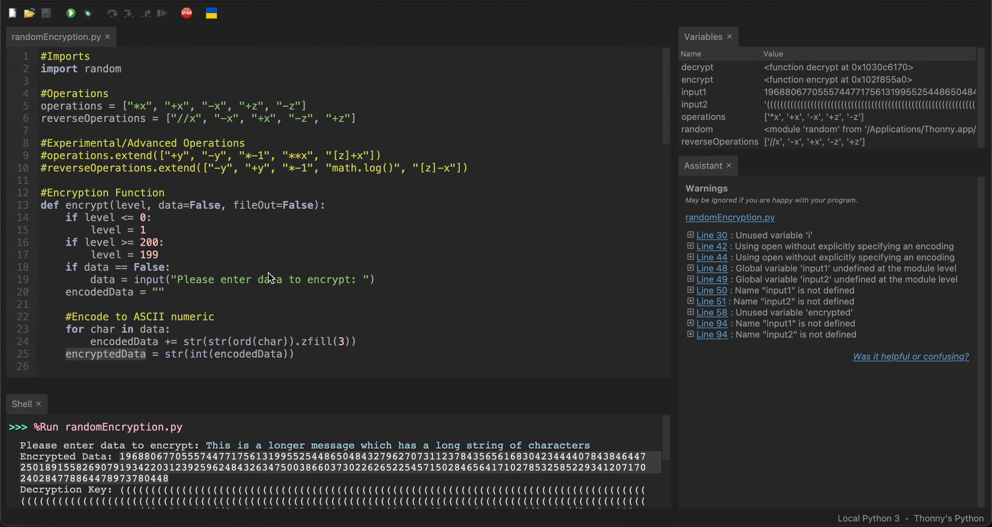
double_click(347, 155)
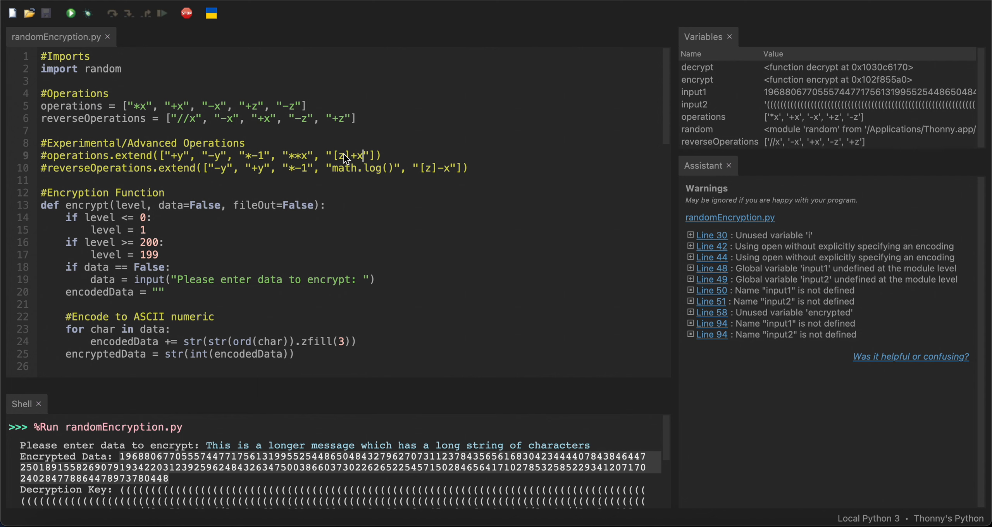
scroll(down, 3)
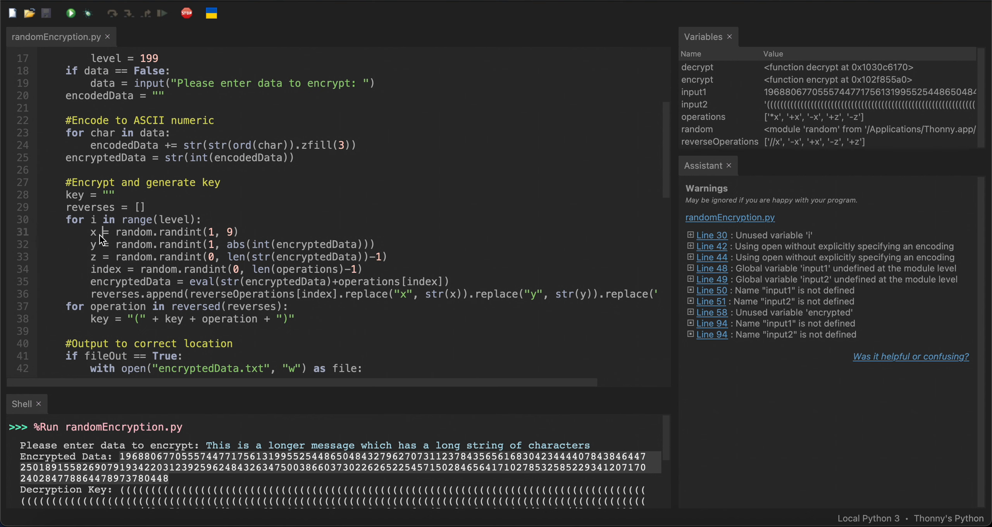
mouse_move(100, 243)
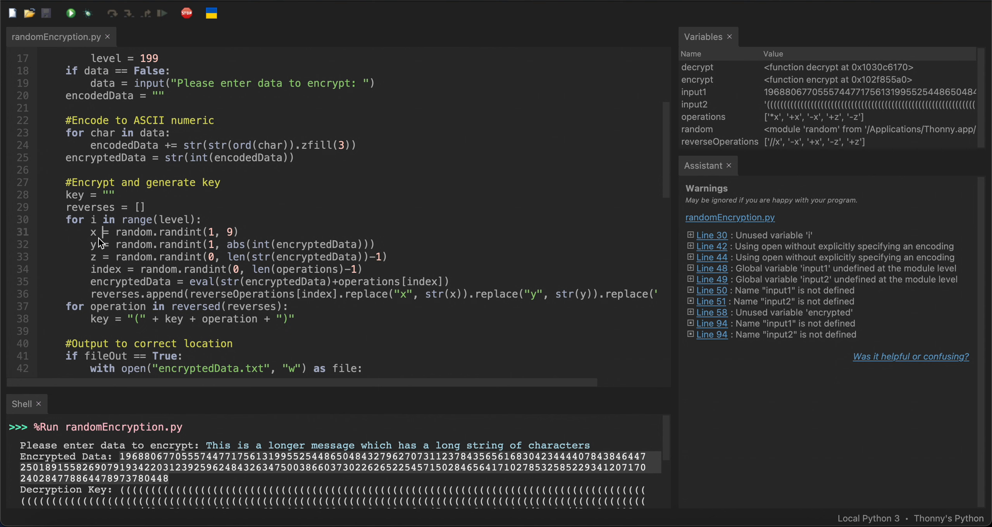
mouse_move(114, 270)
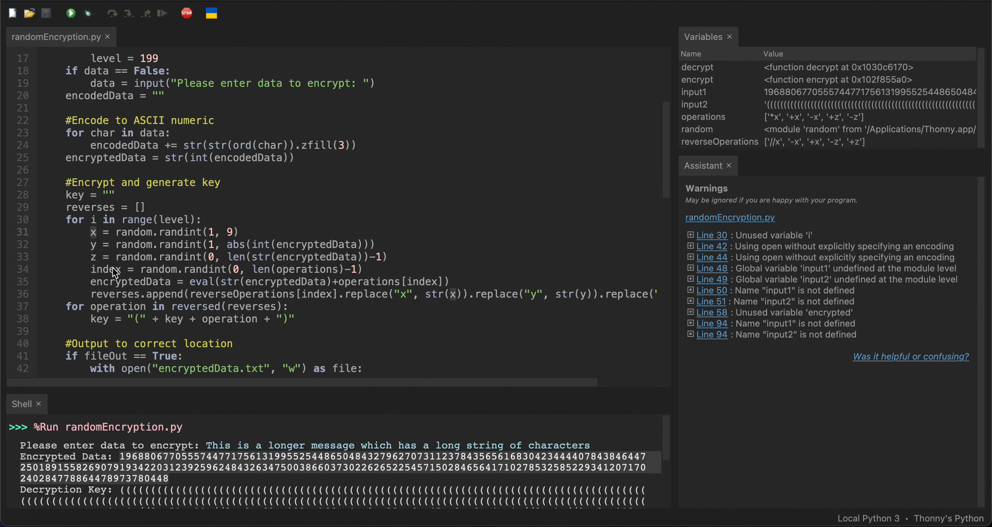
mouse_move(266, 271)
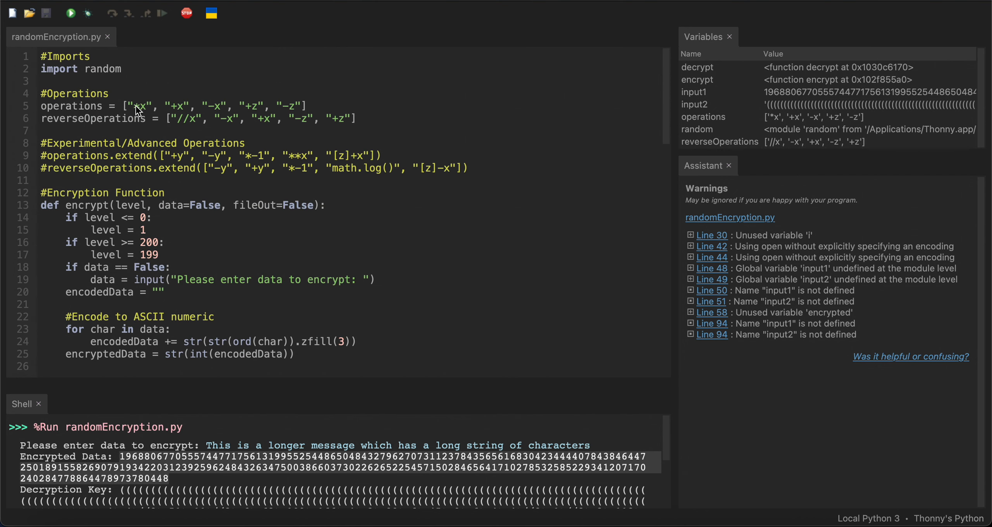
scroll(down, 3)
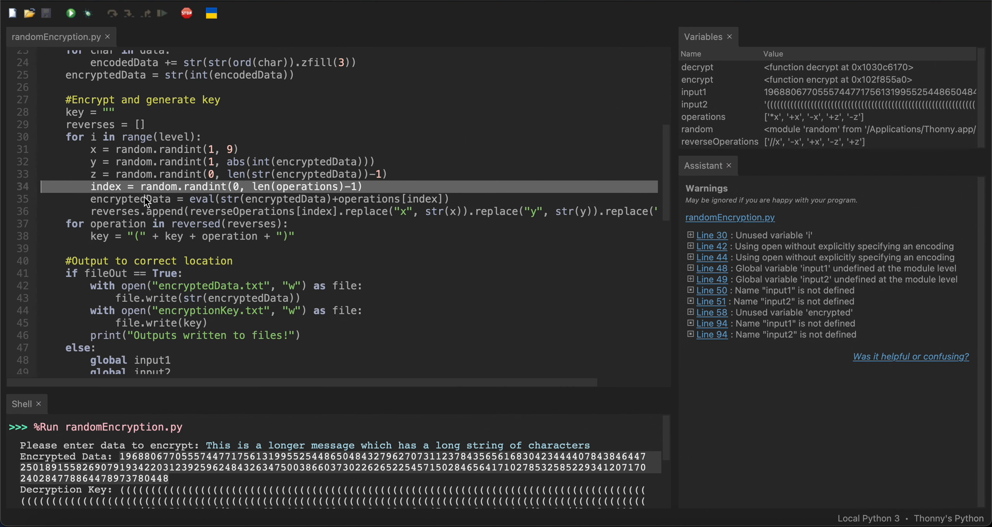
double_click(129, 199)
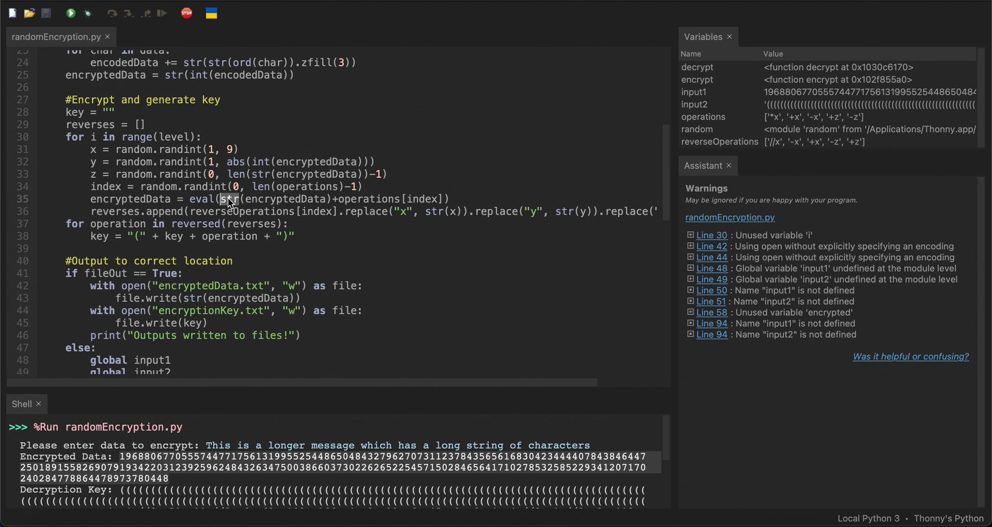
double_click(200, 199)
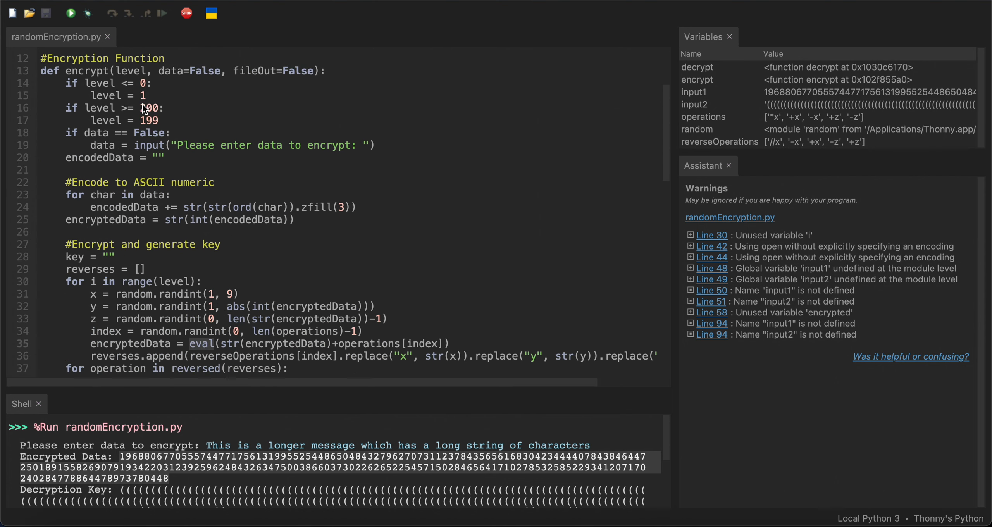
scroll(down, 3)
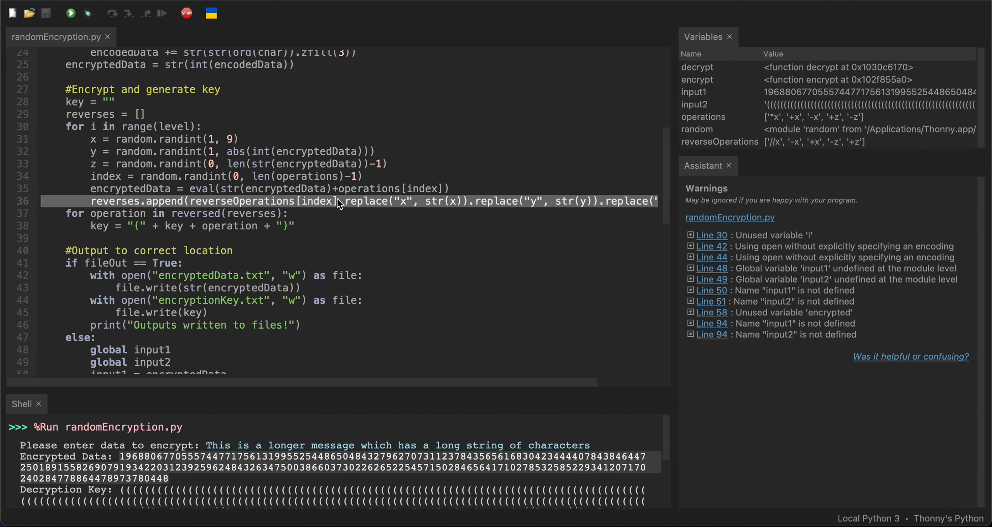
mouse_move(261, 202)
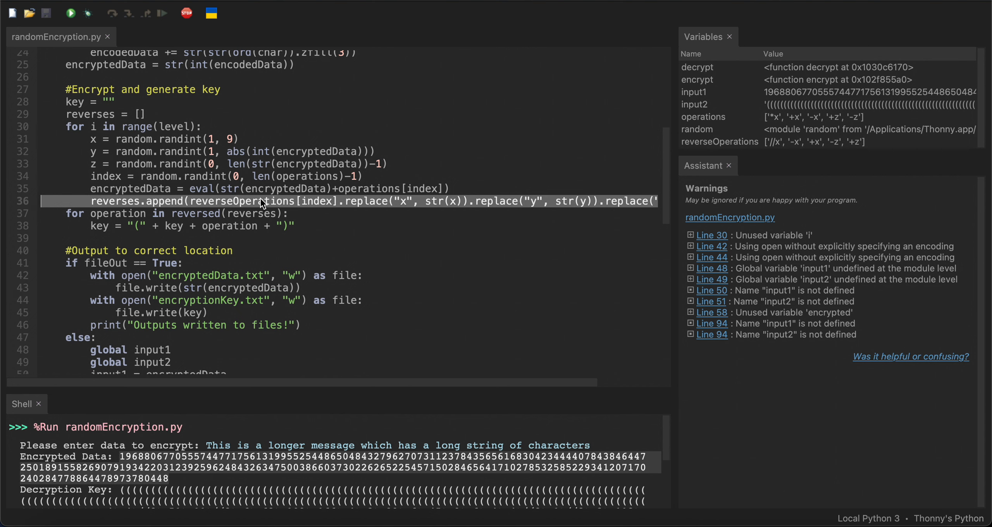
scroll(right, 3)
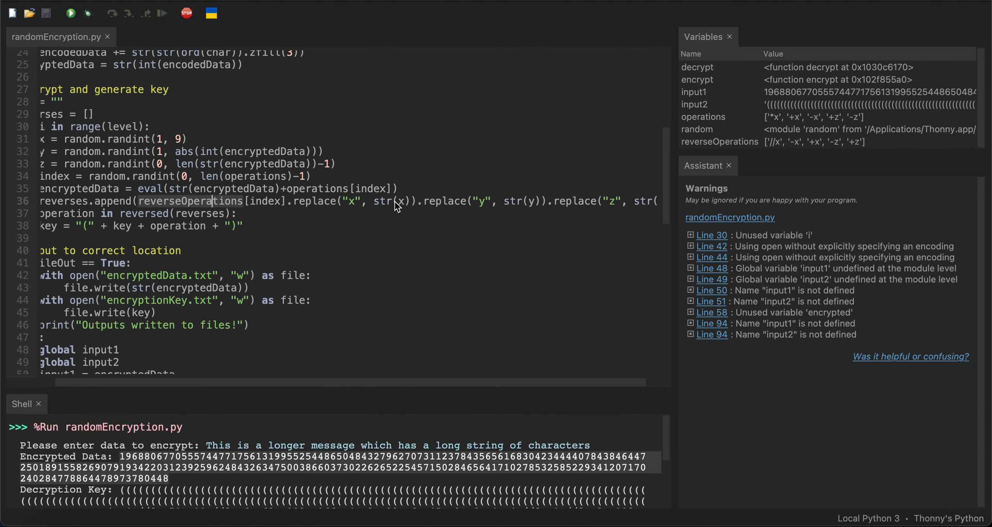
mouse_move(114, 143)
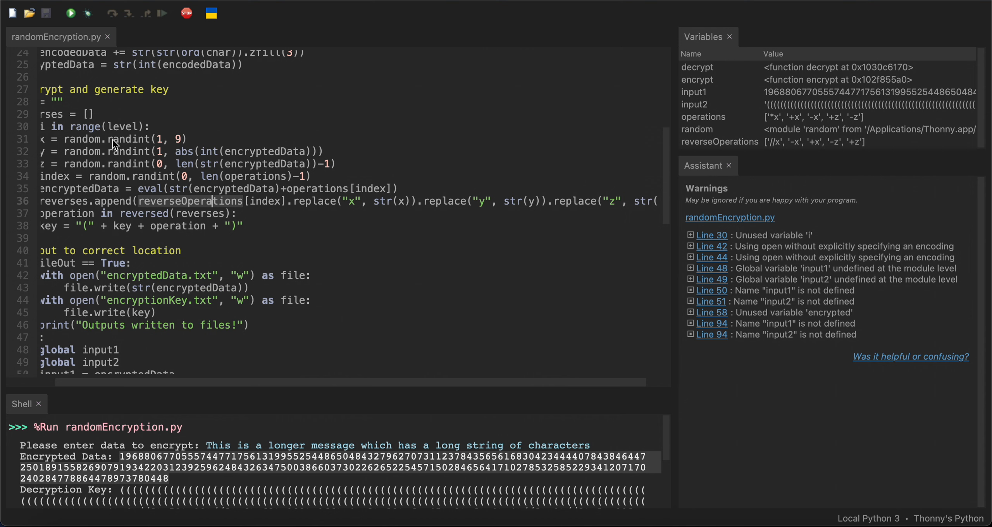
mouse_move(413, 205)
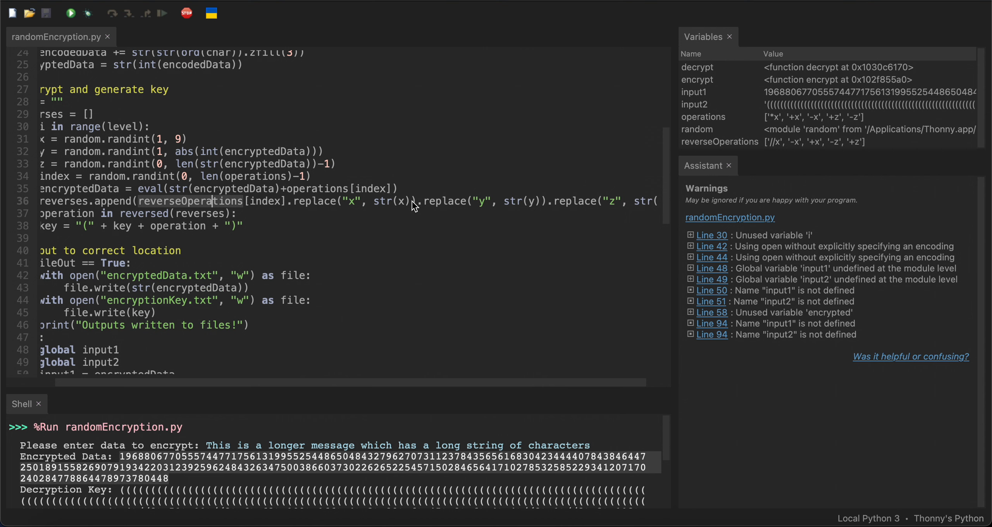
mouse_move(430, 203)
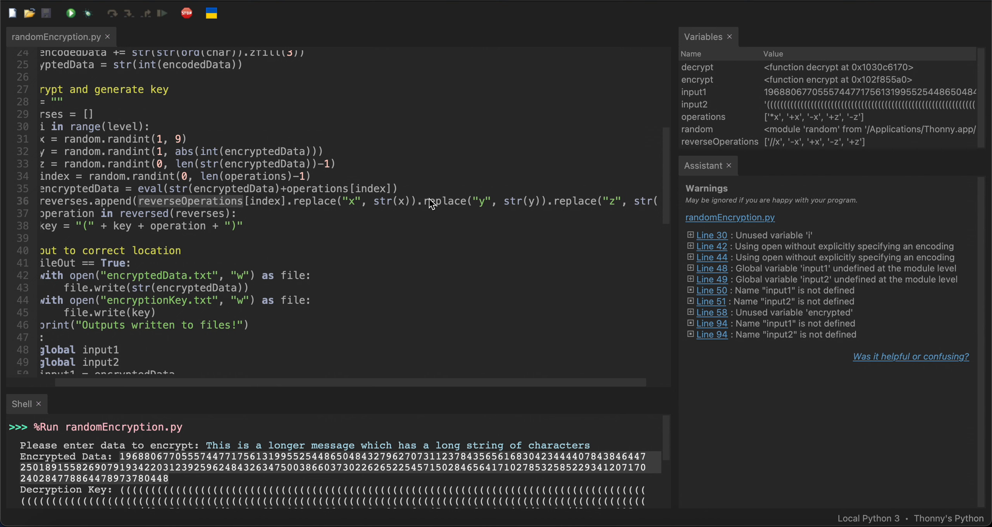
mouse_move(403, 206)
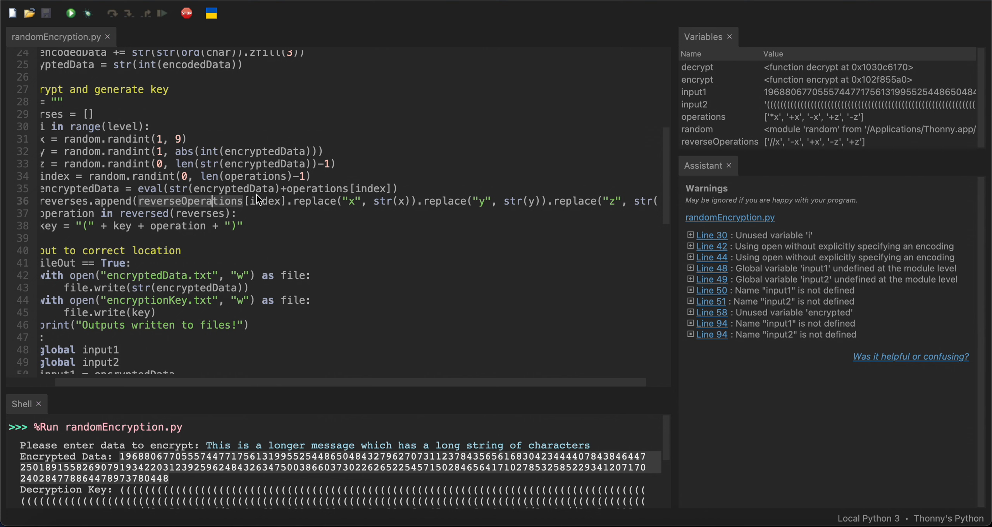
mouse_move(356, 208)
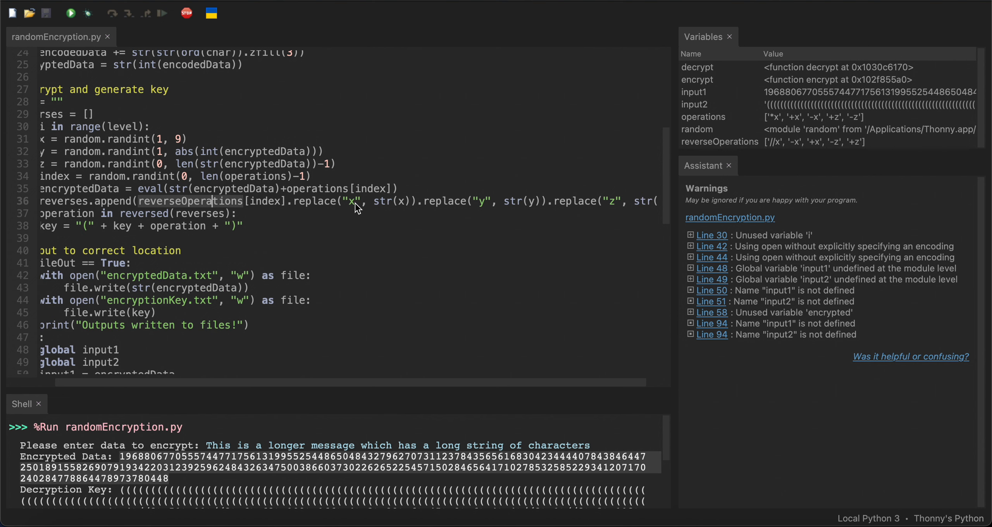
scroll(left, 3)
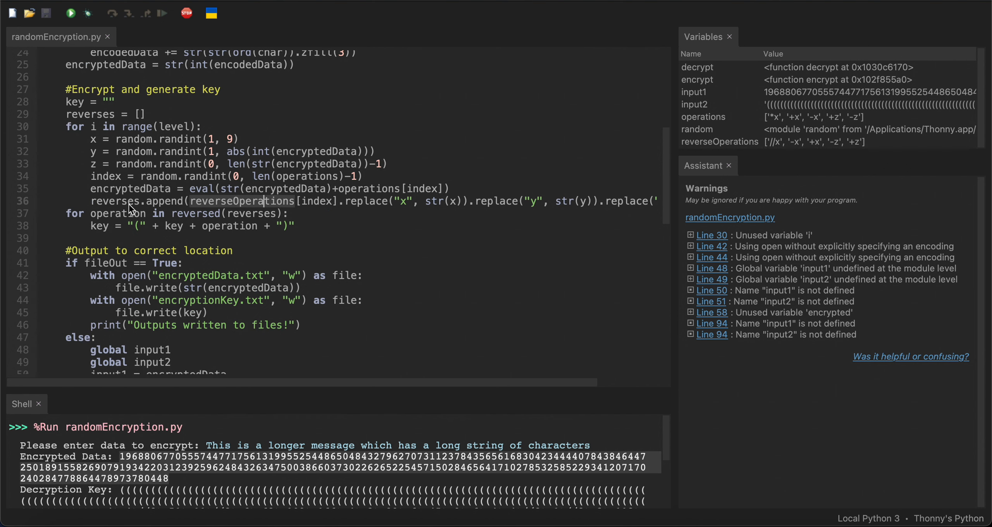
double_click(89, 114)
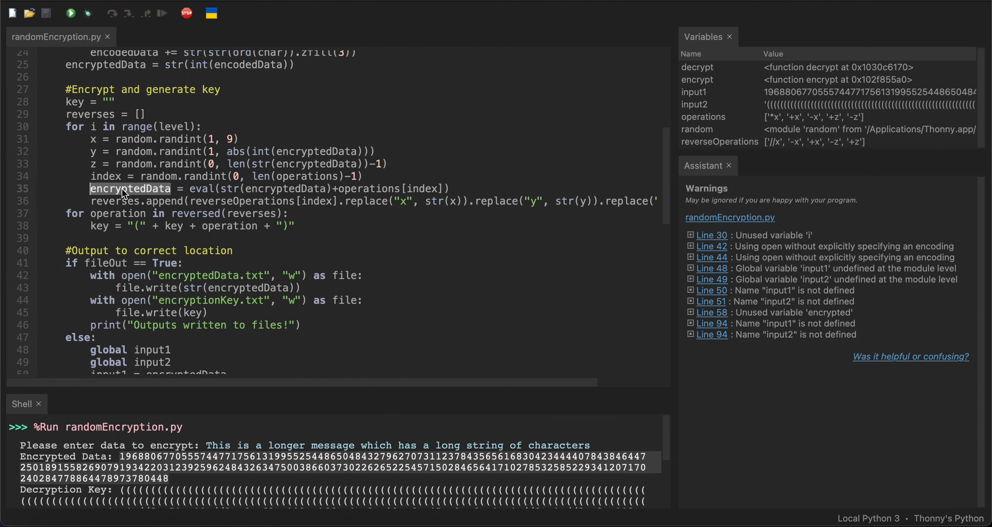
double_click(129, 189)
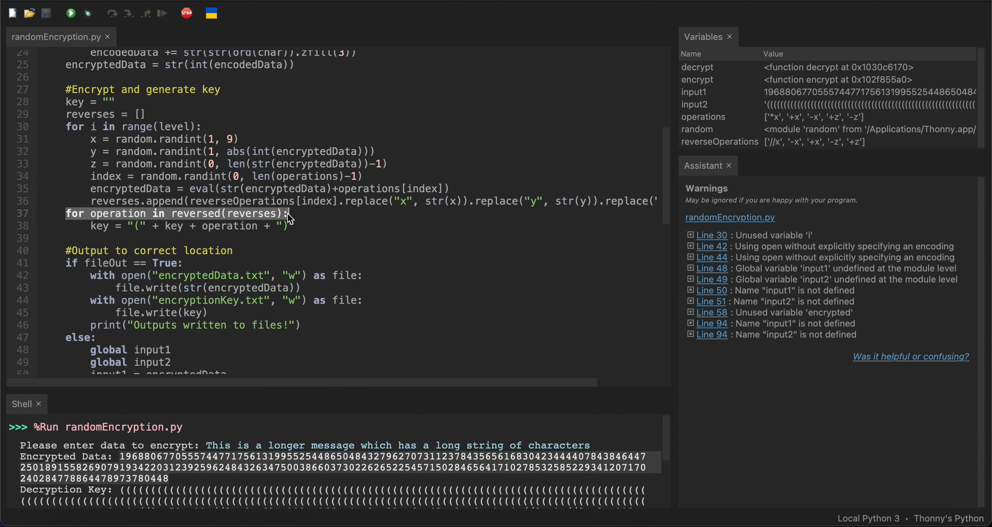
click(290, 213)
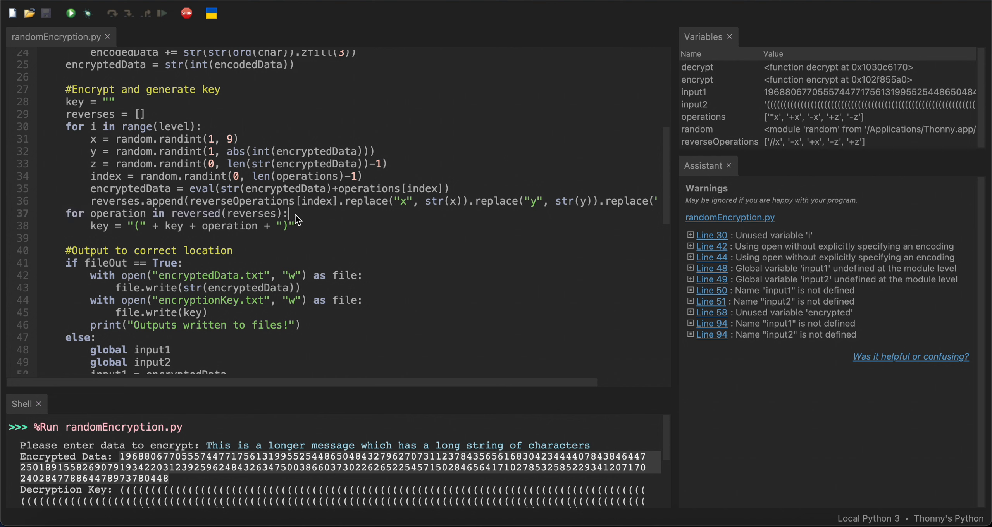
mouse_move(155, 239)
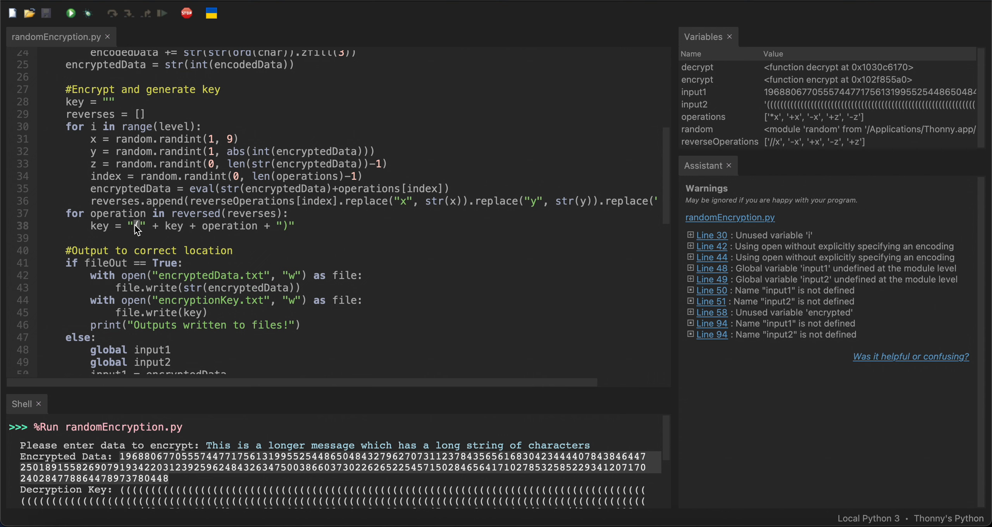
double_click(174, 226)
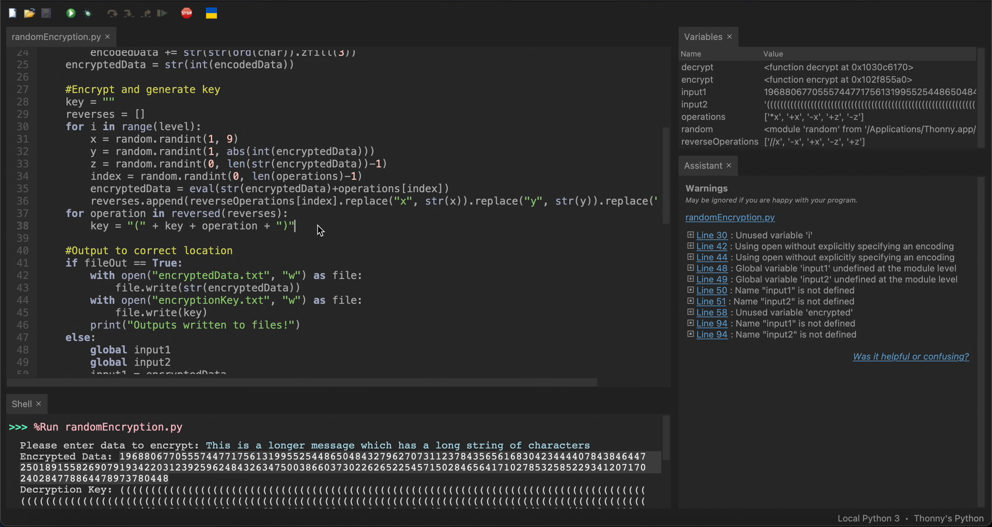
mouse_move(217, 229)
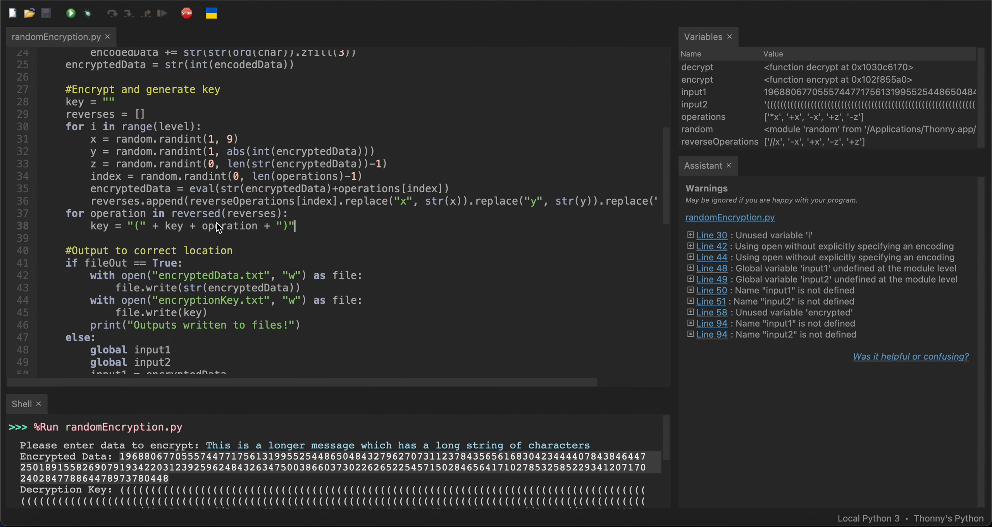
mouse_move(159, 232)
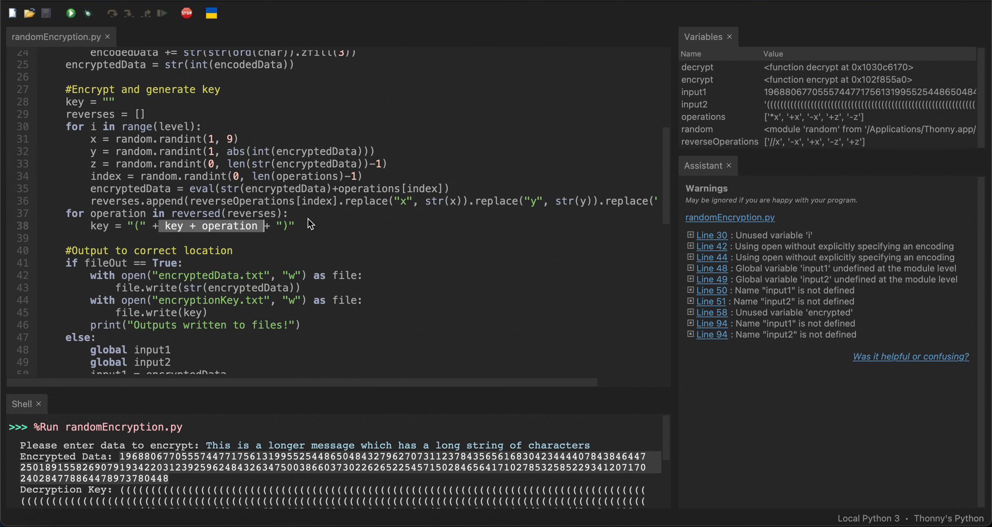
scroll(down, 3)
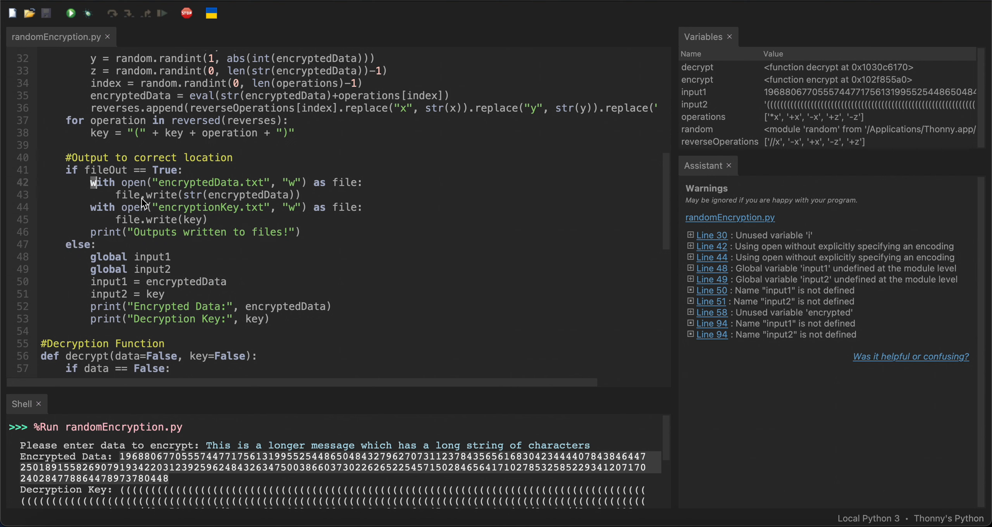
click(300, 232)
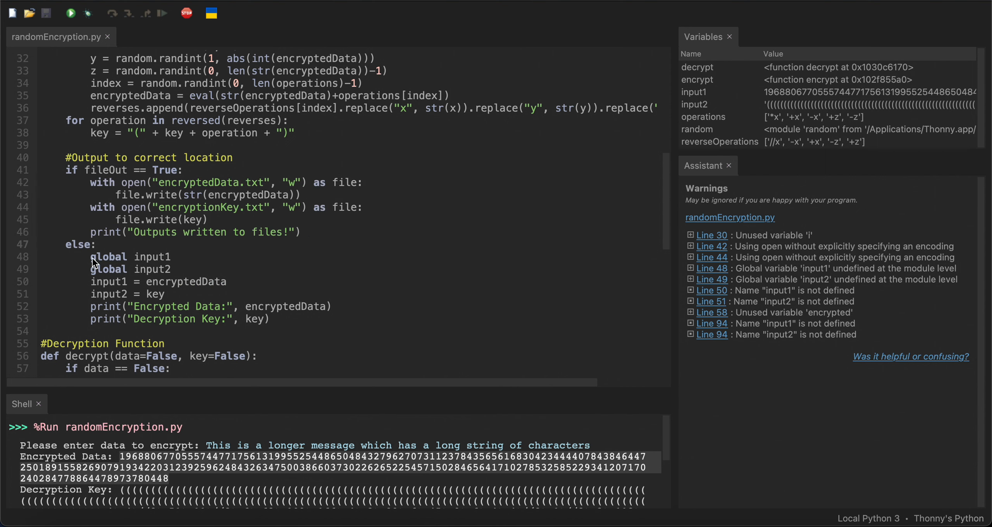
drag(89, 306, 272, 318)
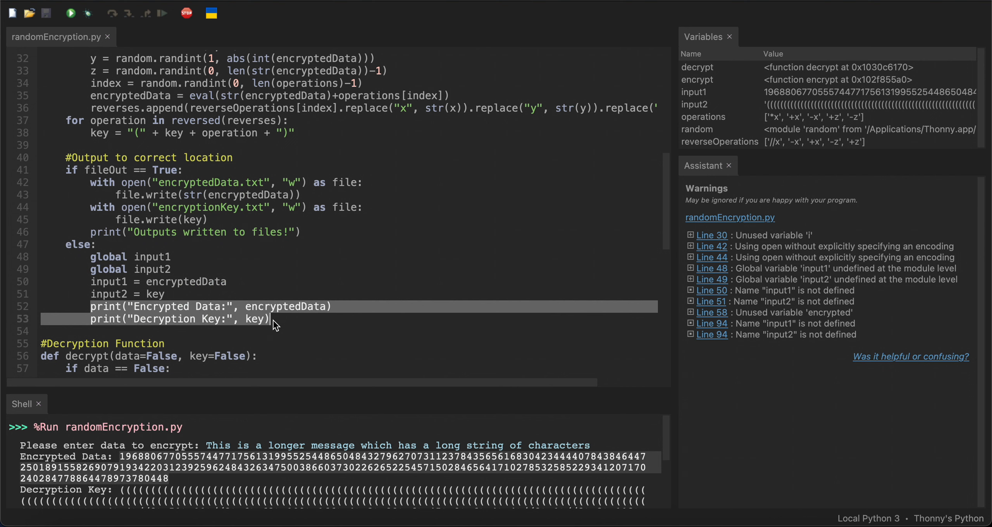
scroll(down, 3)
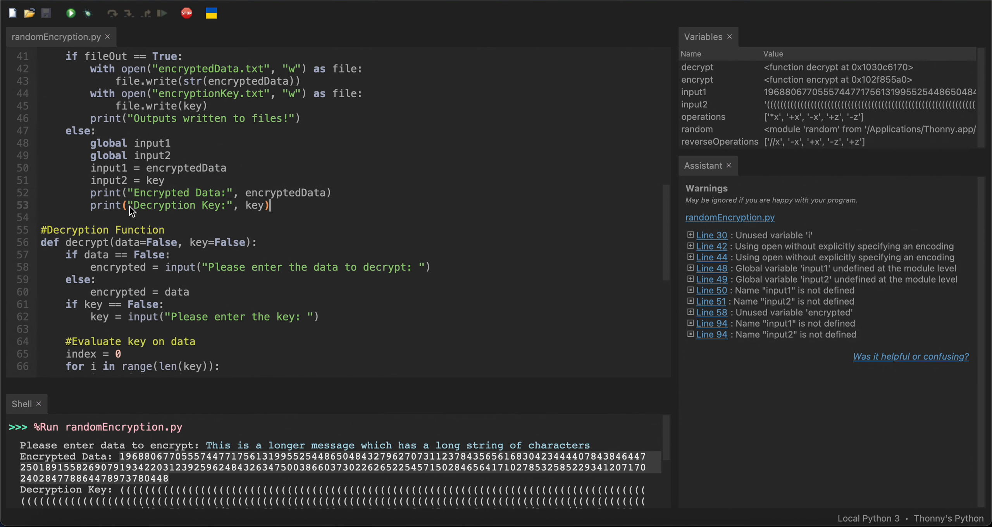
mouse_move(166, 147)
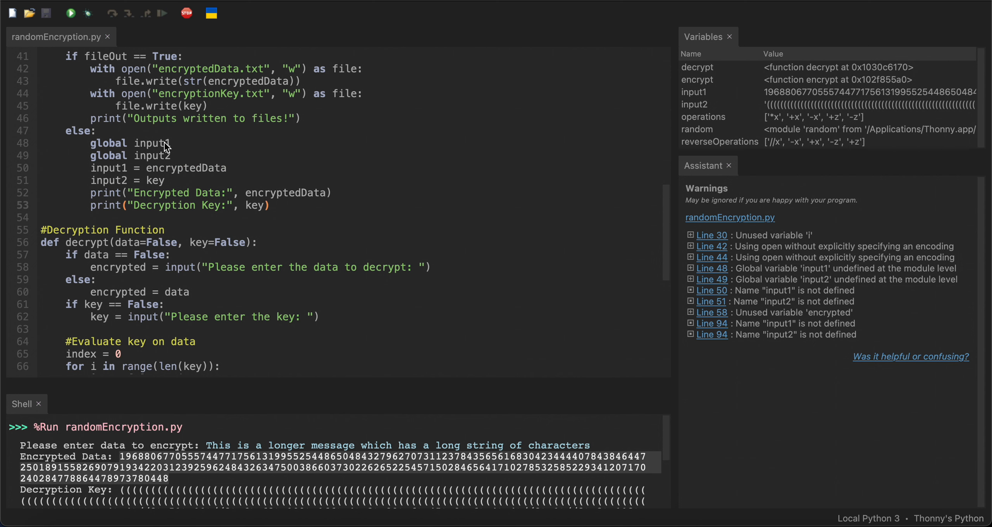
scroll(down, 3)
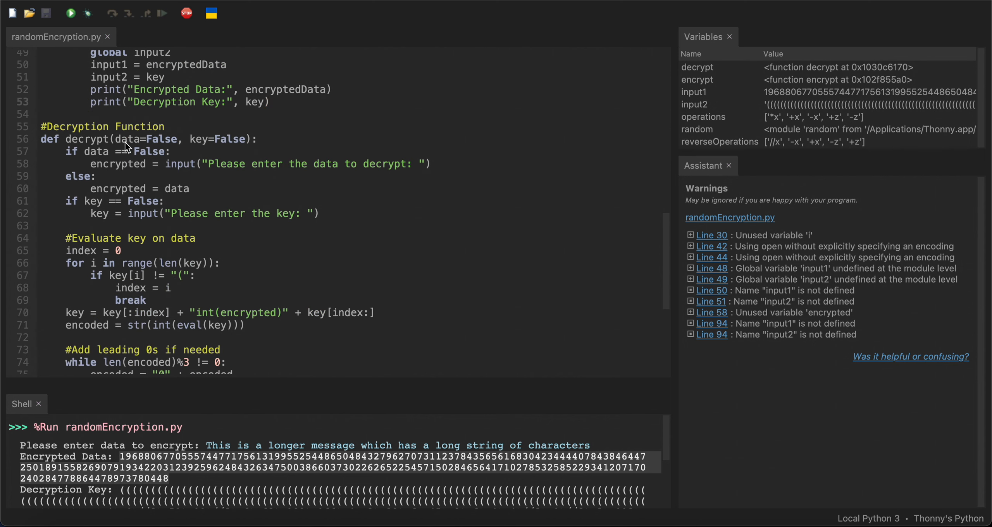
double_click(198, 139)
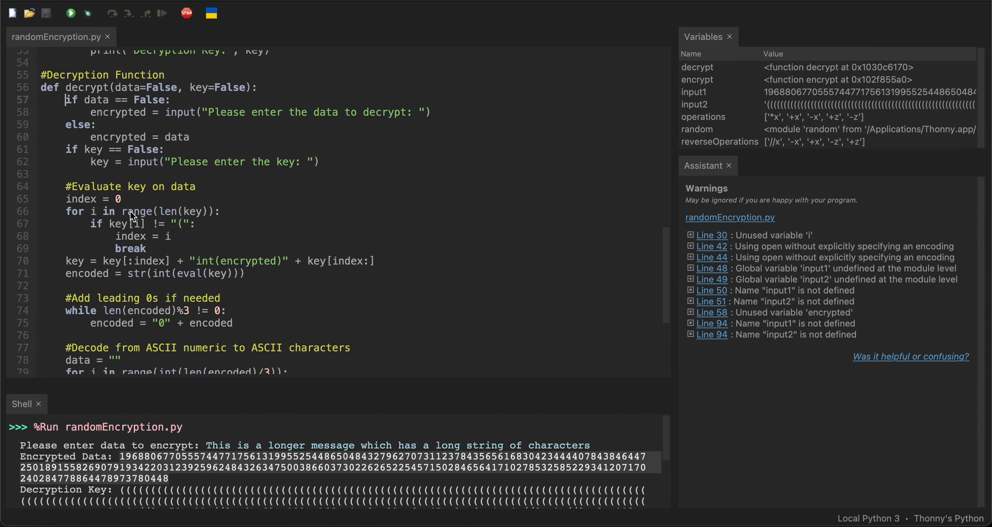
scroll(down, 3)
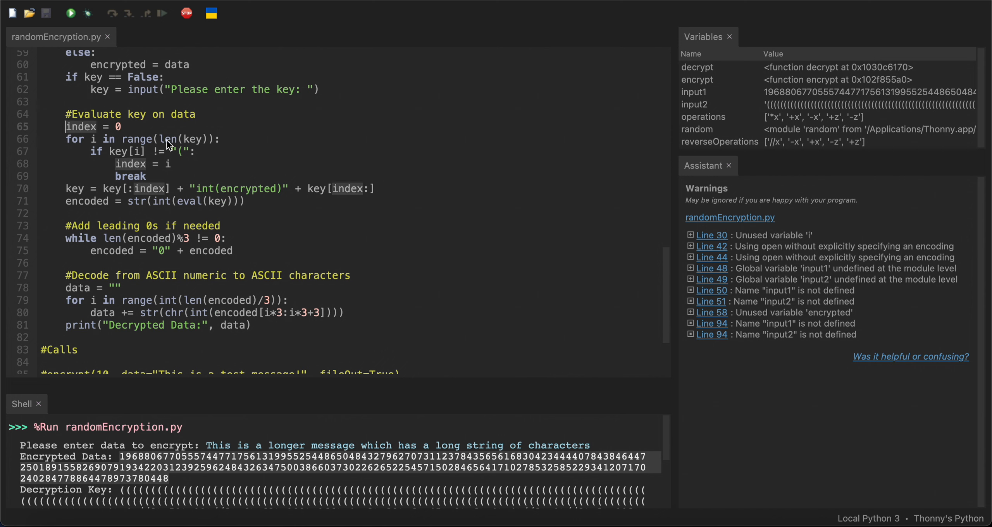
mouse_move(192, 145)
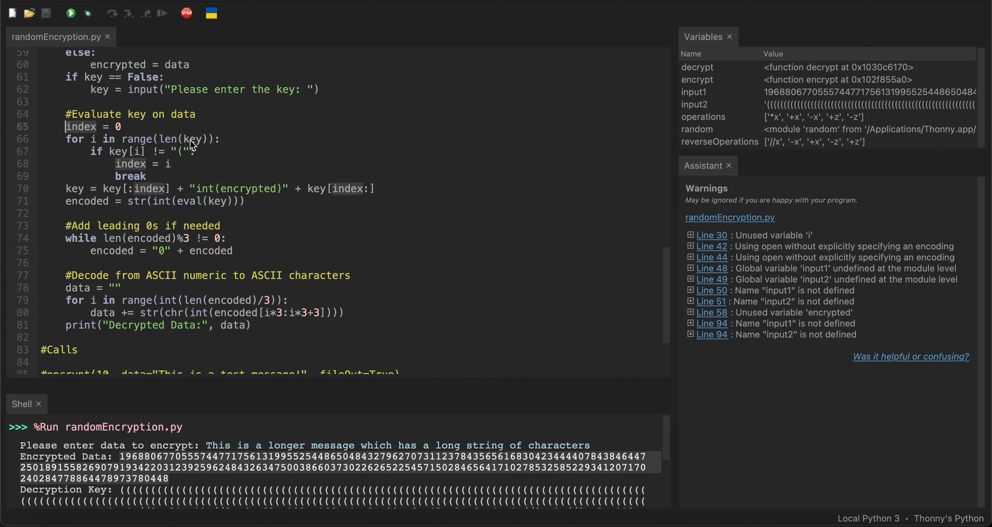
mouse_move(95, 162)
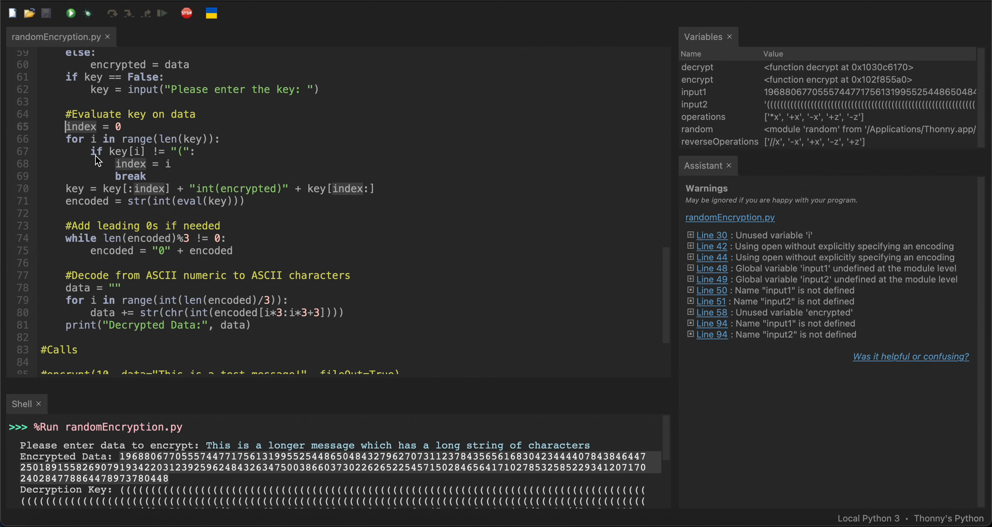
mouse_move(191, 165)
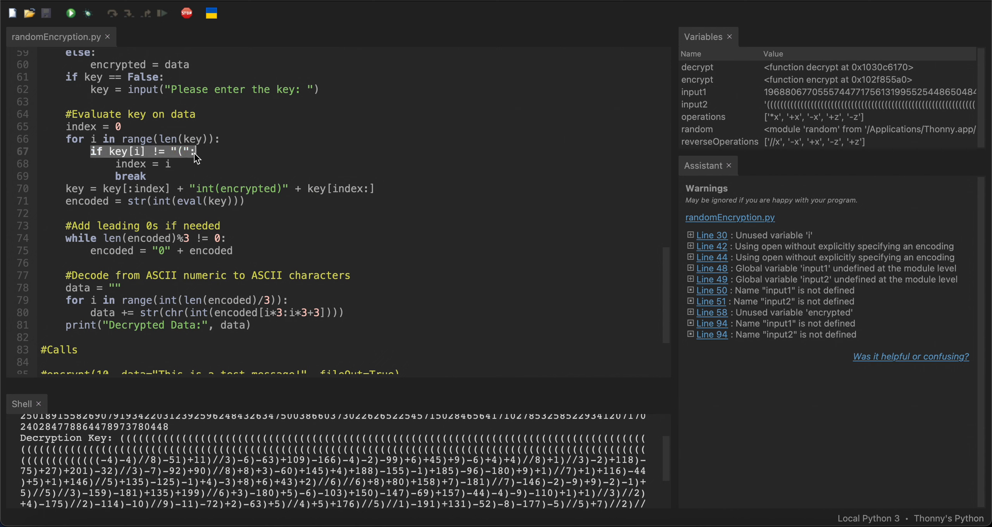
mouse_move(144, 241)
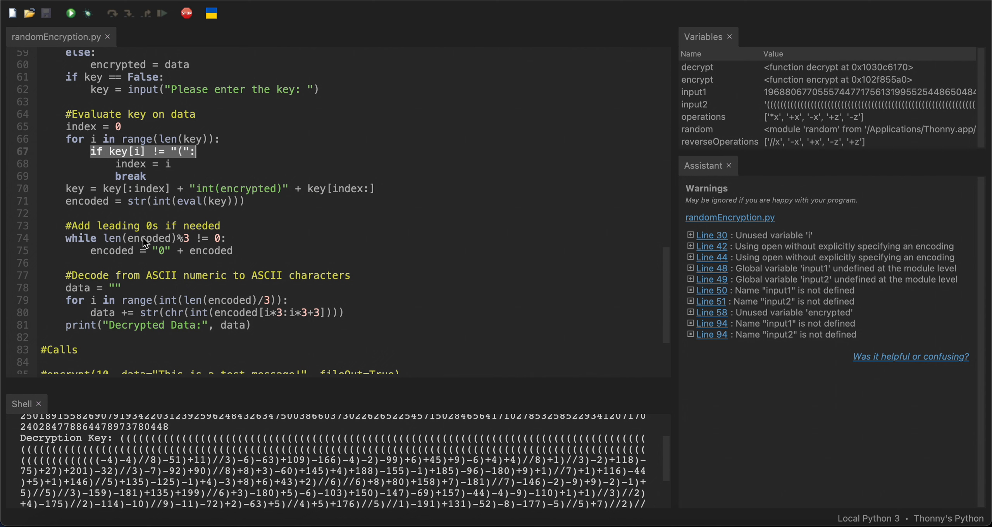
click(194, 152)
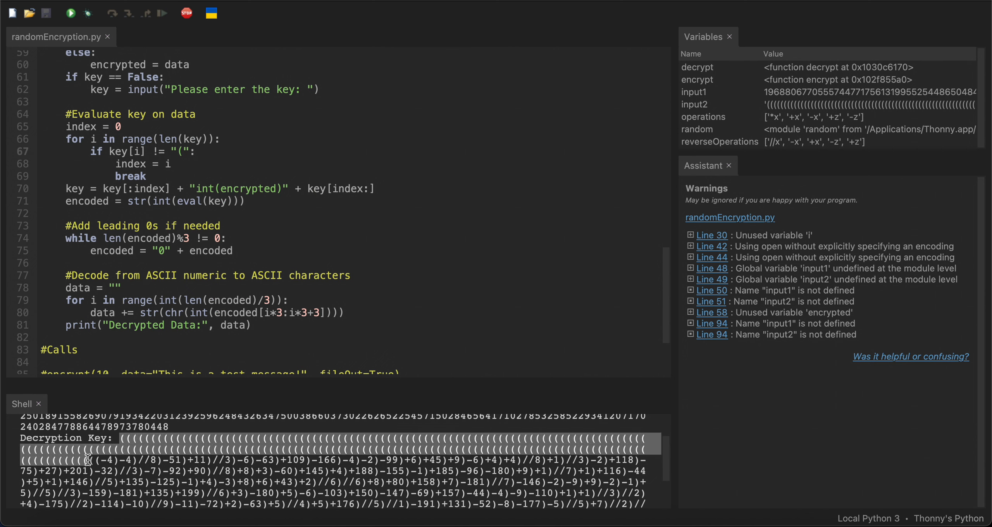
mouse_move(102, 475)
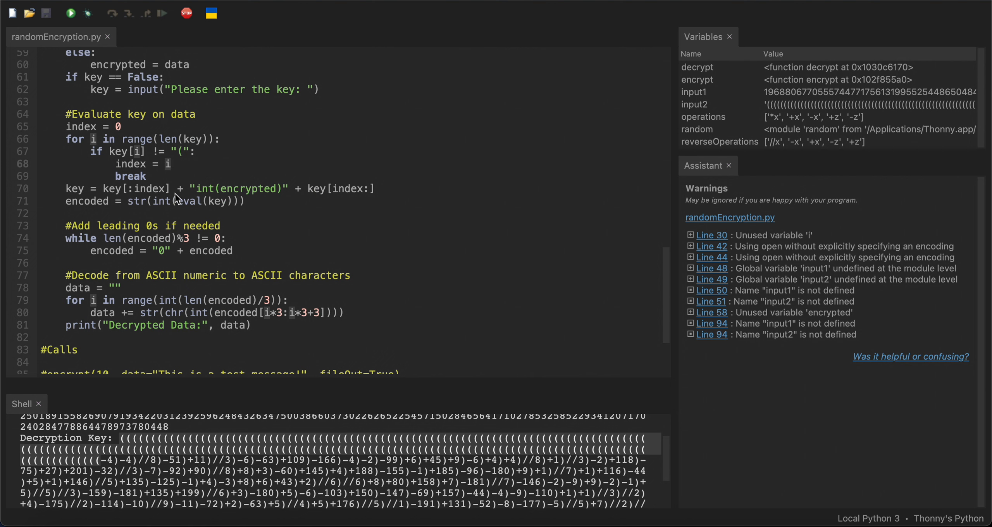
double_click(239, 189)
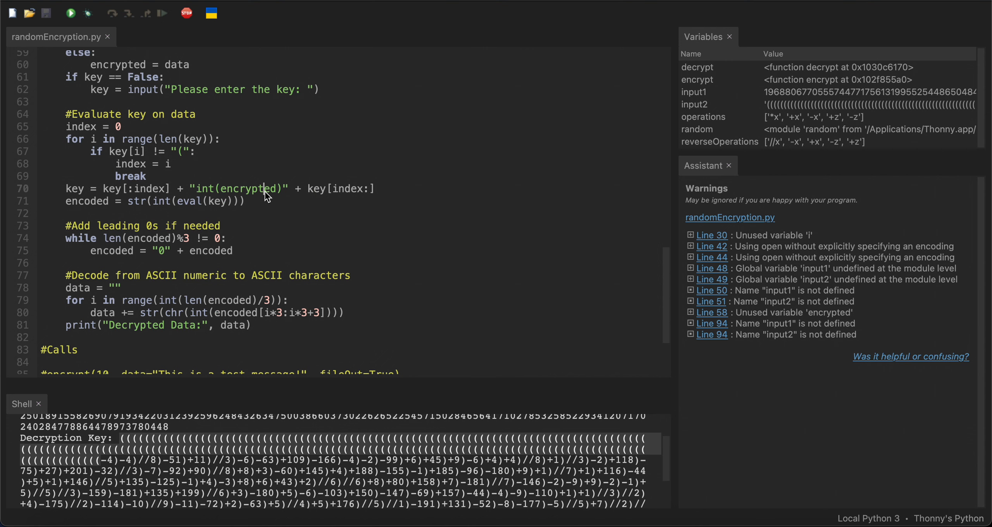
double_click(249, 189)
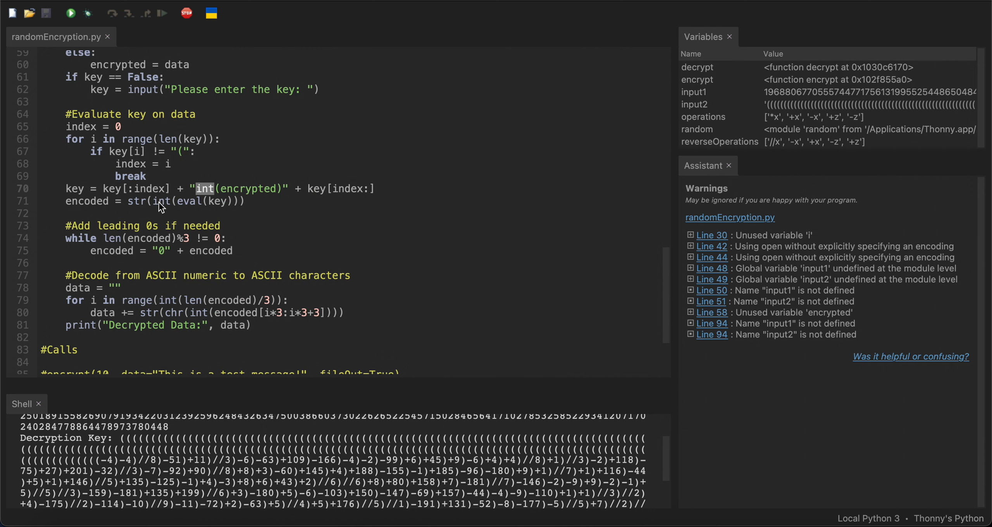
mouse_move(99, 472)
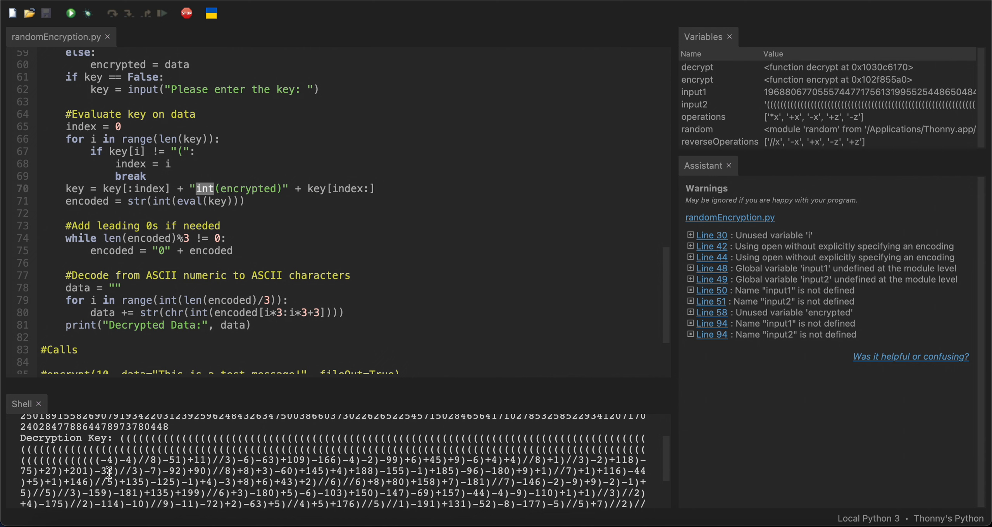
mouse_move(100, 456)
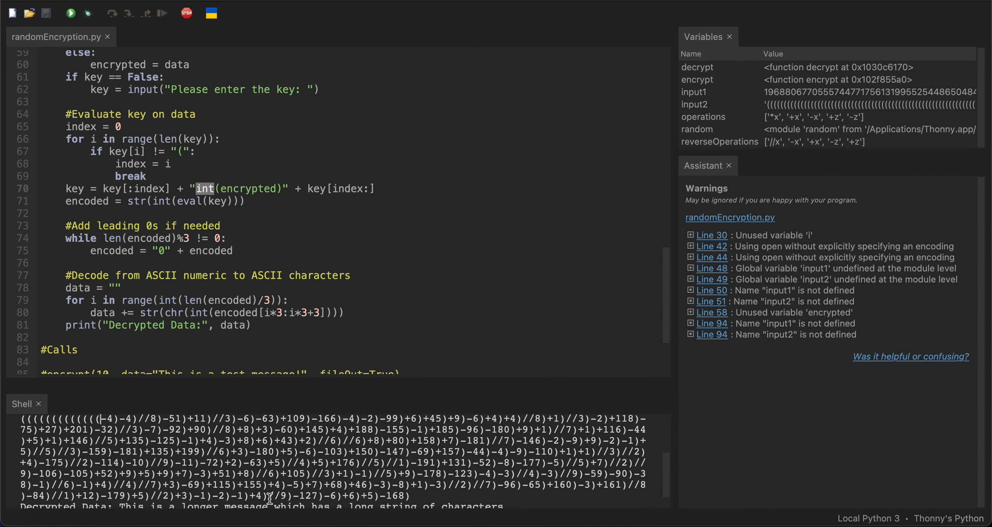
mouse_move(182, 463)
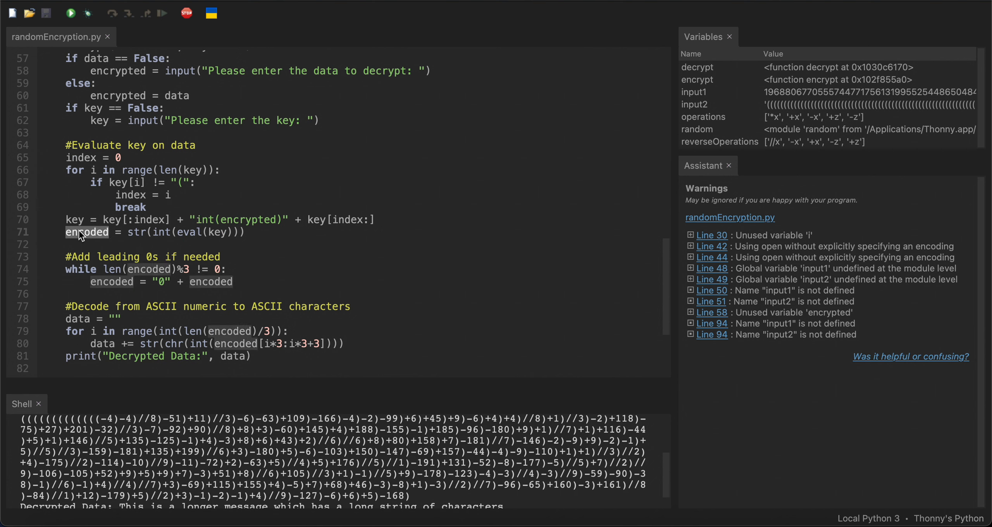
mouse_move(96, 243)
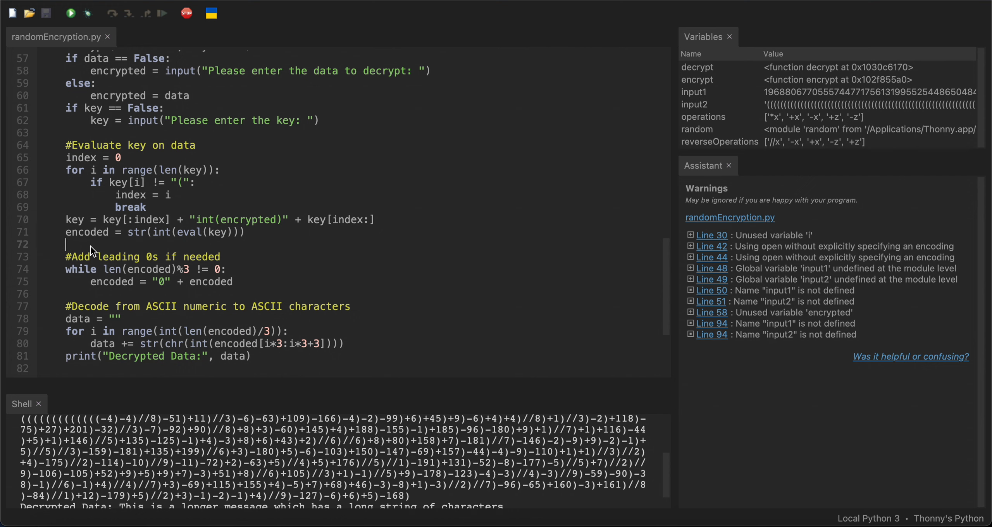
mouse_move(107, 245)
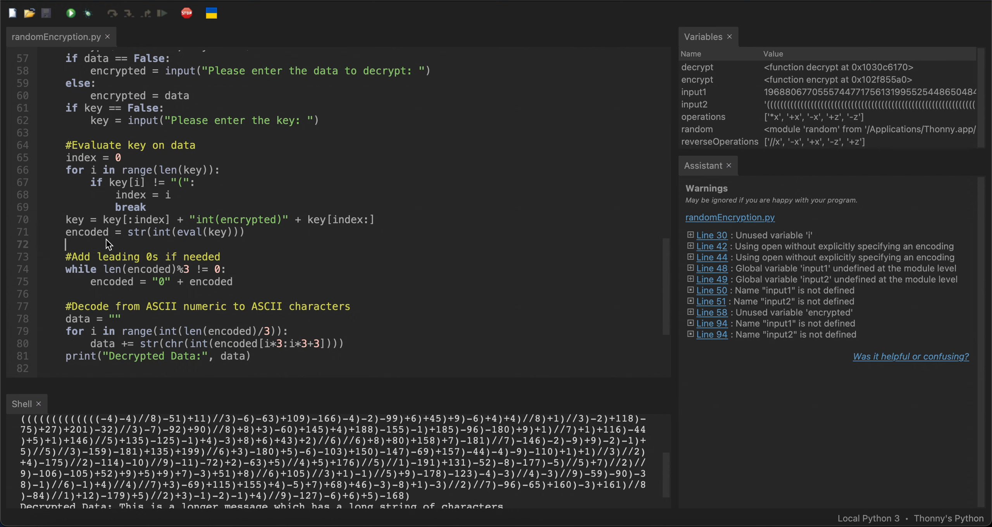
- Scroll to the decrypt function's key evaluation and leading-zero padding loop, highlighting its code
scroll(down, 3)
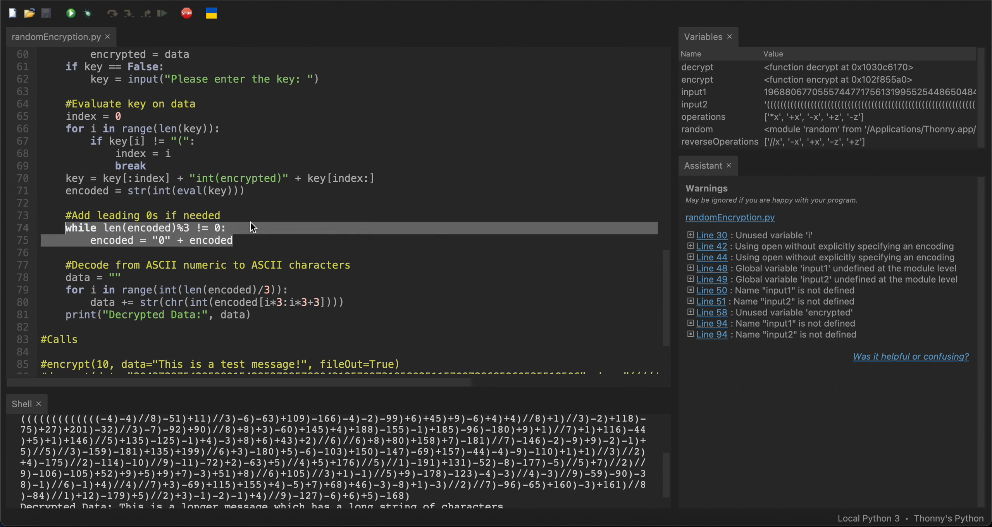
click(235, 240)
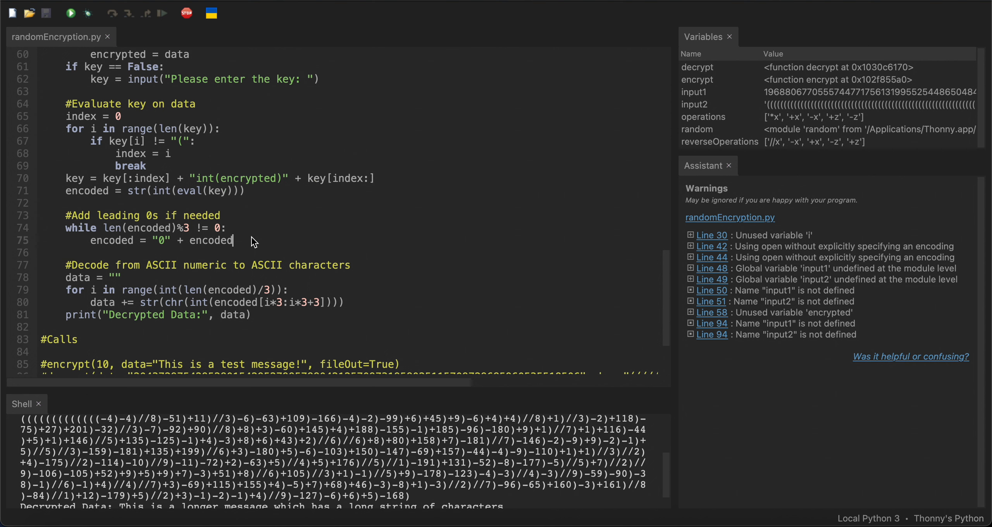
double_click(160, 191)
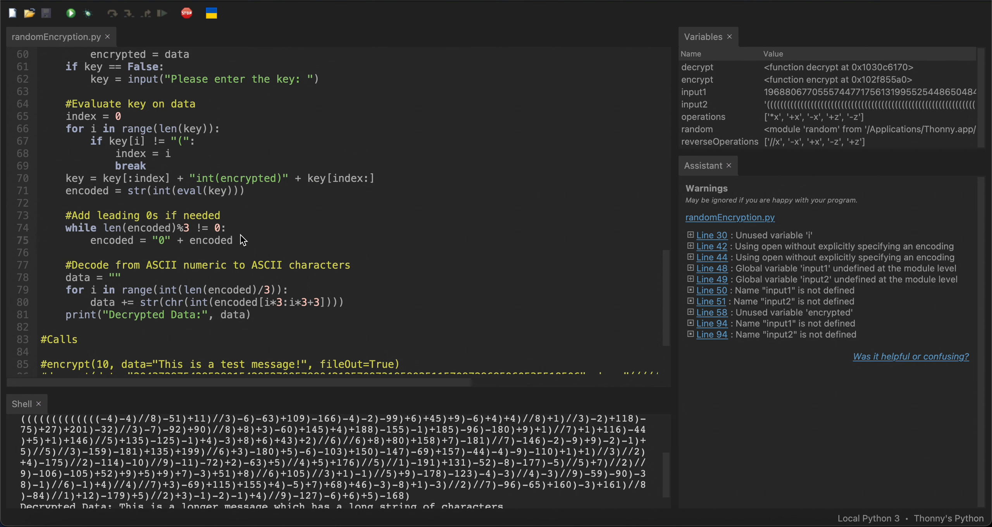
mouse_move(179, 232)
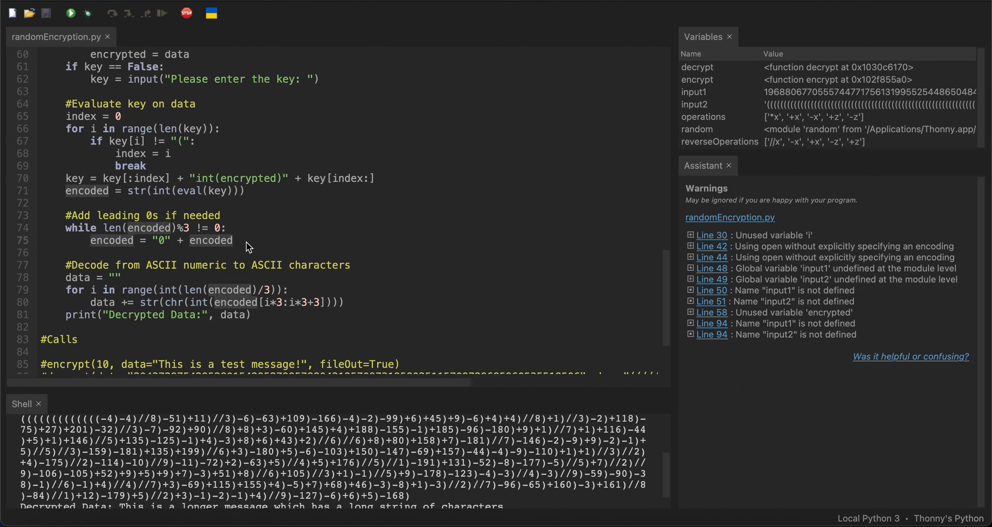
mouse_move(261, 242)
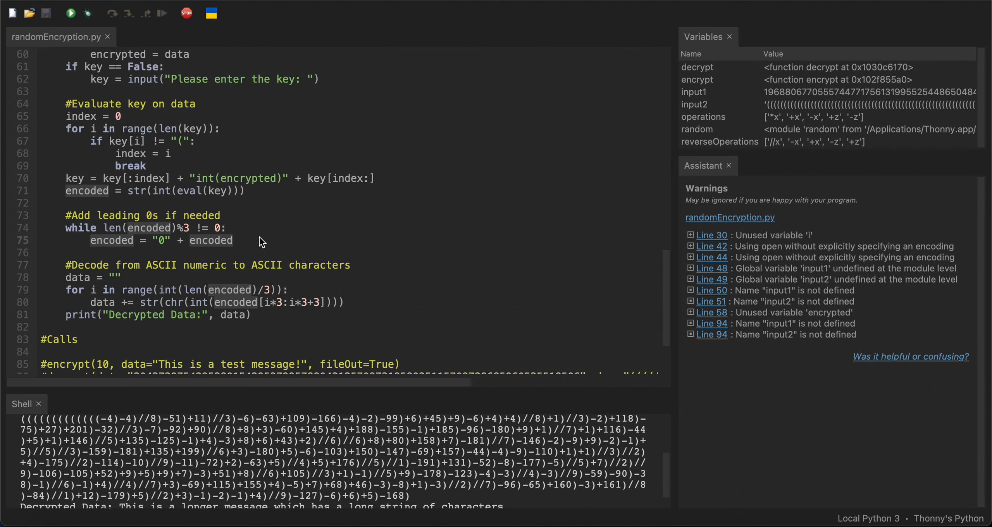
click(234, 240)
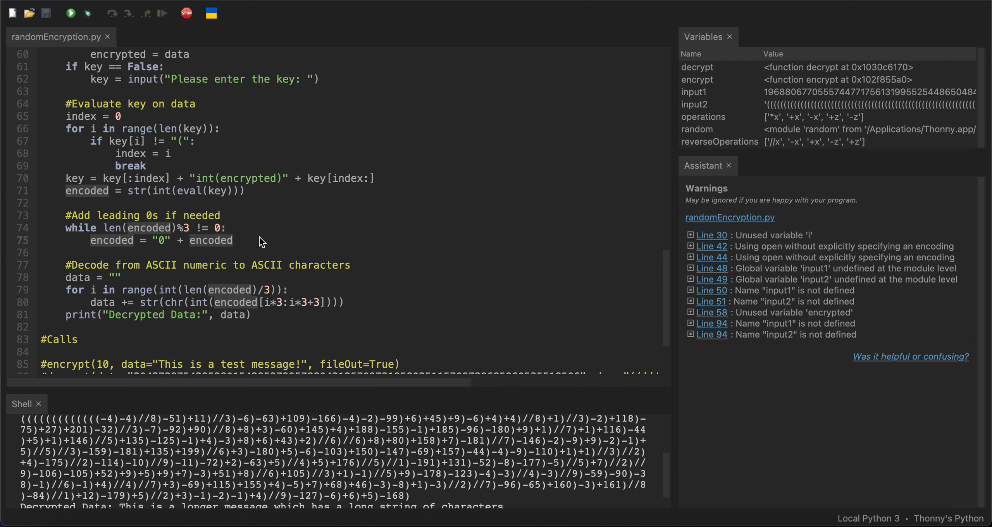
- Highlight chr on line 80, then click the decrypted-data print on line 81
scroll(down, 3)
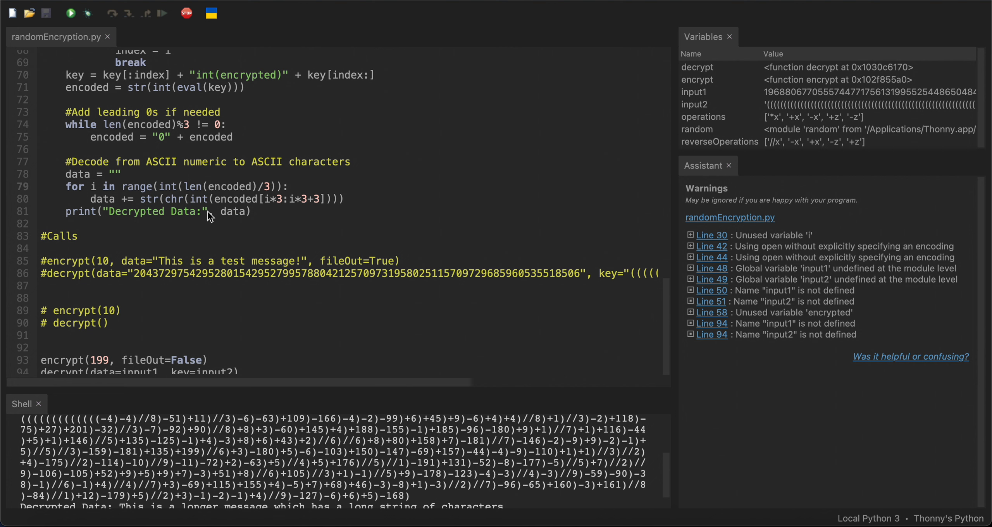
double_click(199, 199)
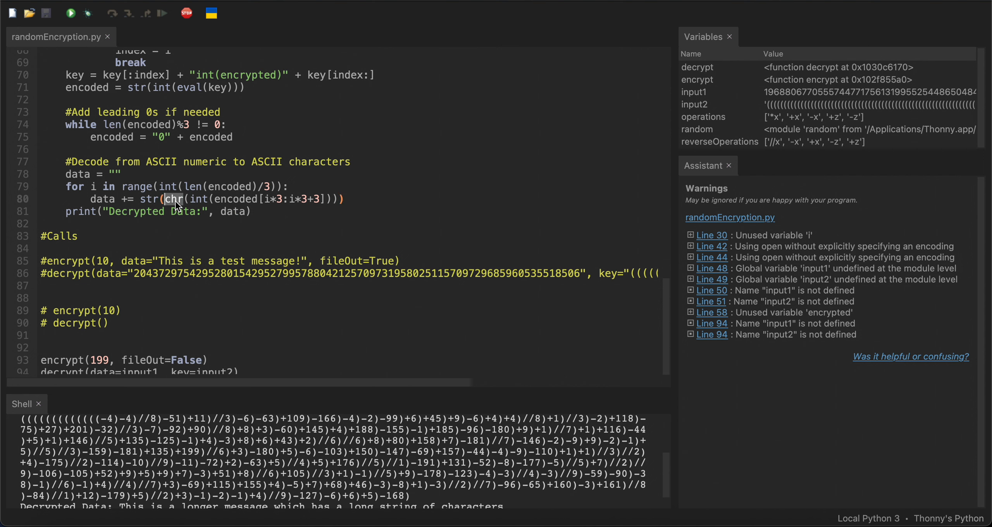
mouse_move(230, 204)
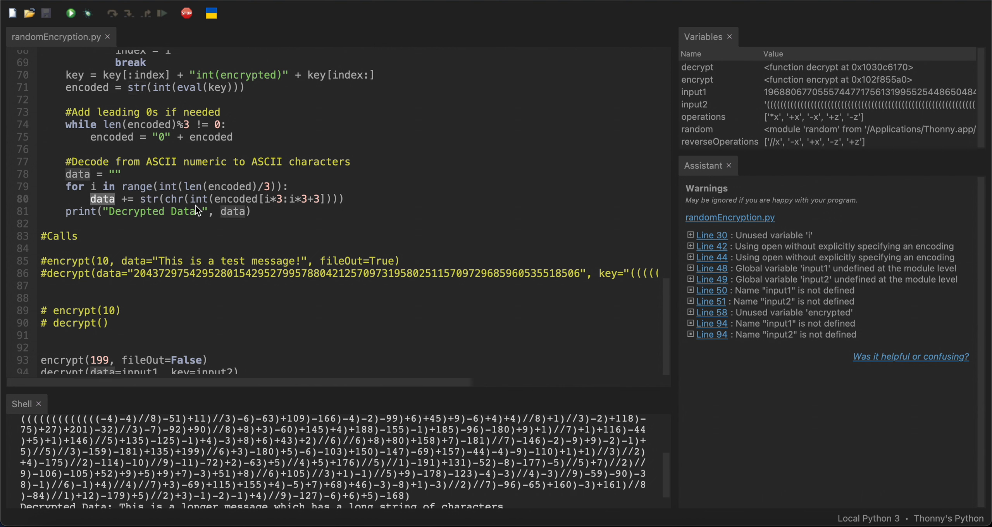
mouse_move(371, 184)
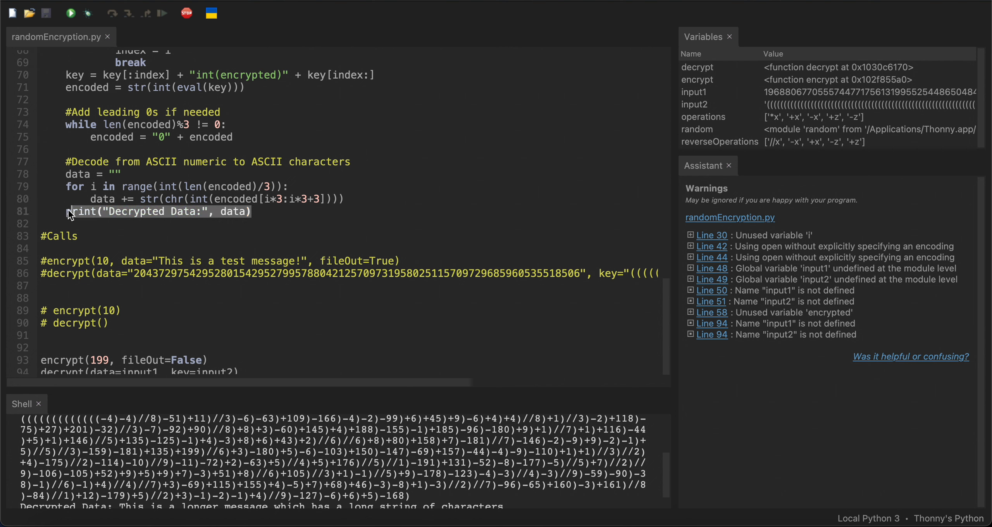
click(252, 211)
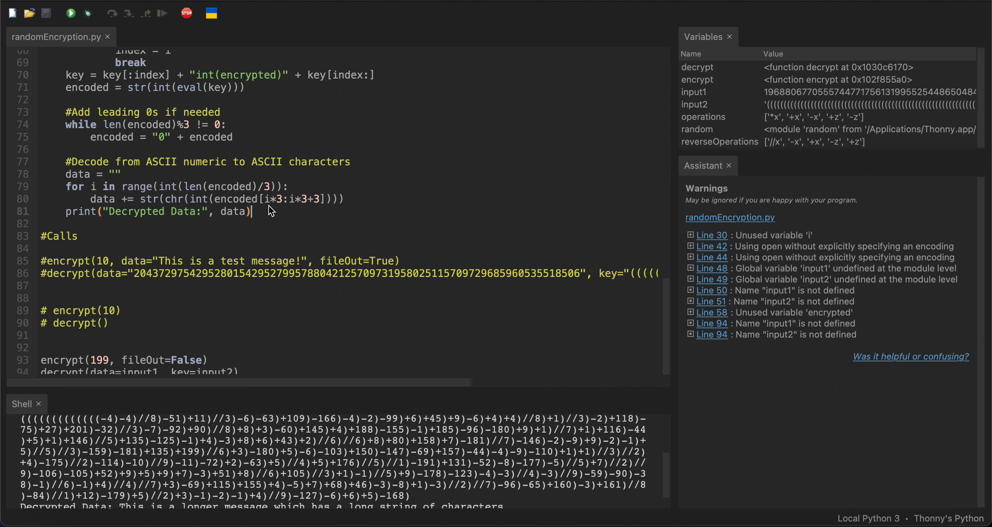
mouse_move(259, 217)
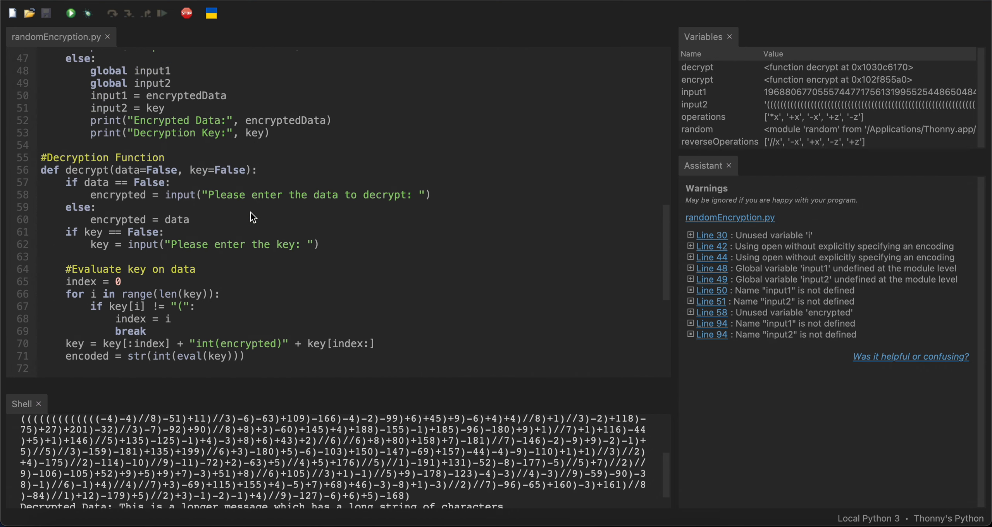
- Return to the operations list, highlighting *x and then the whole list
scroll(up, 3)
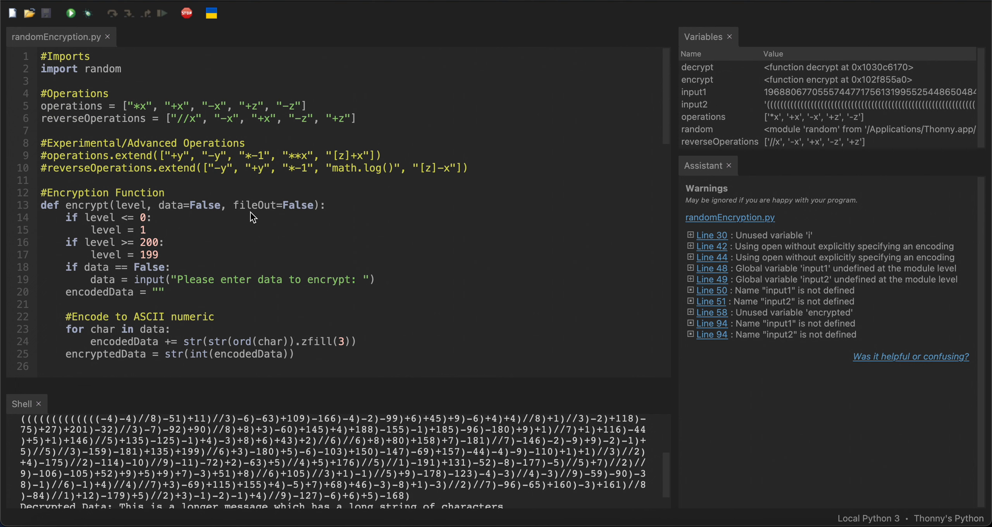
mouse_move(172, 208)
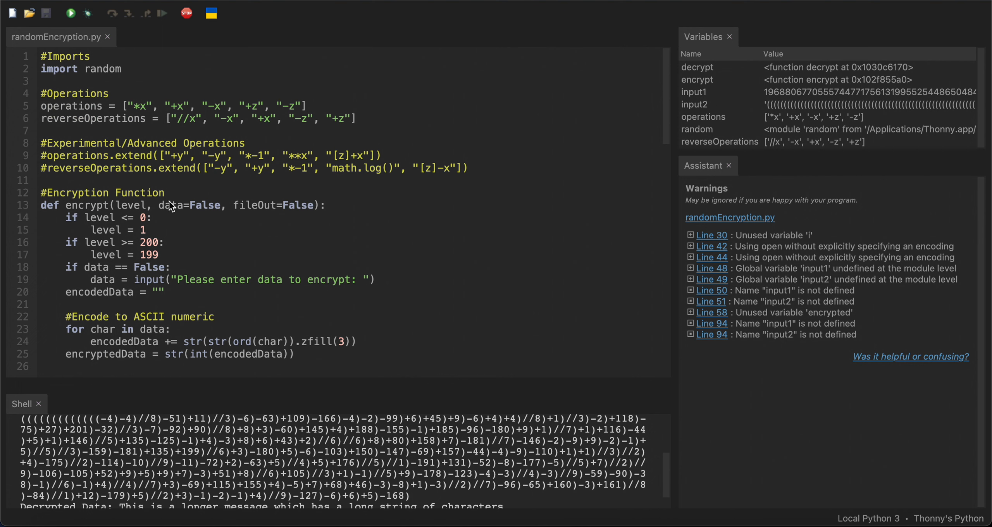
mouse_move(157, 172)
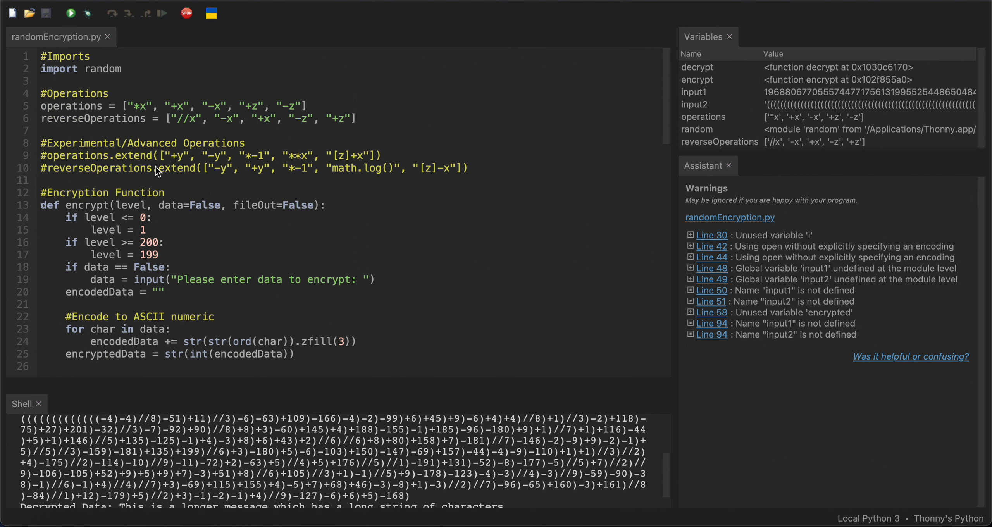
mouse_move(117, 83)
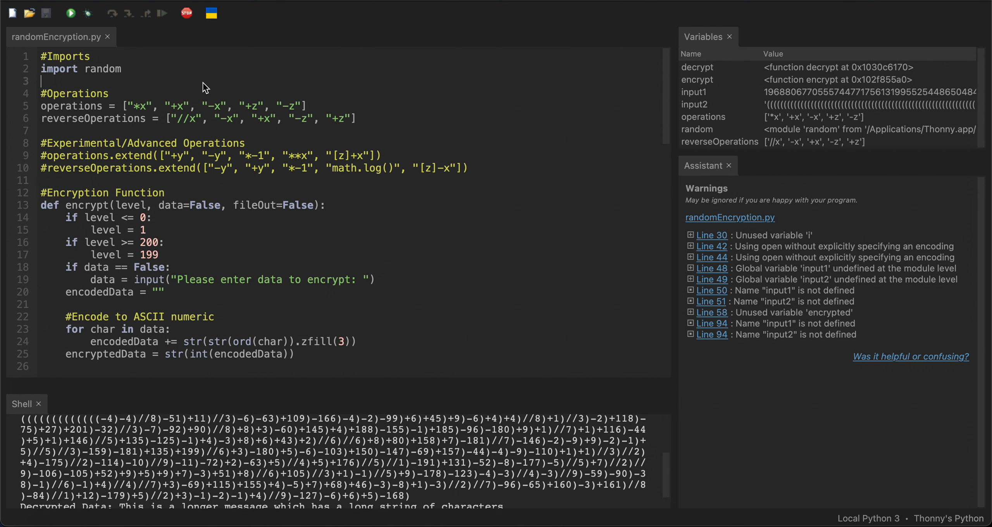
scroll(down, 3)
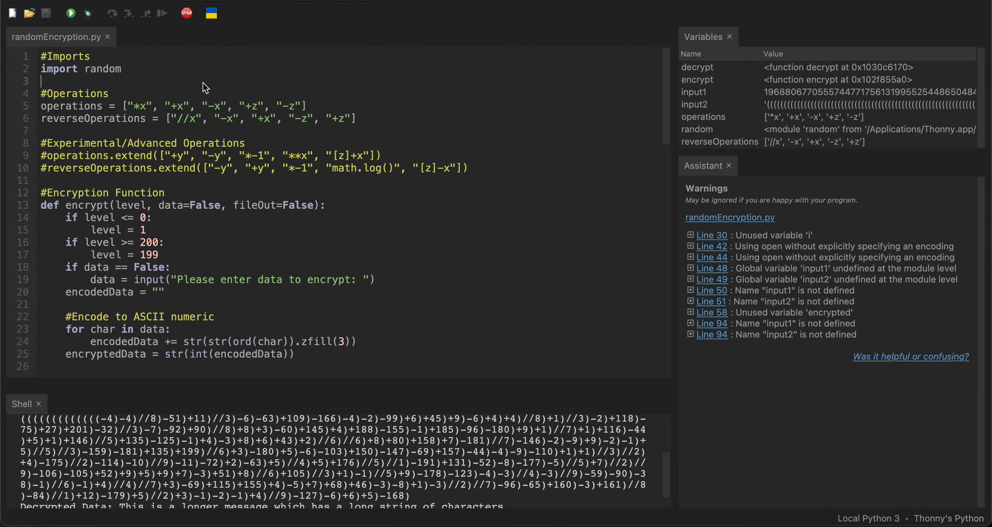
scroll(down, 3)
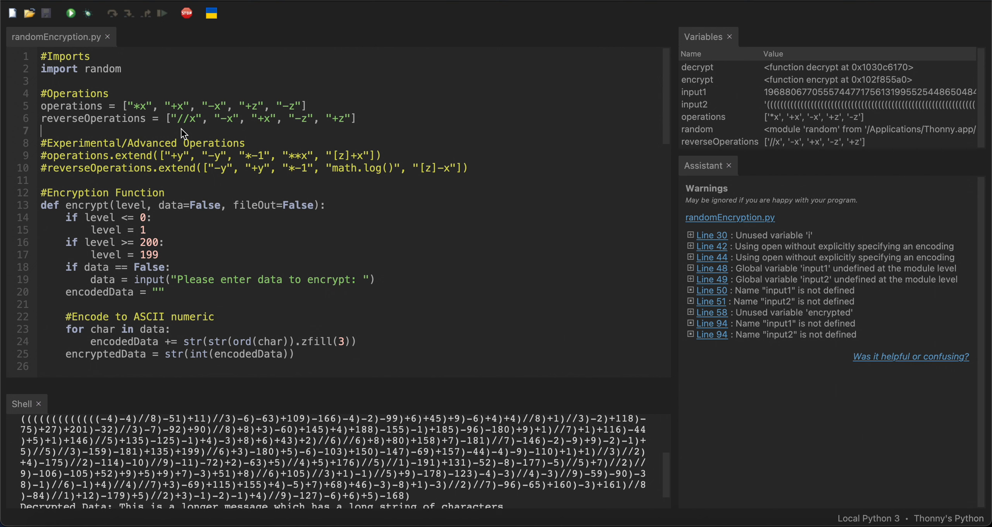
mouse_move(170, 134)
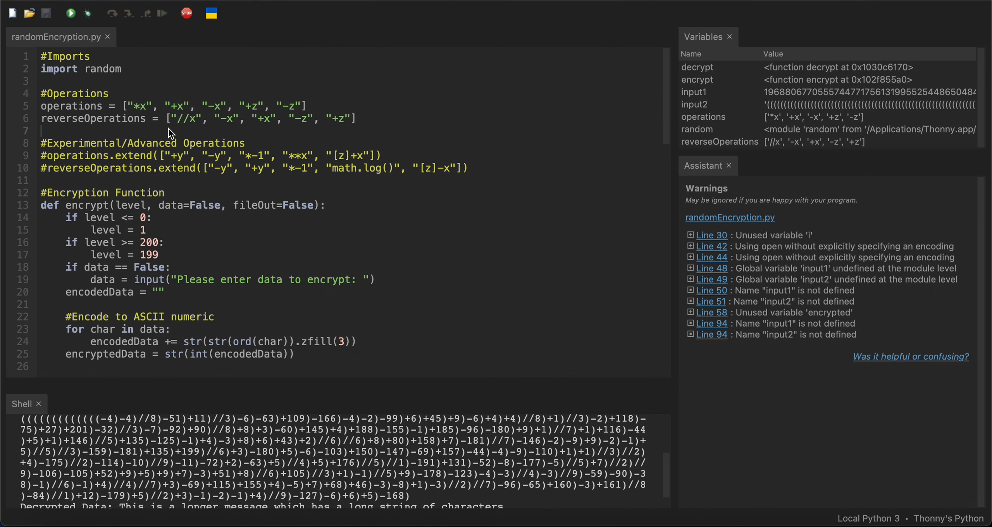
double_click(142, 106)
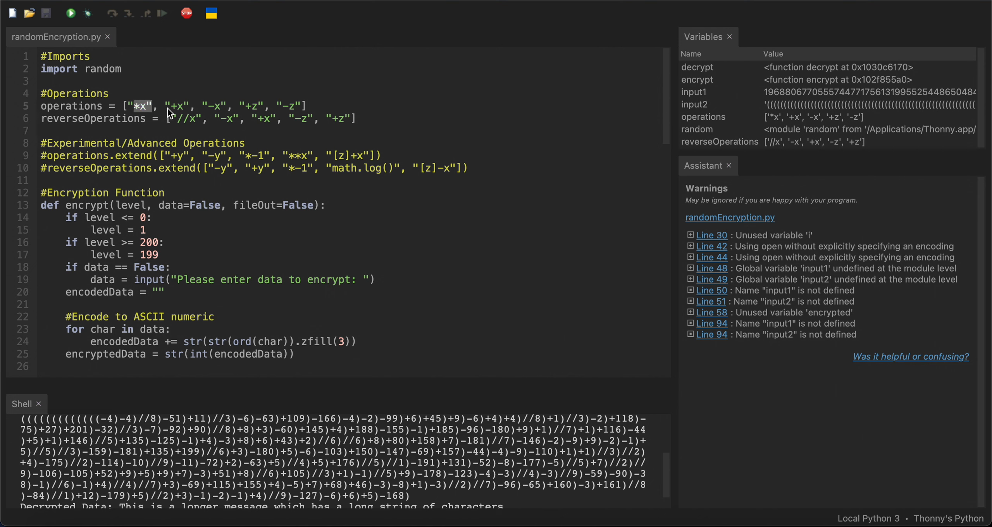
click(177, 106)
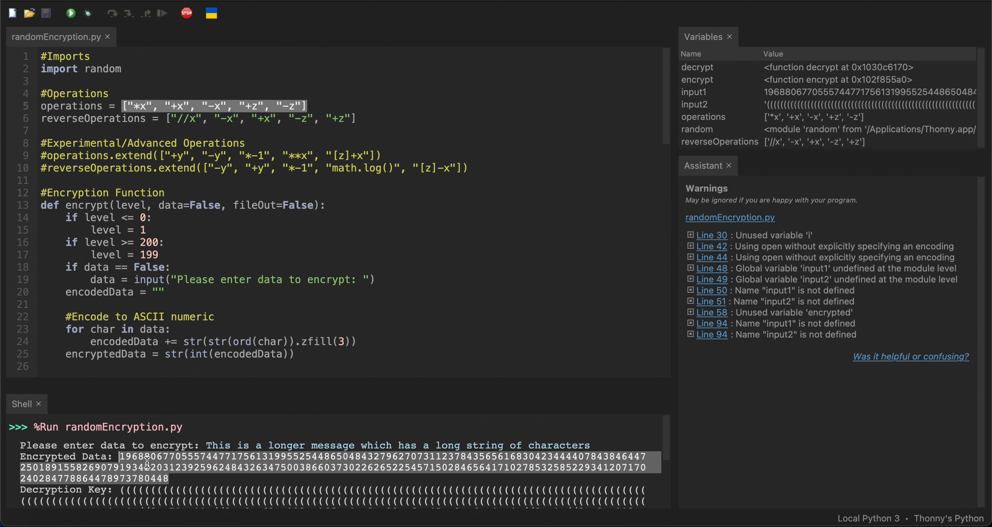
mouse_move(157, 465)
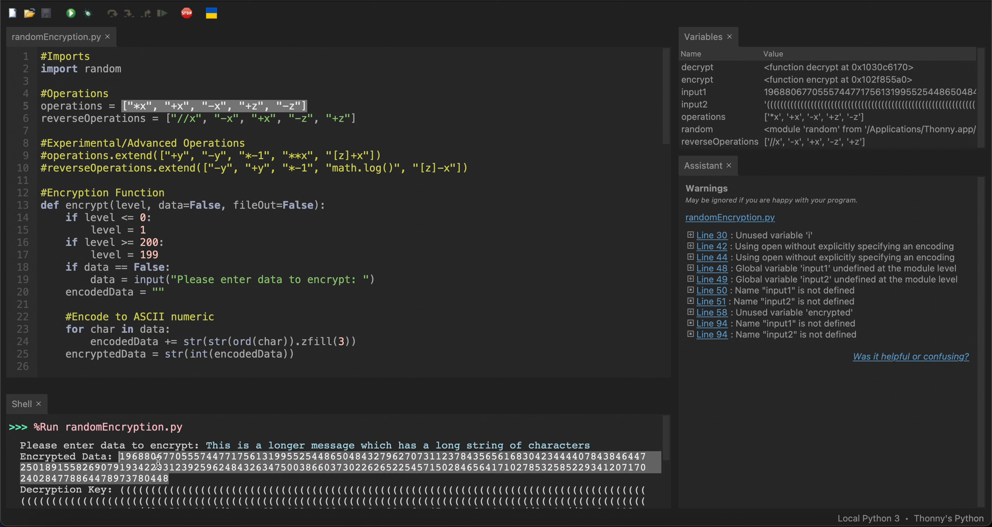
- Scroll to the Decryption Key output and the #Encrypt and generate key loop
scroll(down, 3)
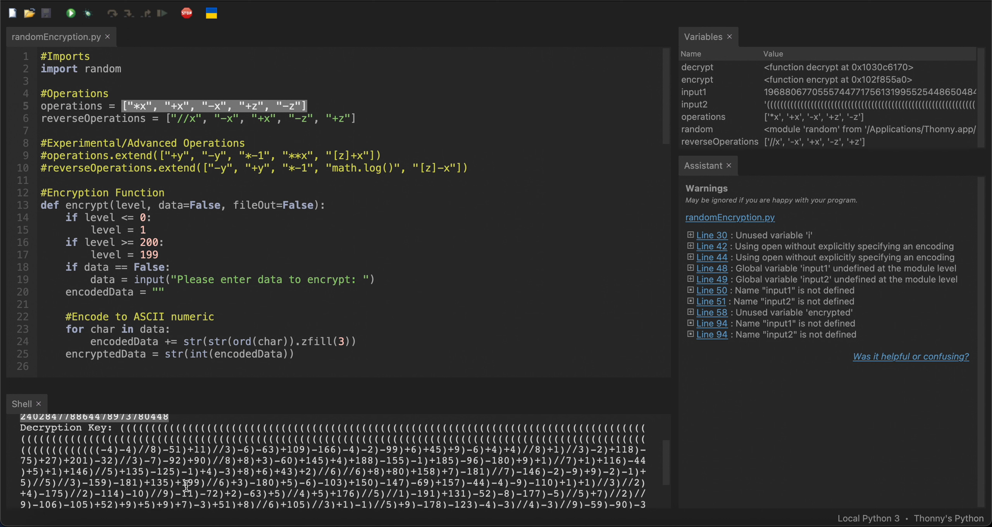
mouse_move(191, 418)
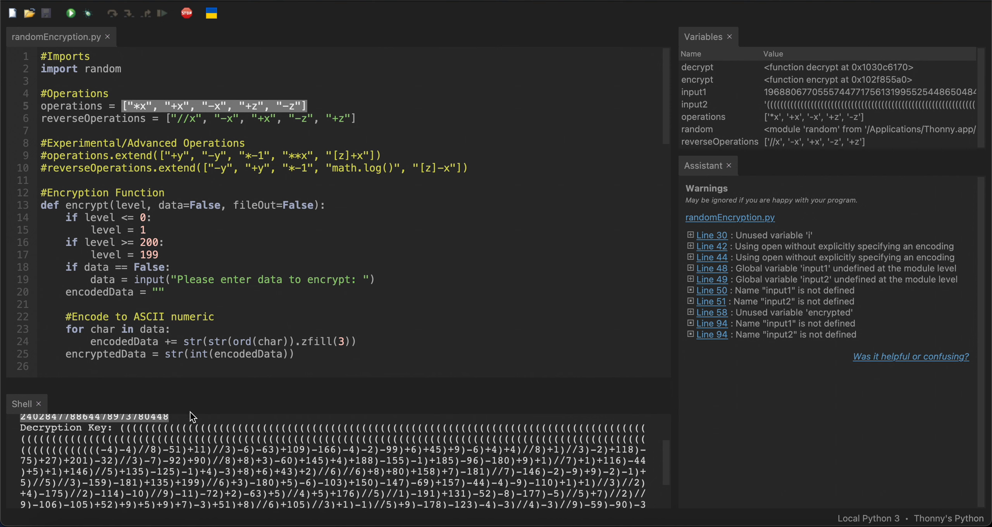
scroll(down, 3)
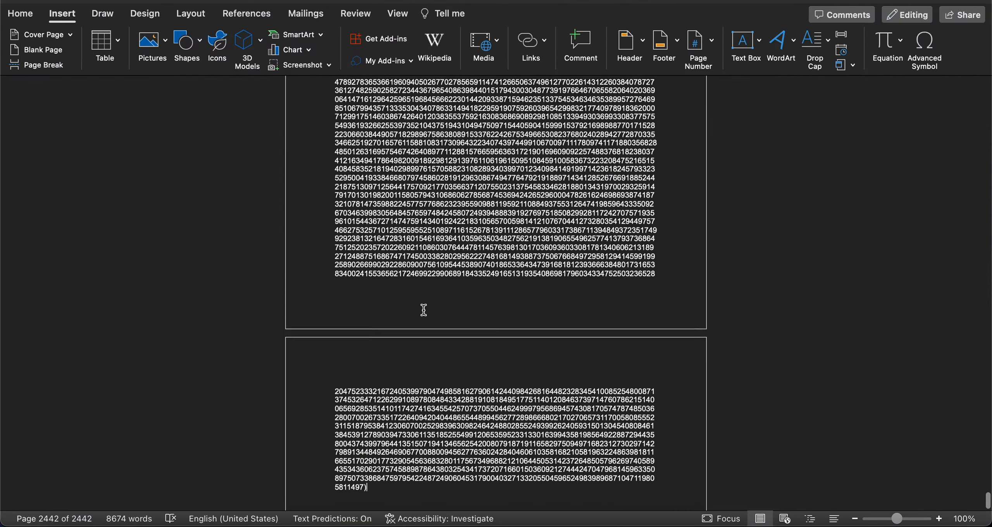
scroll(down, 3)
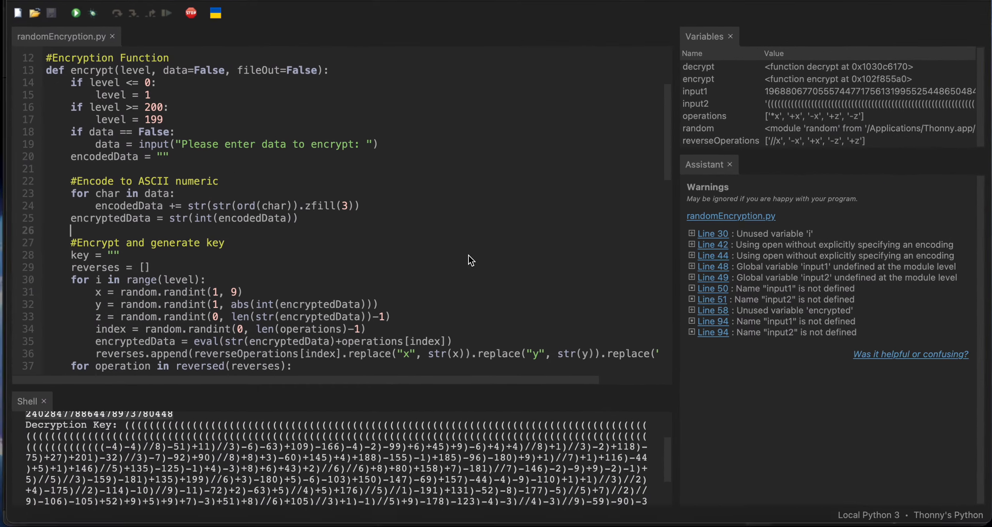
- Review the #Calls decrypt line, then scroll back to the imports and operations
scroll(down, 3)
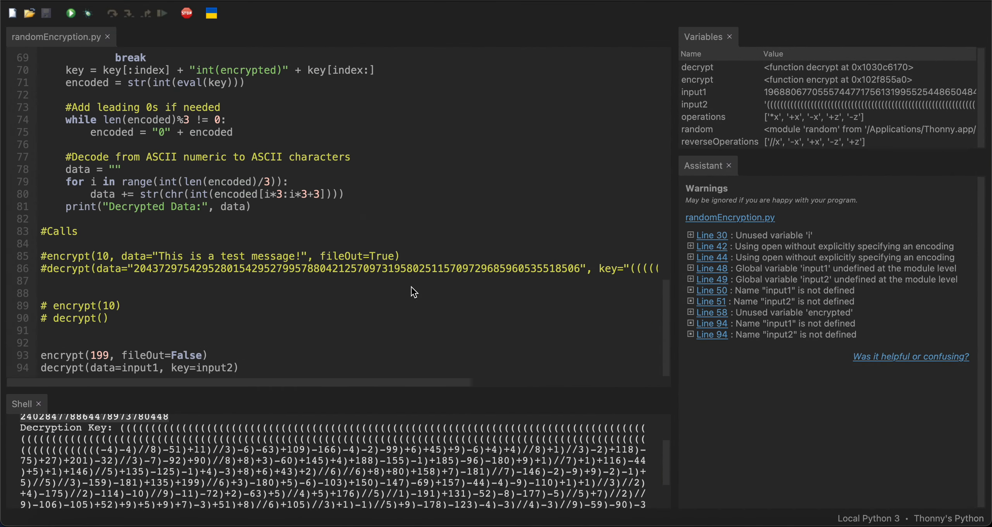
scroll(right, 3)
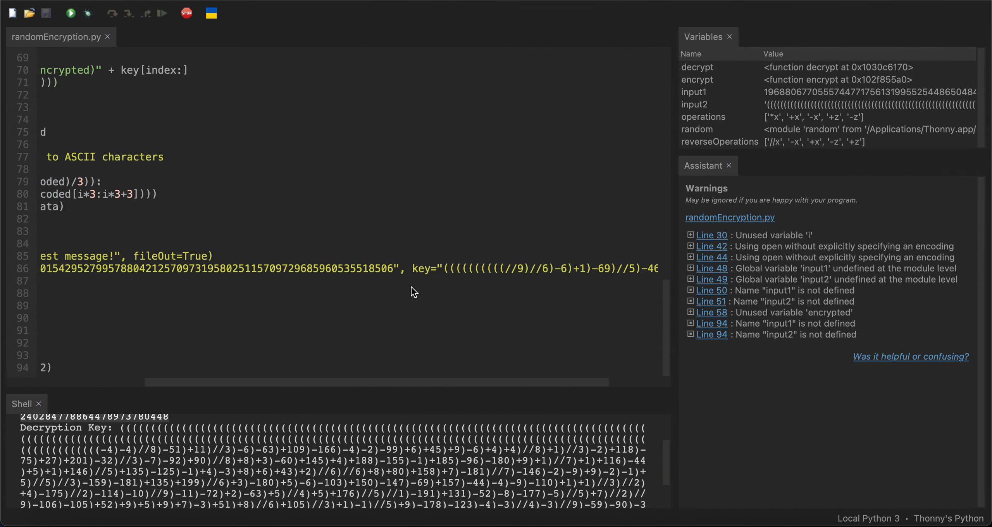
scroll(up, 3)
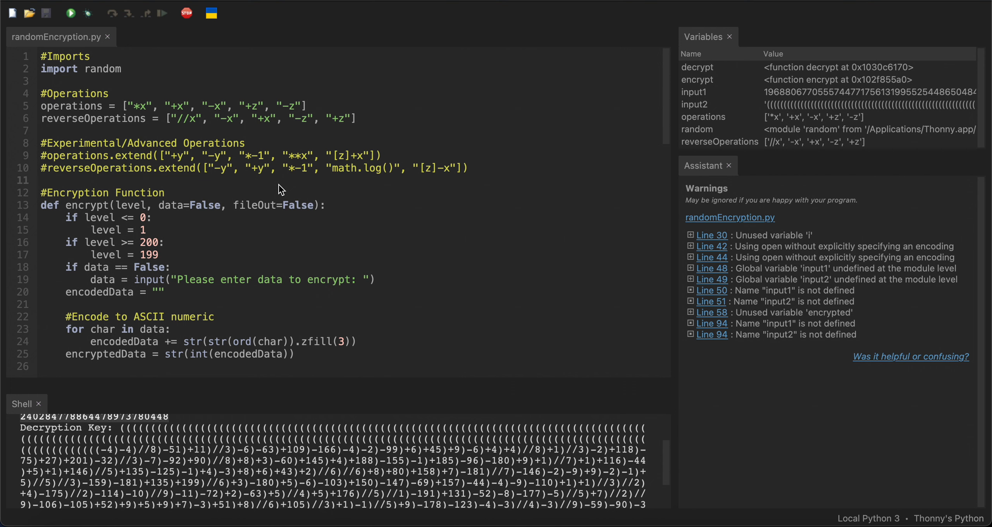
mouse_move(89, 82)
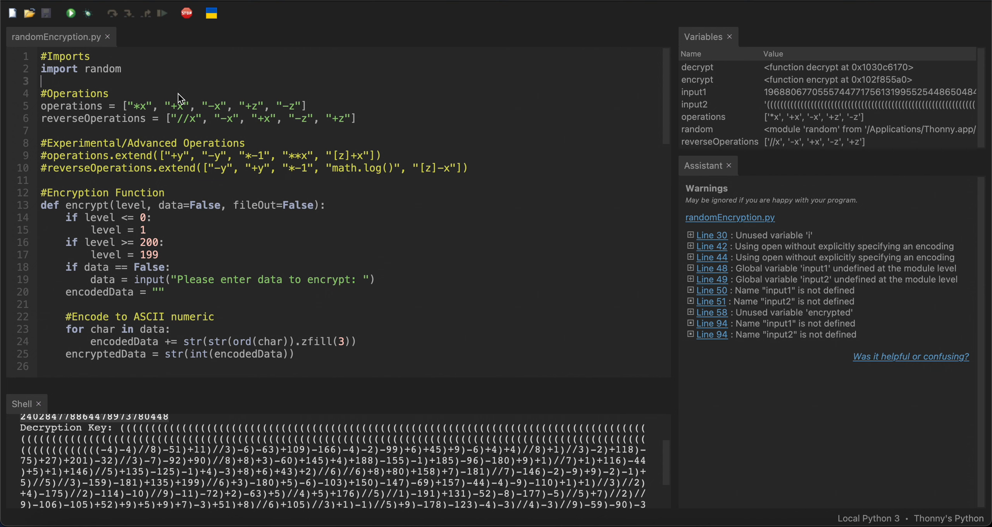
mouse_move(155, 96)
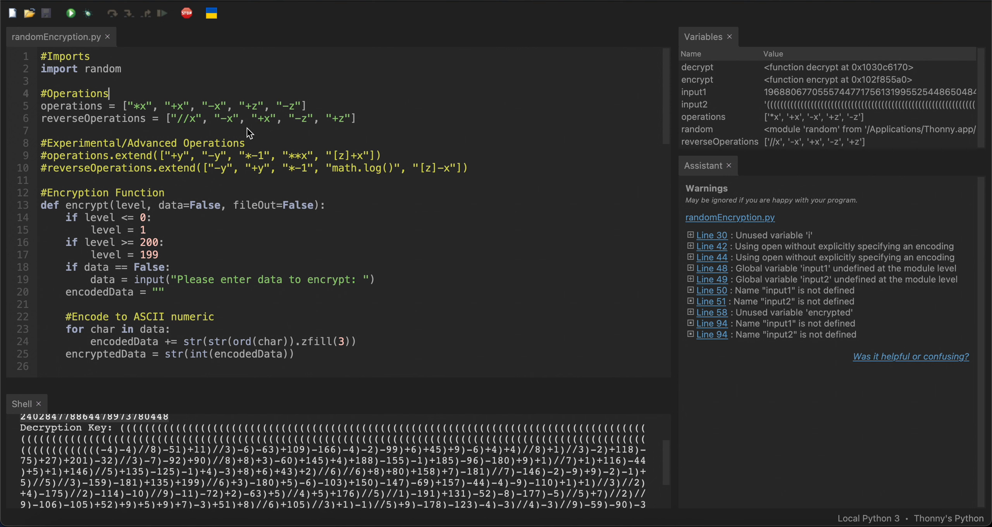
click(39, 132)
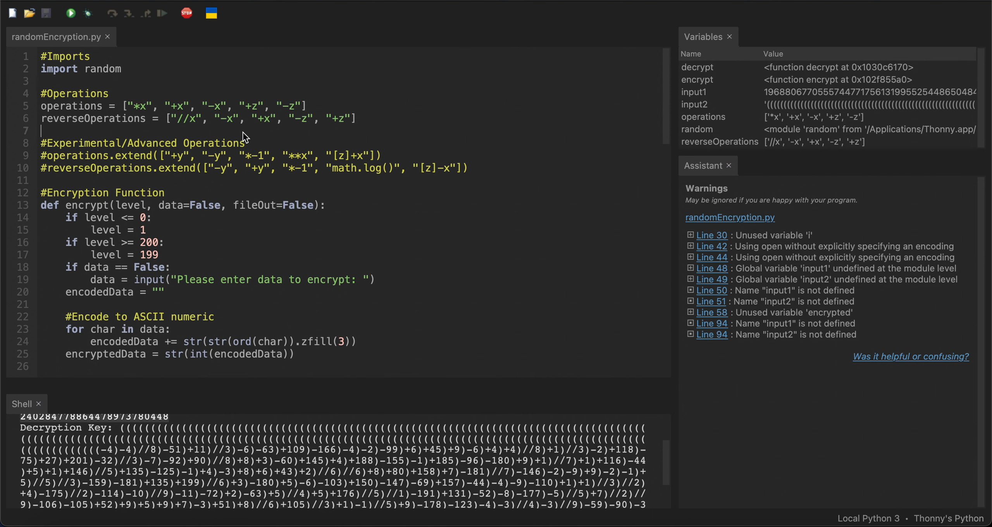
mouse_move(346, 82)
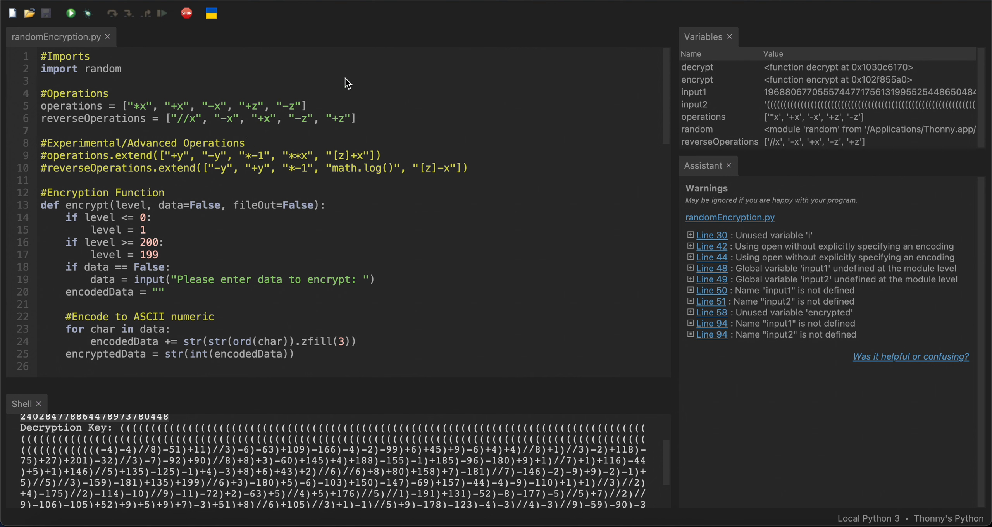